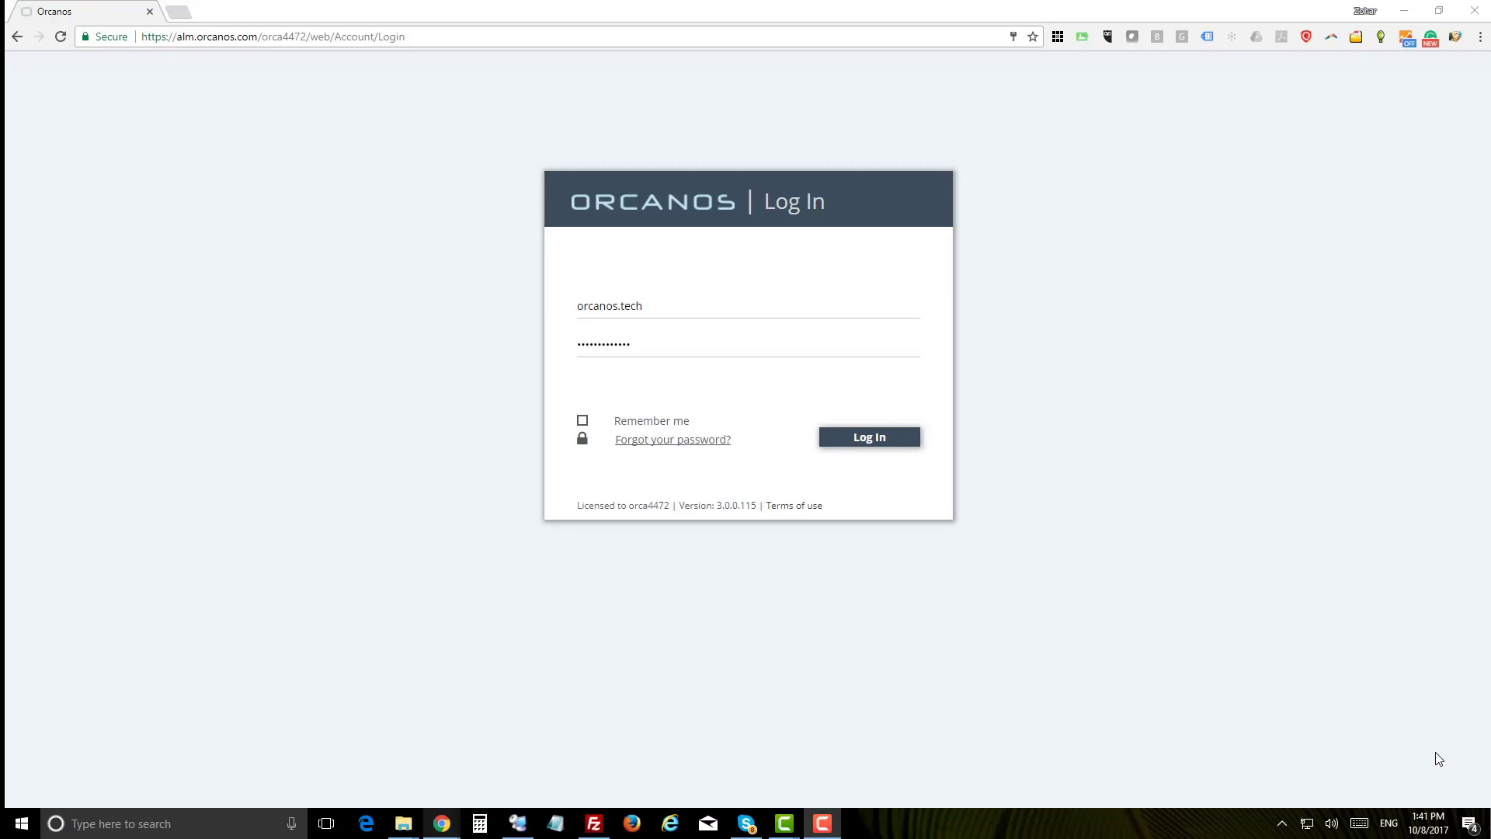
mouse_move(843, 443)
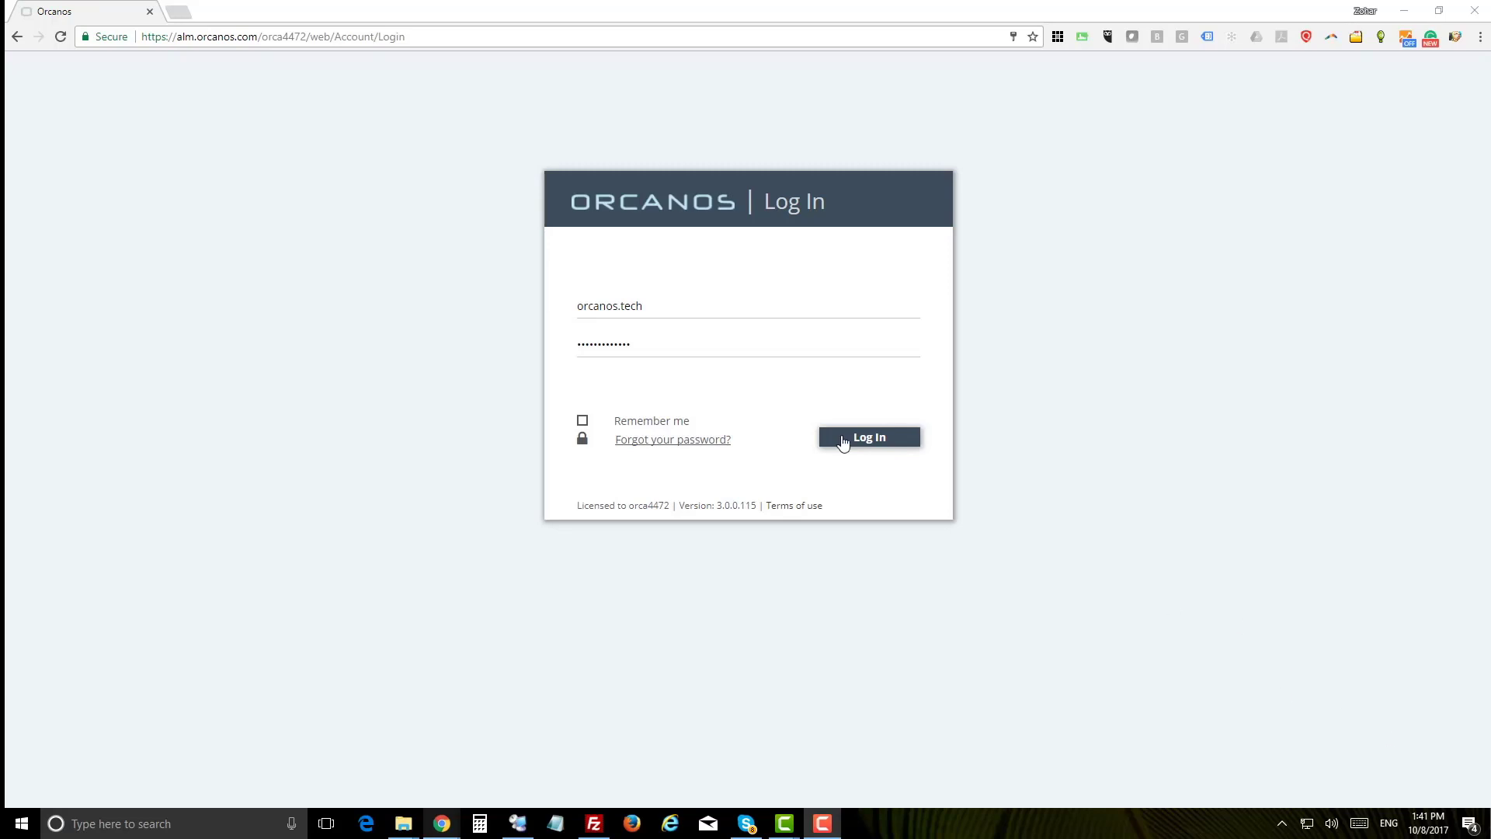
Log in and create the Medical Device design-control project 'My first project'.
click(866, 436)
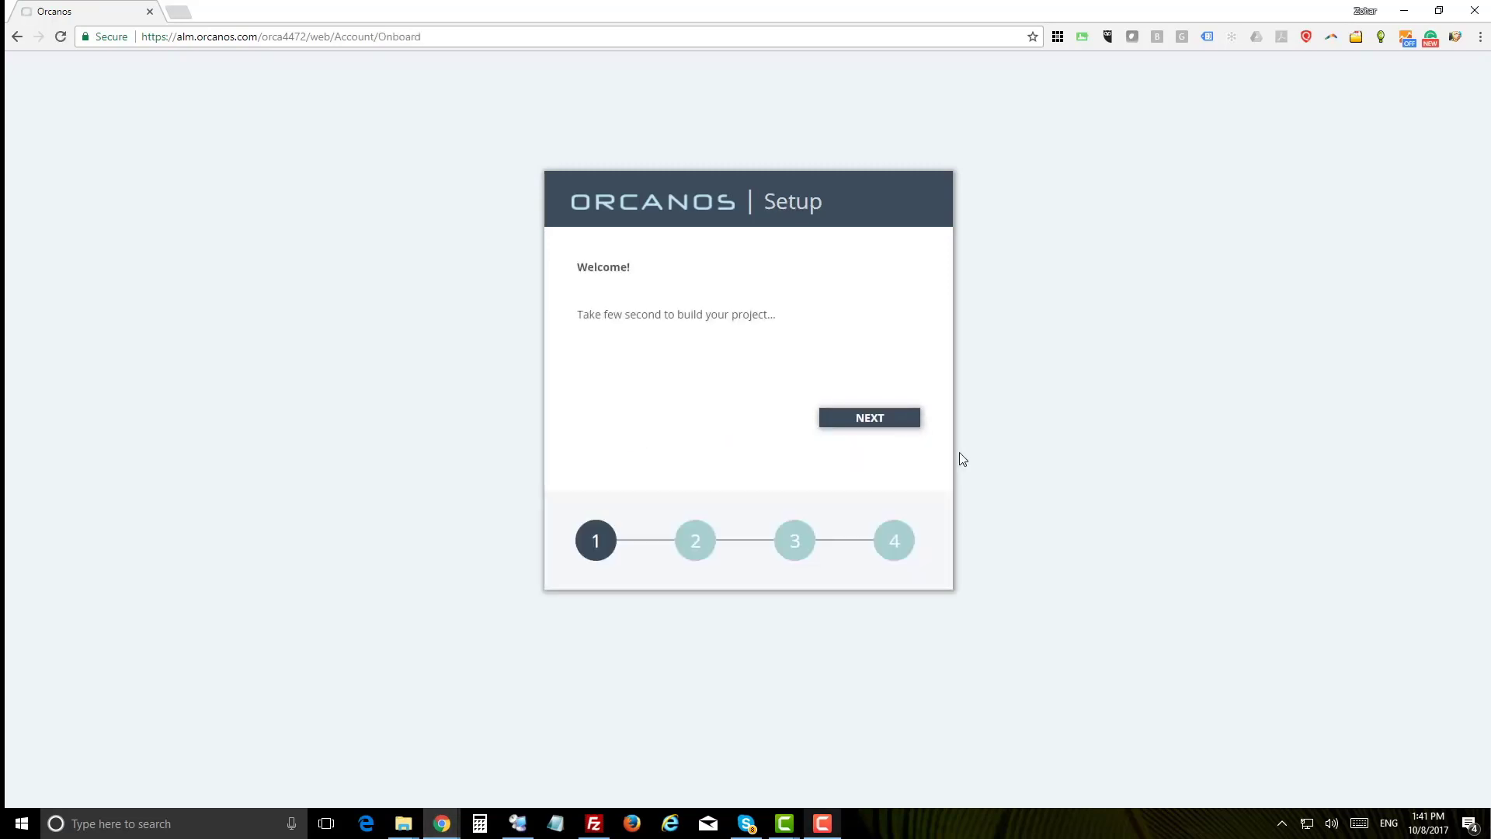
click(868, 418)
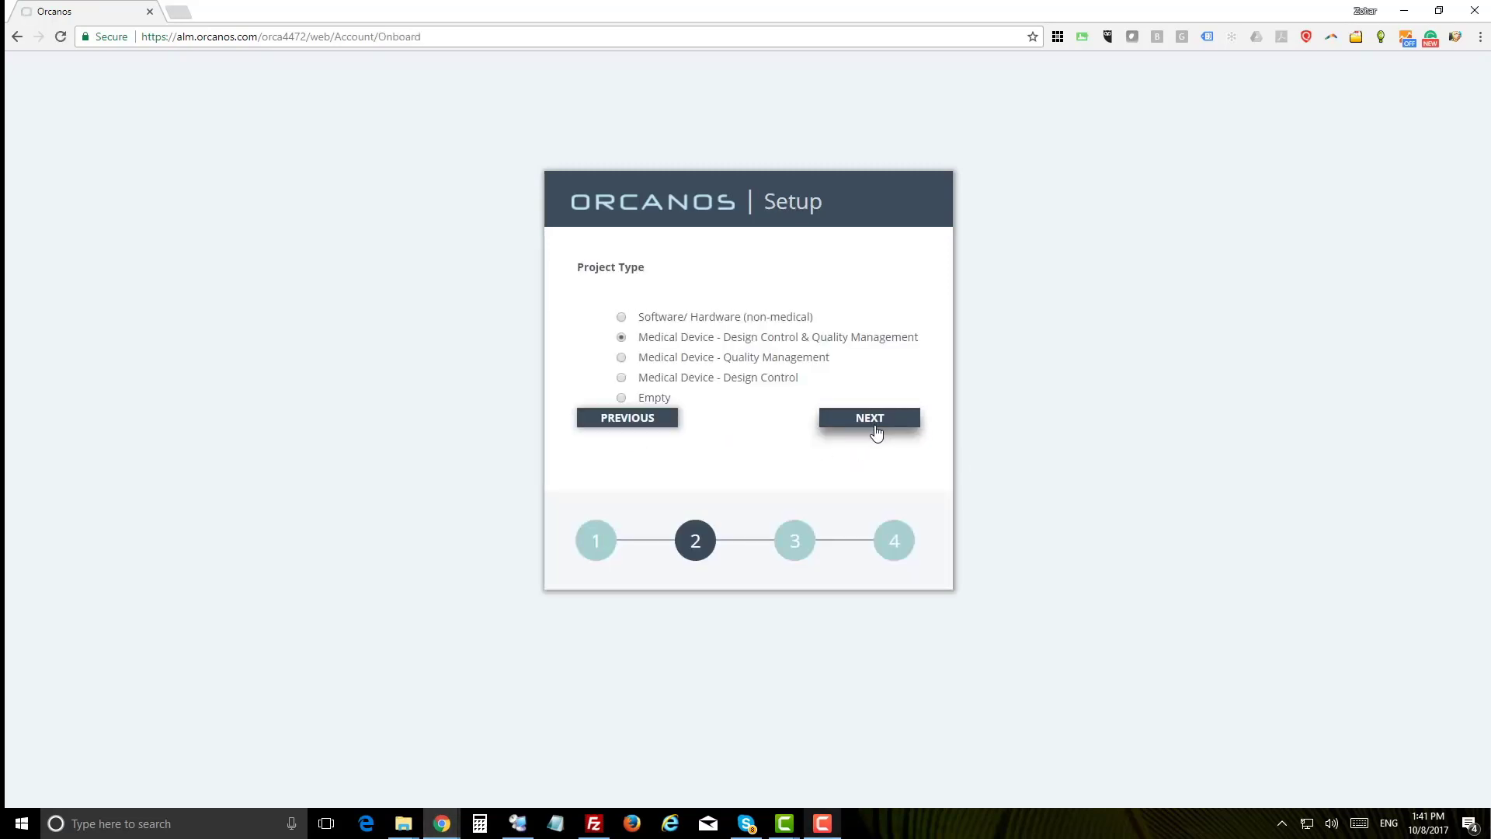
click(867, 417)
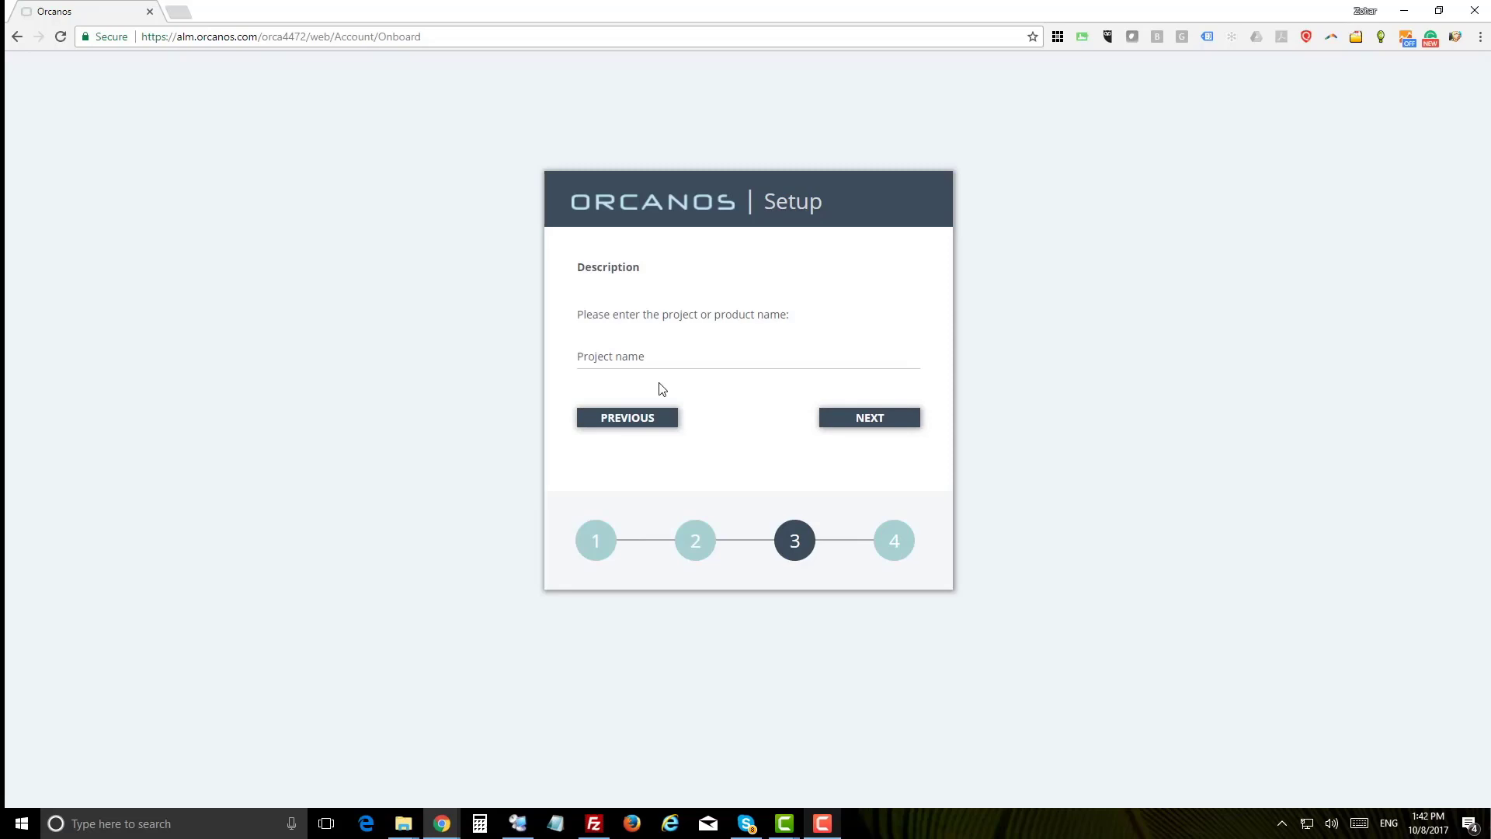
text(My first project)
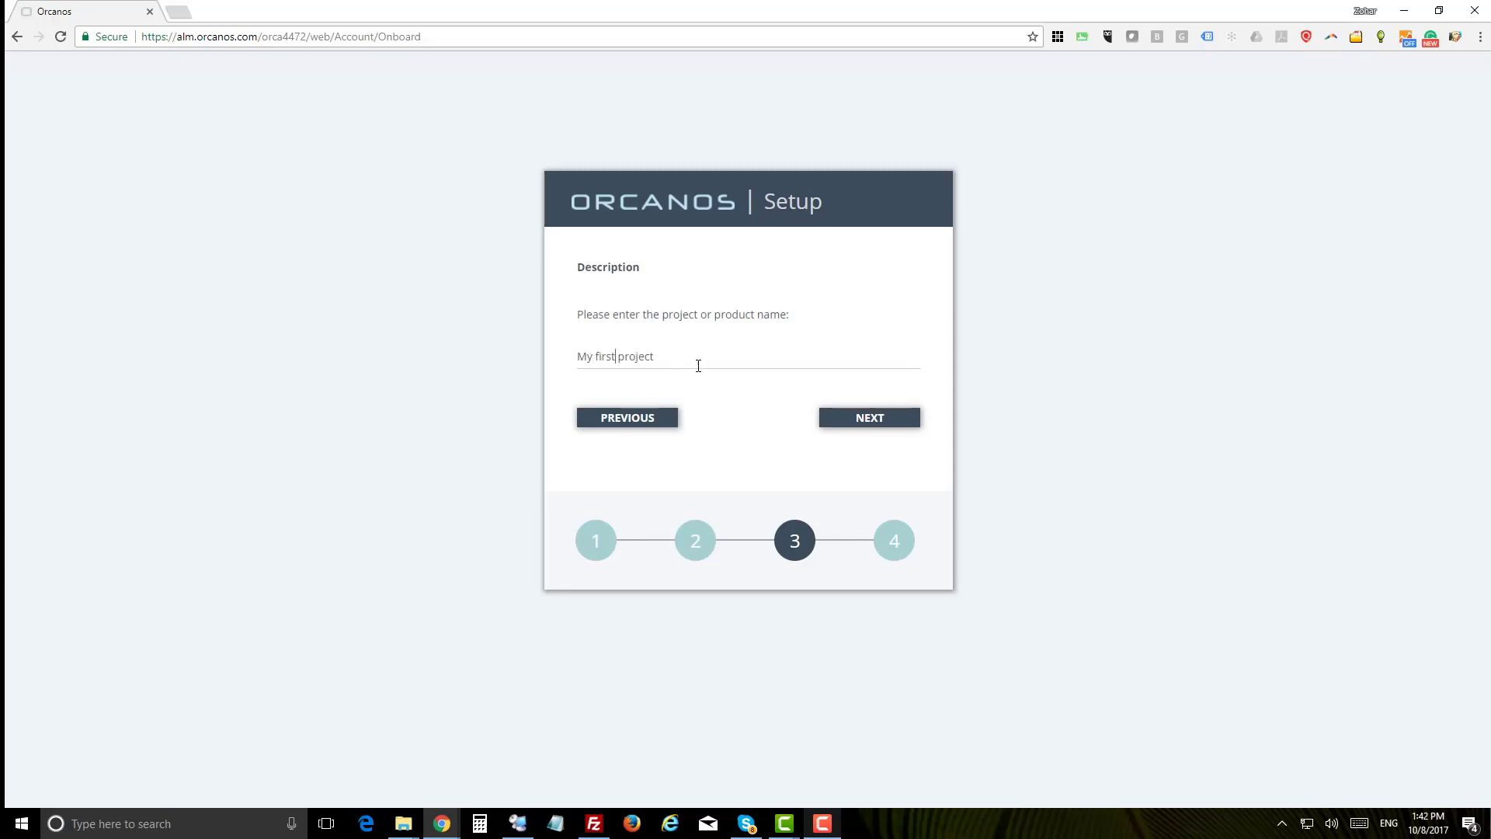
click(867, 416)
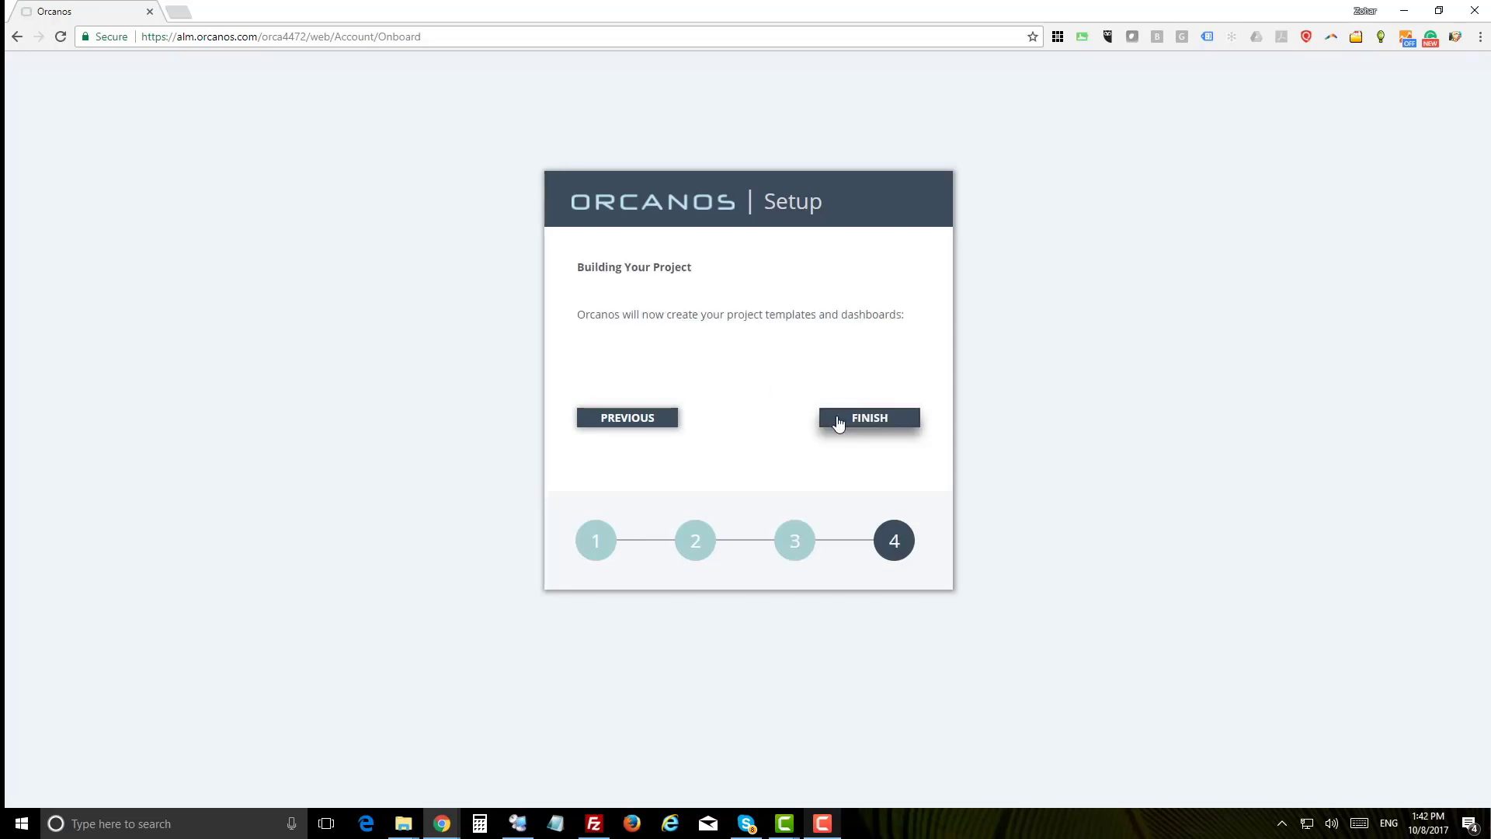
click(868, 418)
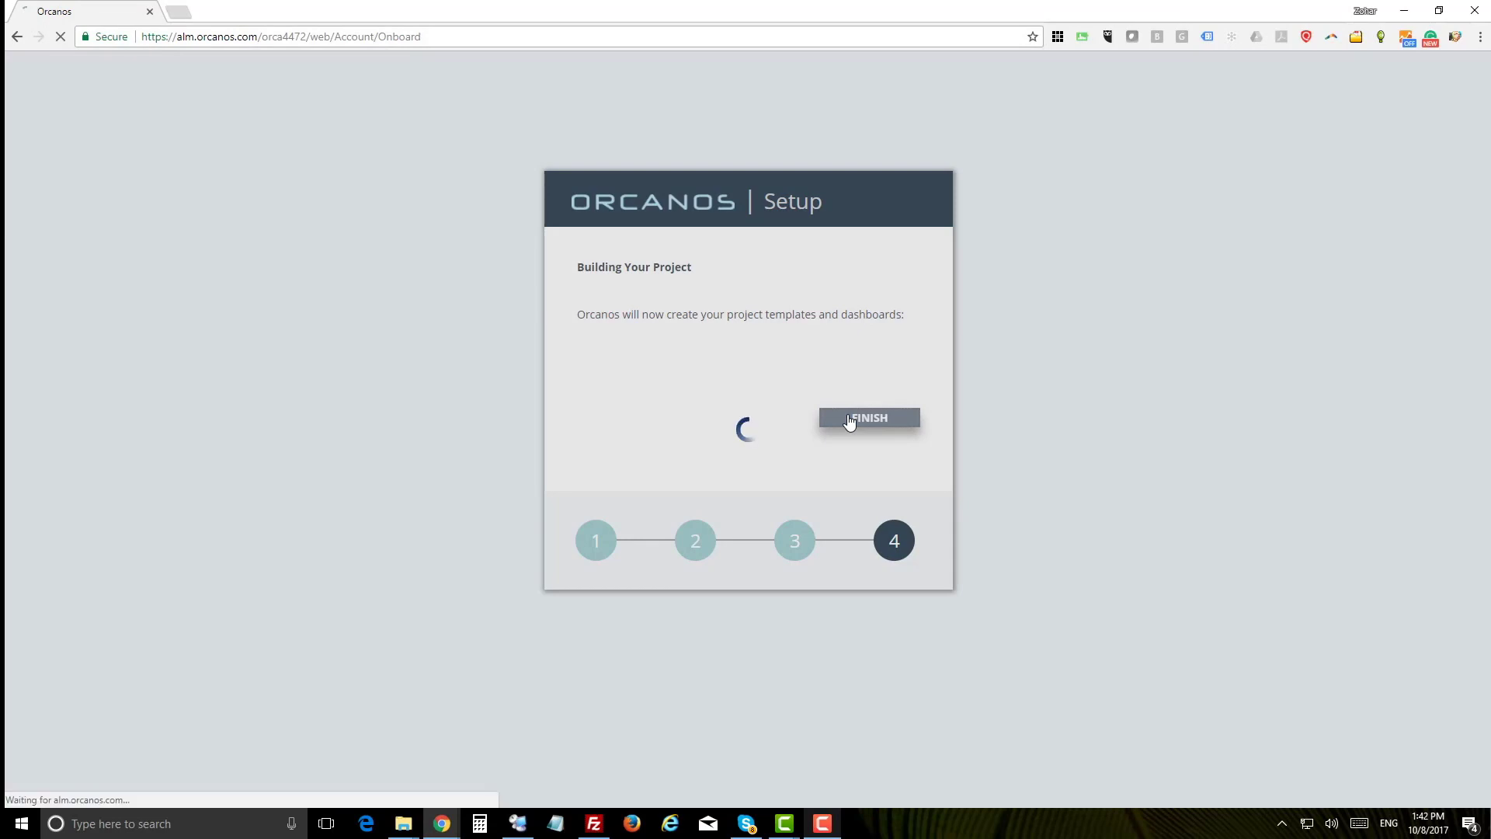
Expand 'My first project' to show its Risk, Requirements, Test and Quality Management folders.
click(867, 418)
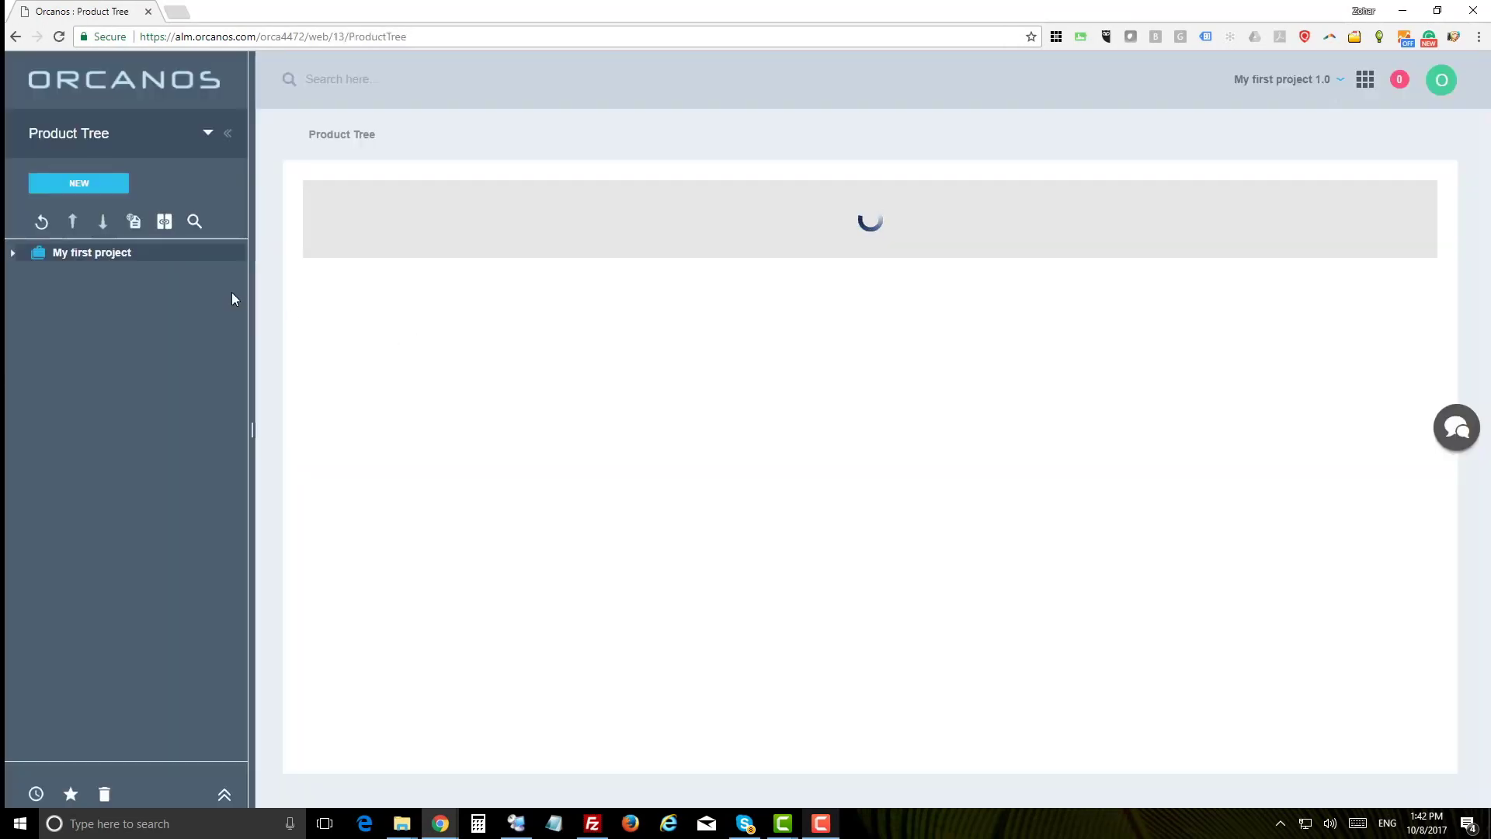
click(92, 251)
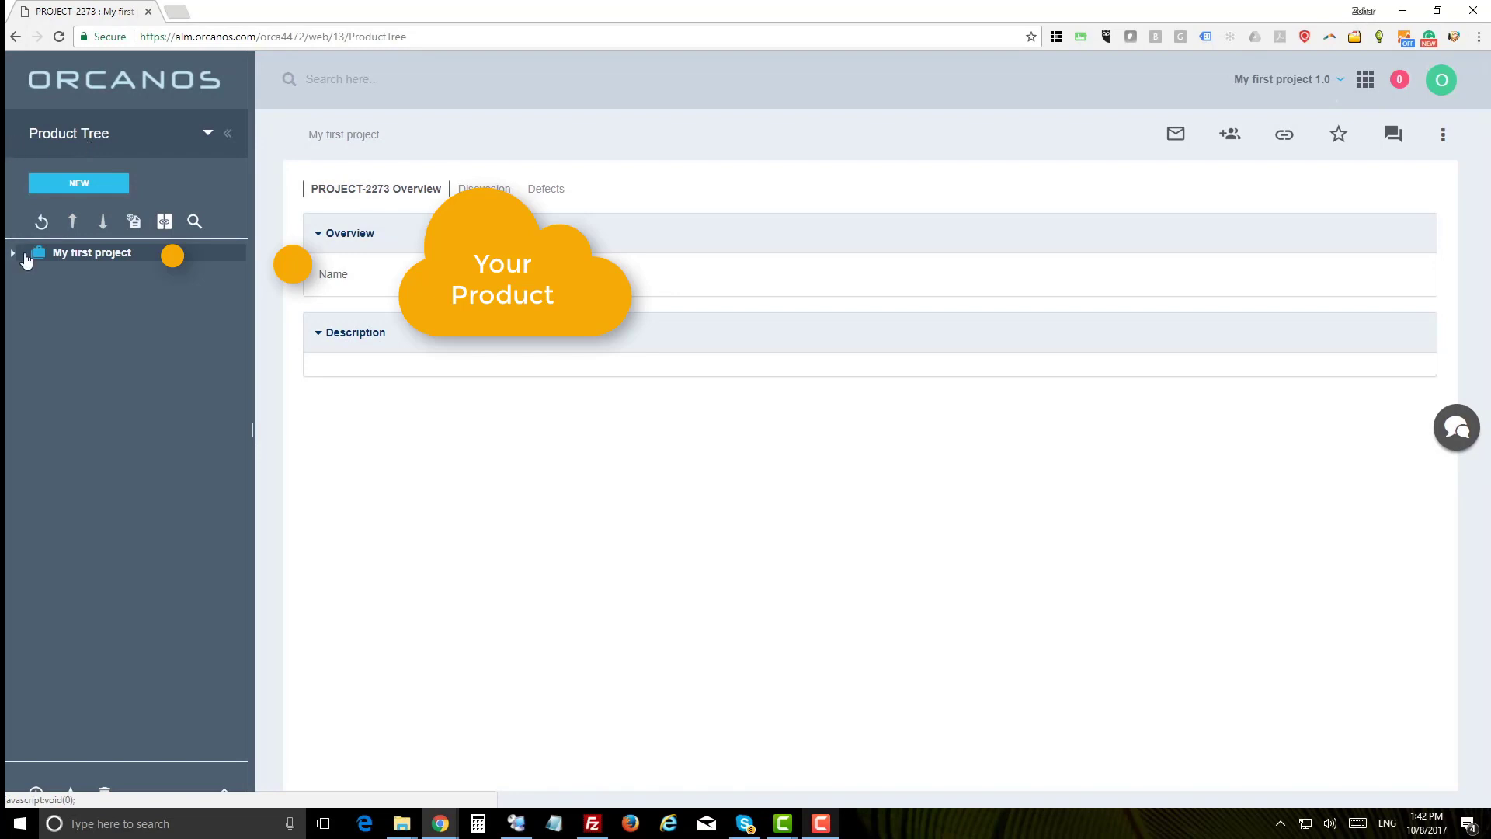
click(13, 251)
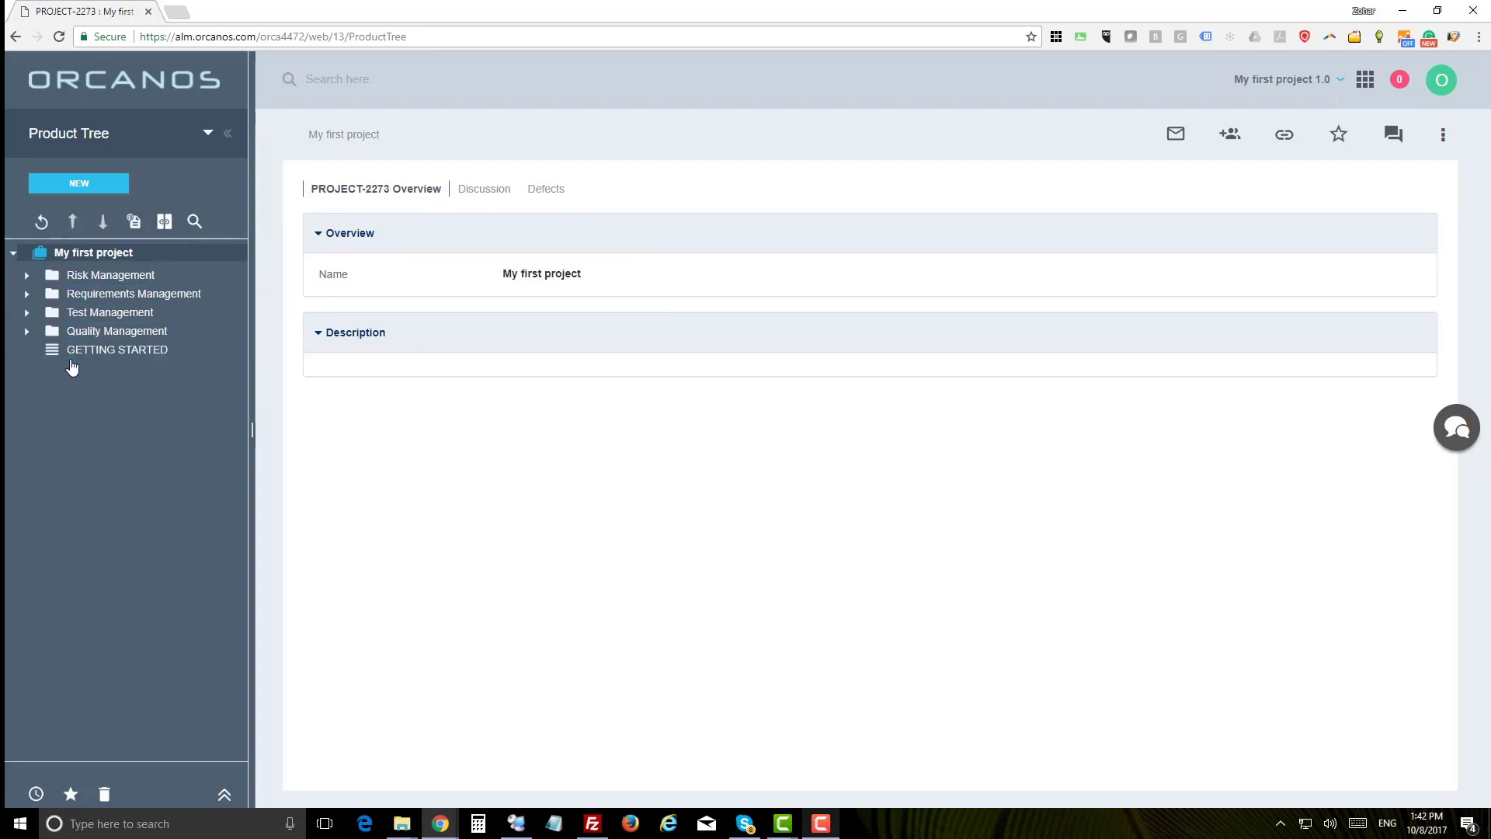
click(117, 348)
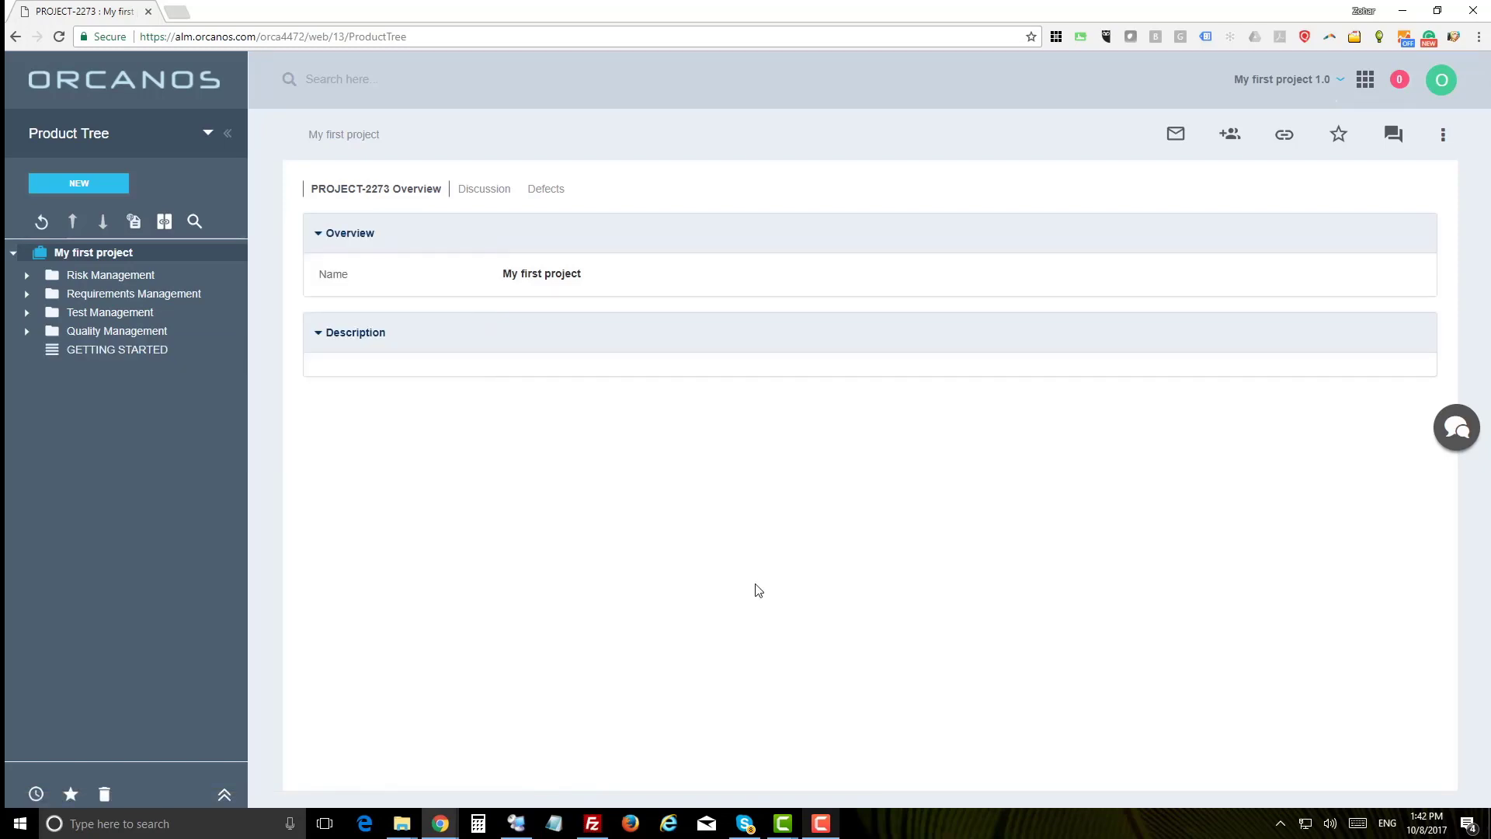
mouse_move(1441, 80)
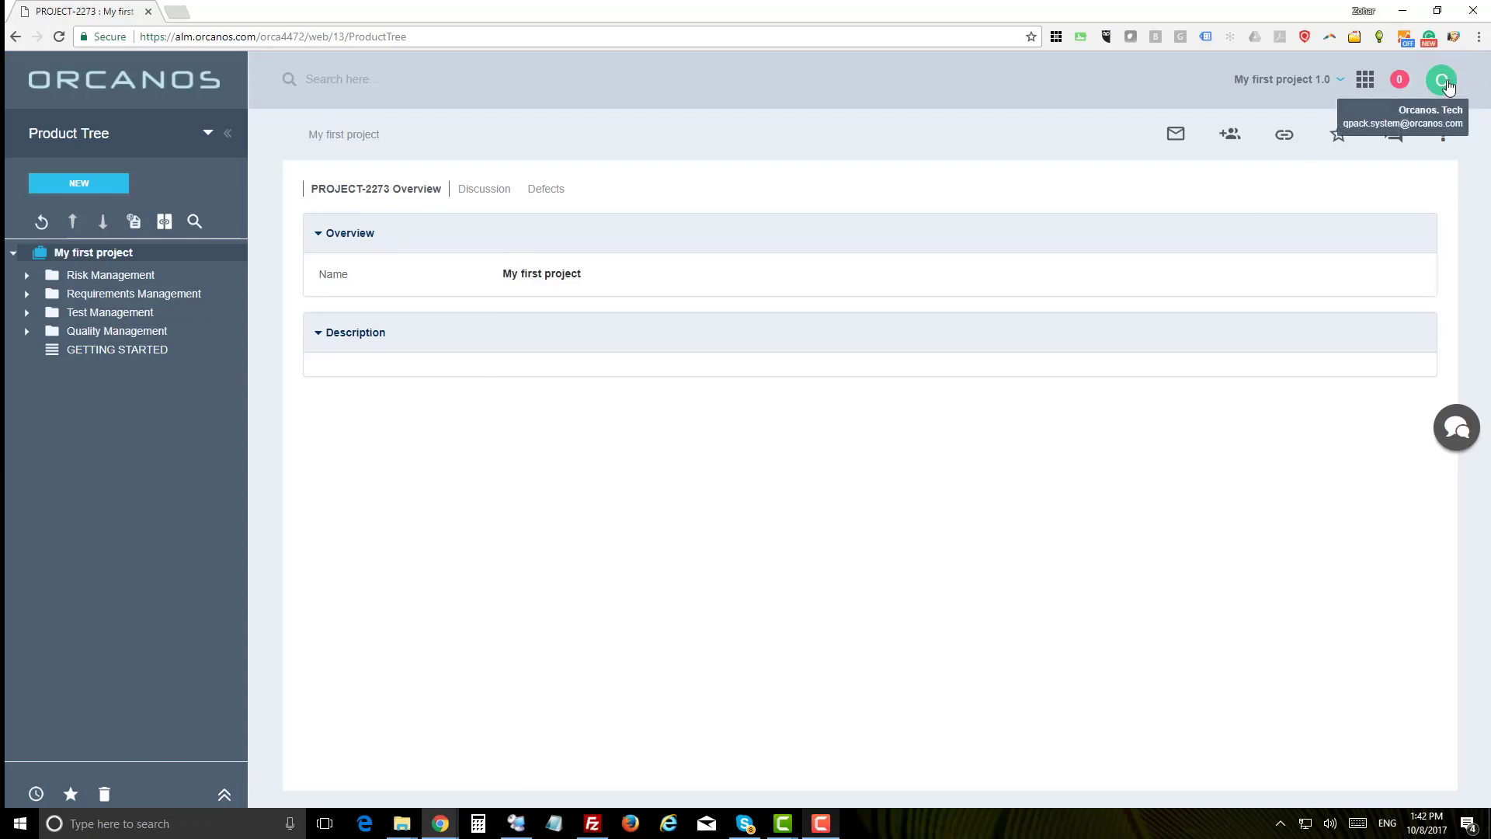
Open the top-right user avatar menu with profile, settings, help and log-out options.
click(1440, 79)
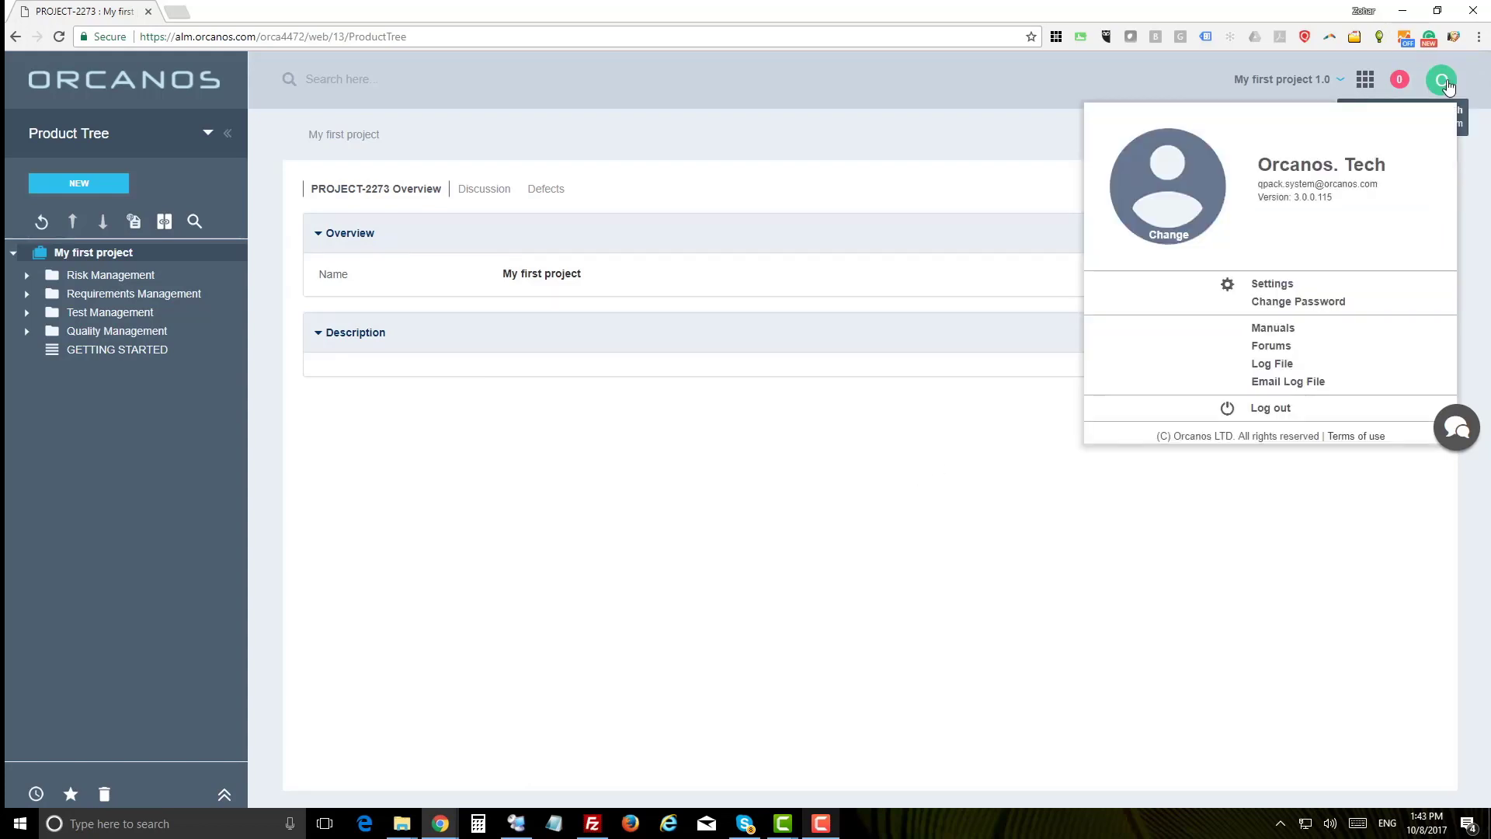
mouse_move(1271, 288)
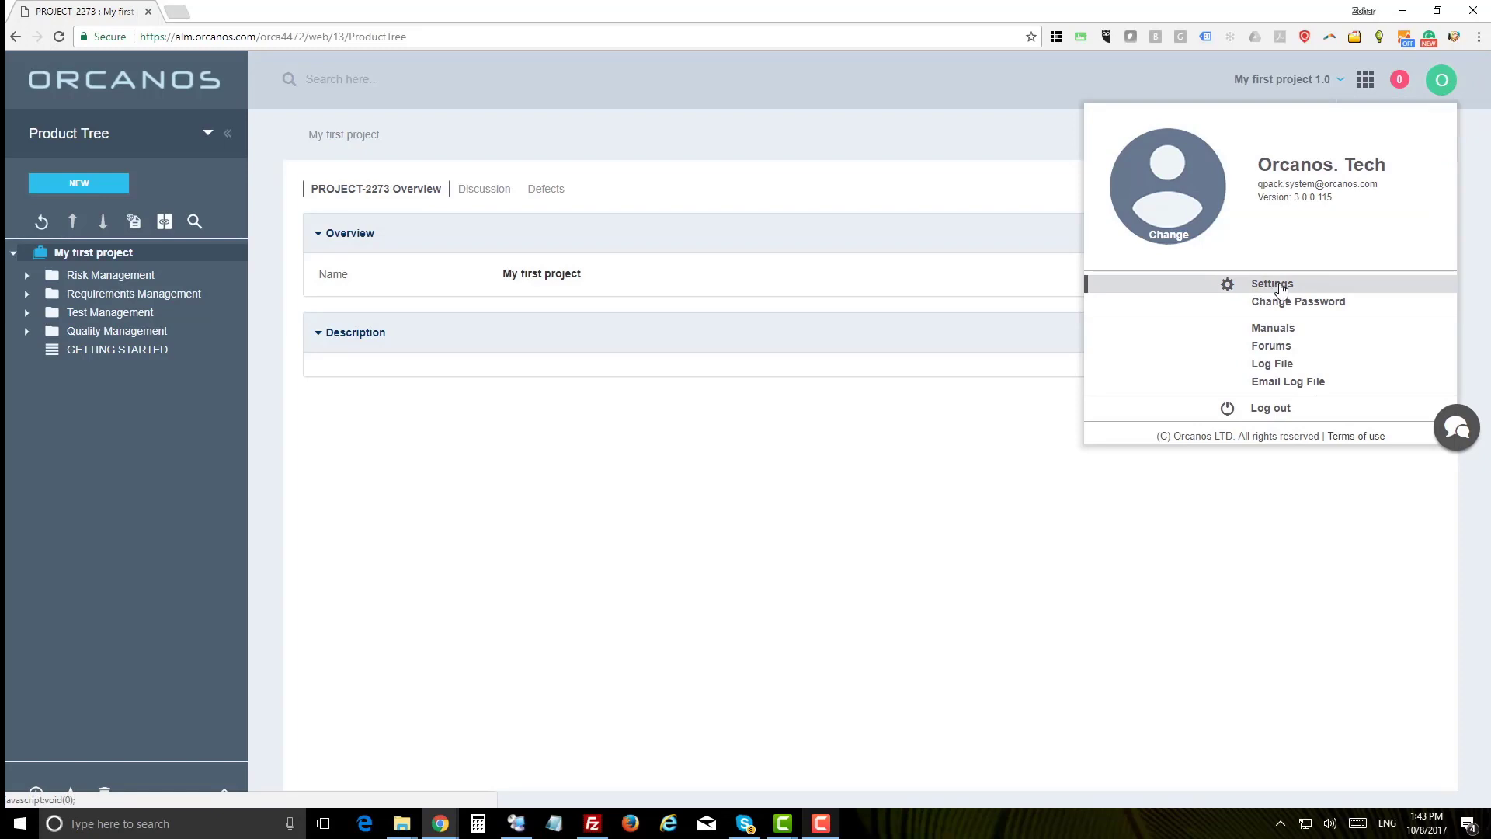
click(1368, 79)
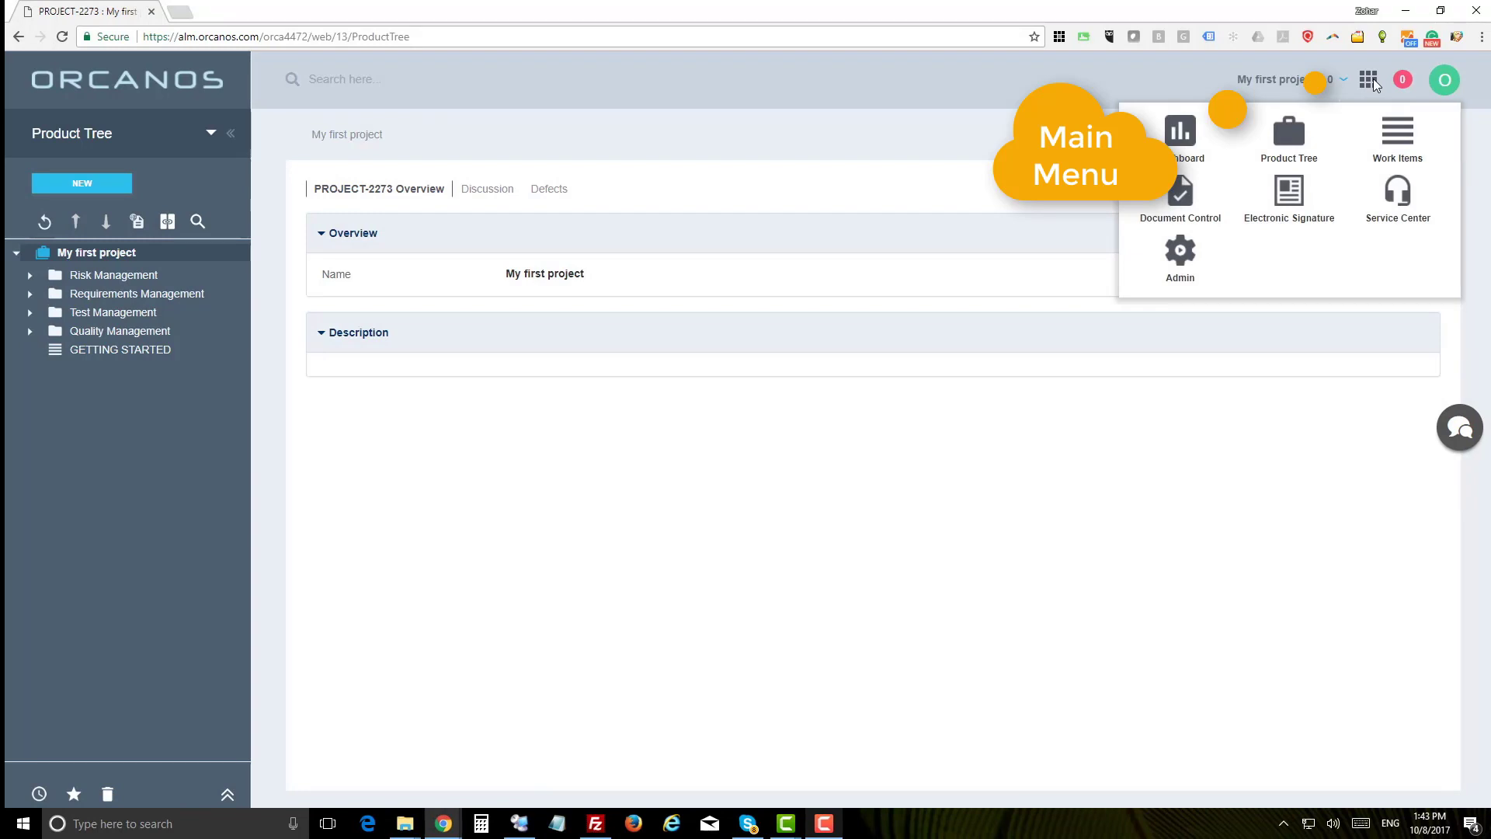
mouse_move(1288, 138)
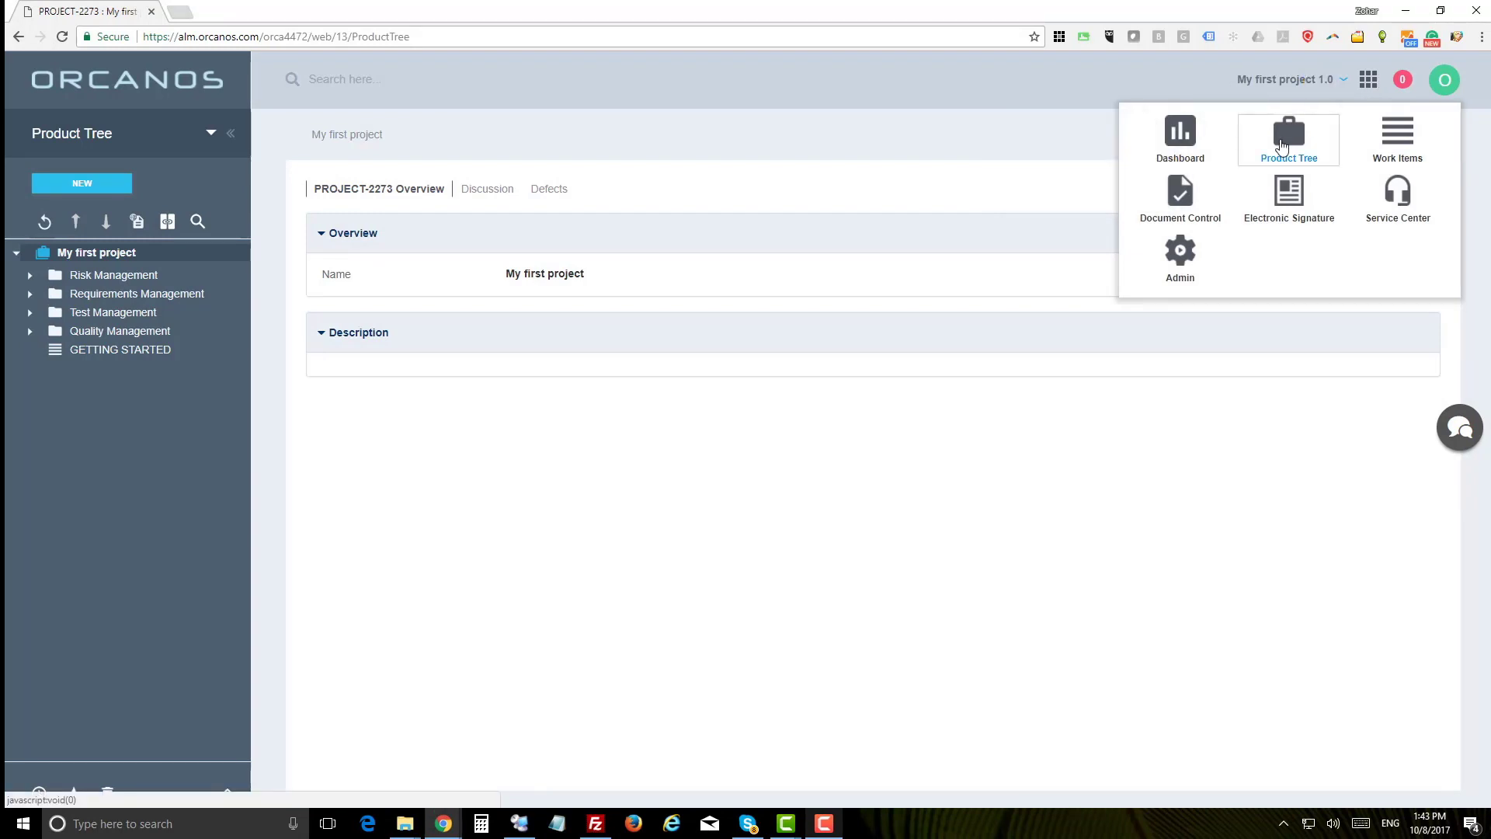
mouse_move(1178, 138)
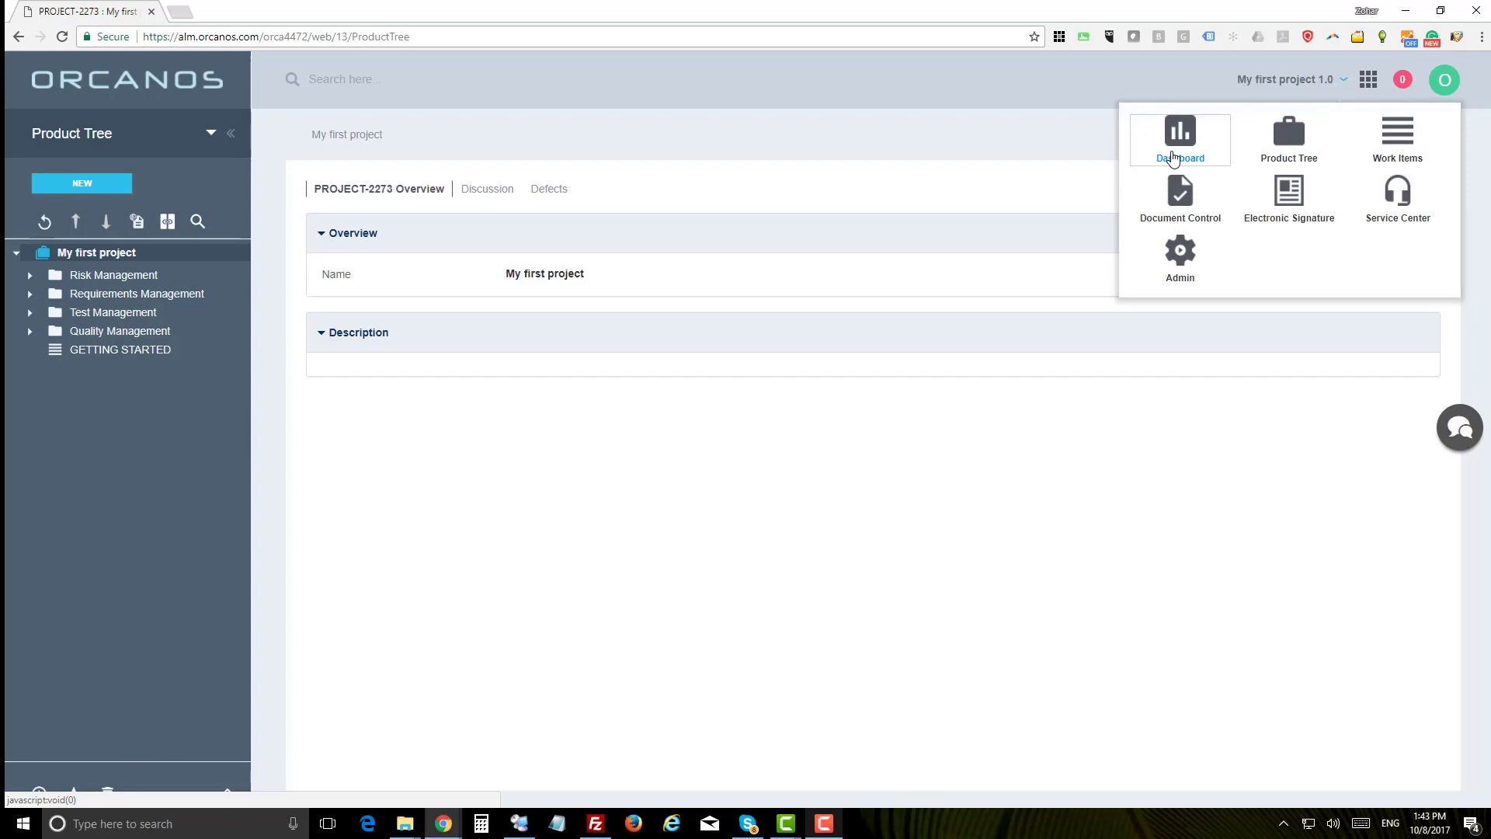
mouse_move(1397, 143)
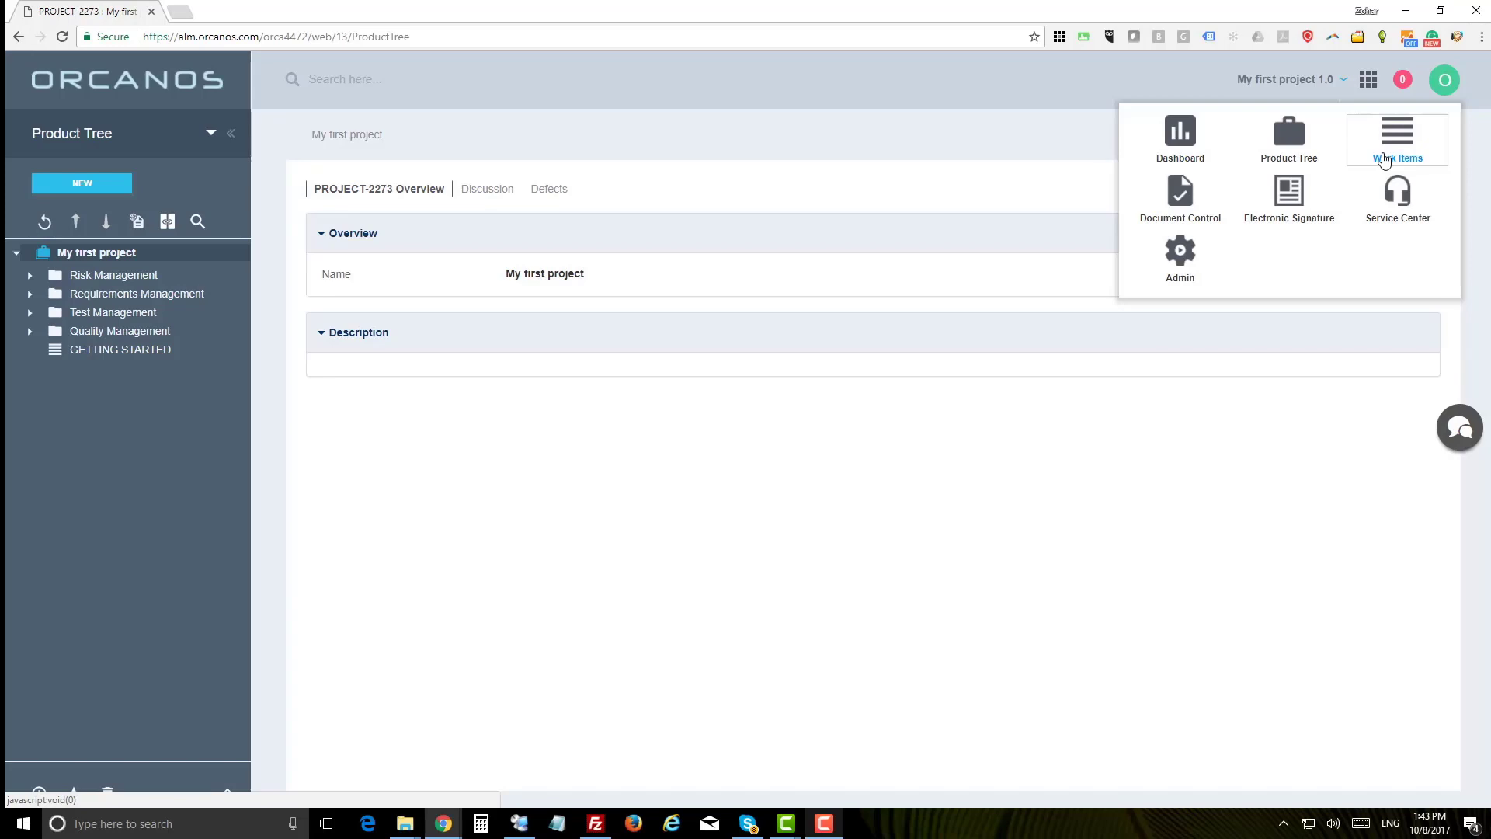
mouse_move(1179, 200)
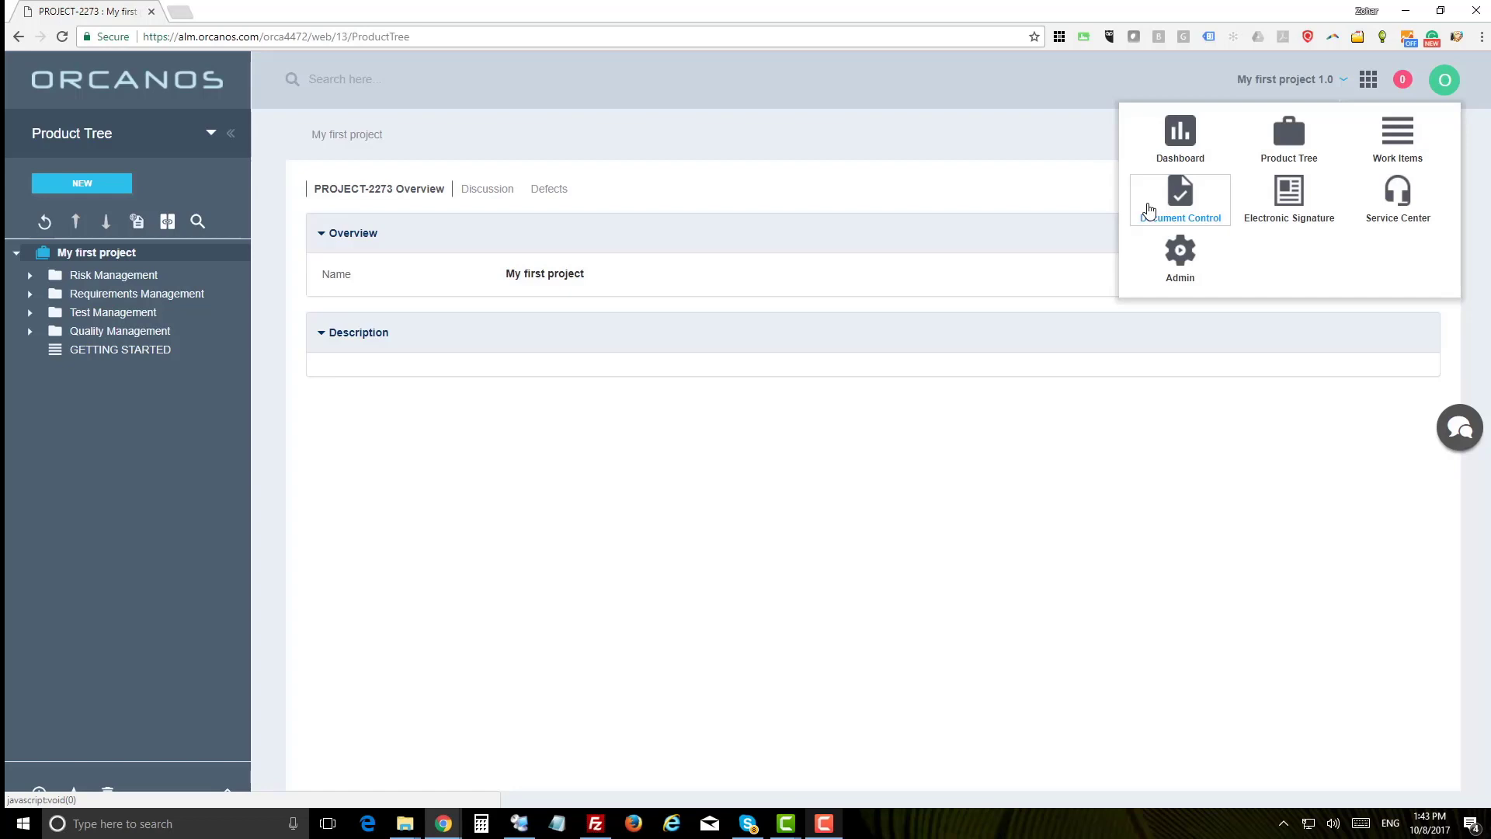
mouse_move(1287, 199)
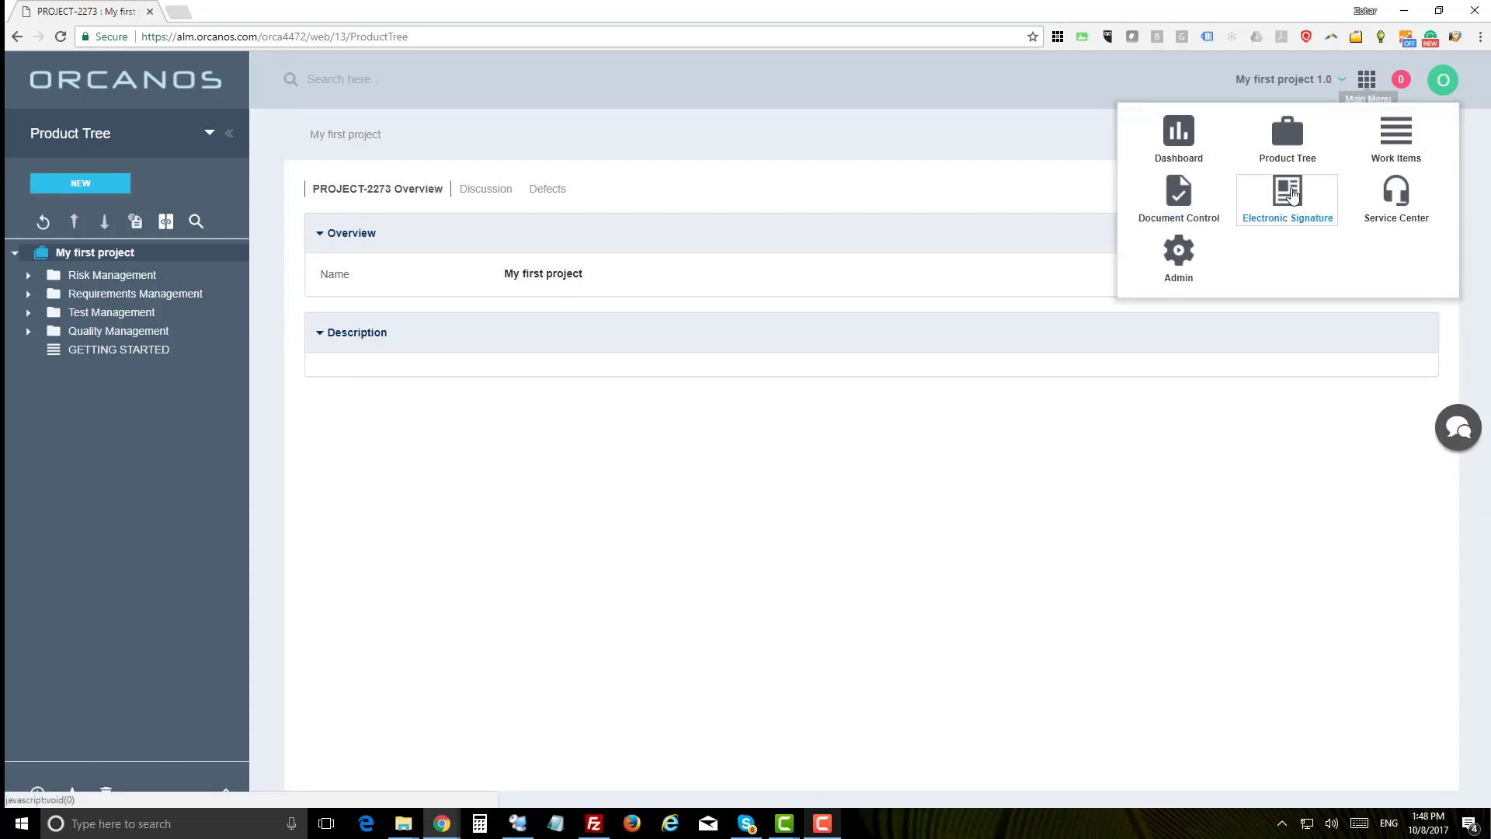
mouse_move(1395, 200)
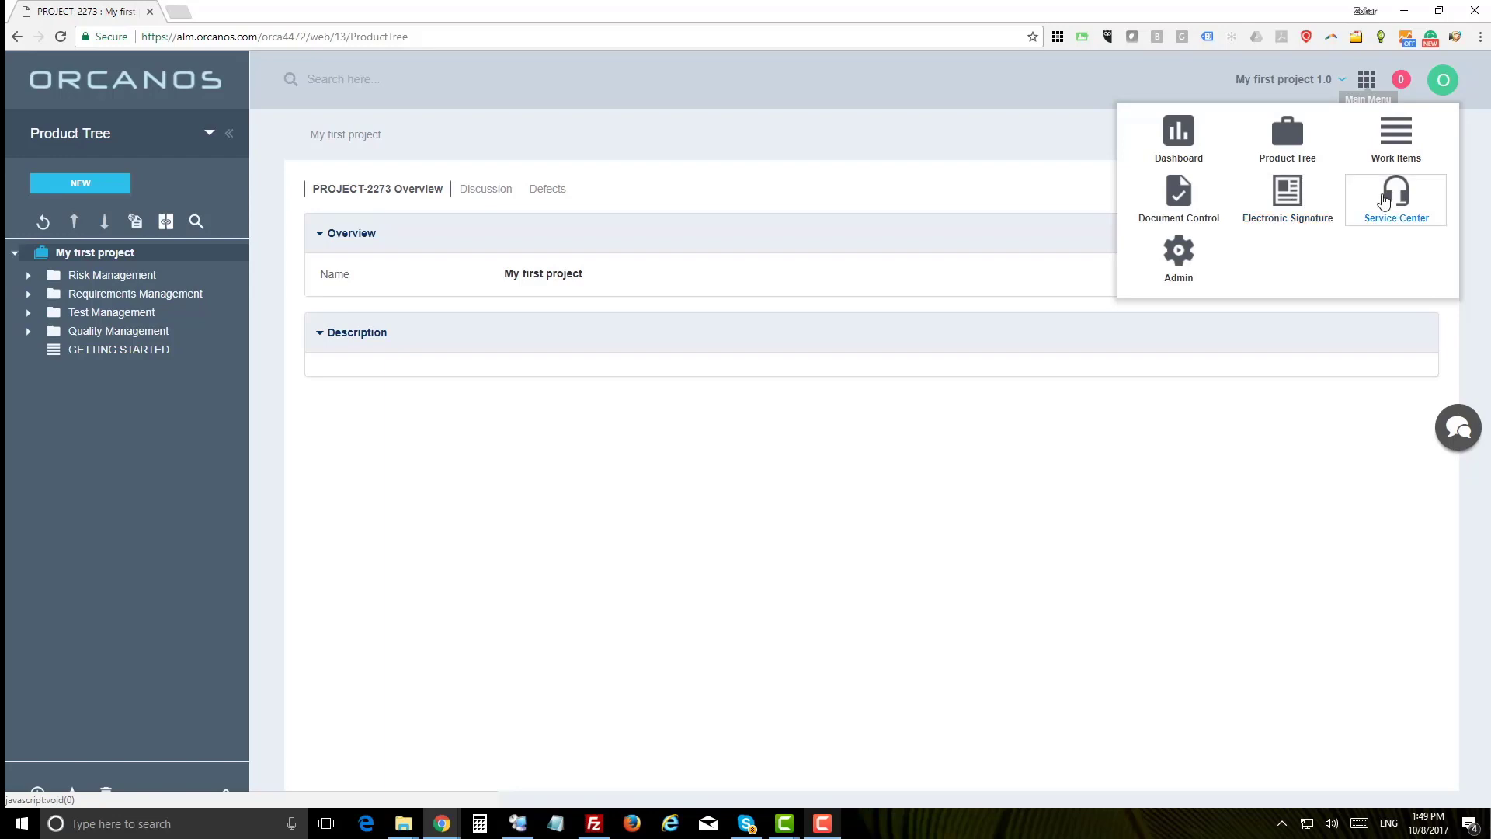
mouse_move(1177, 260)
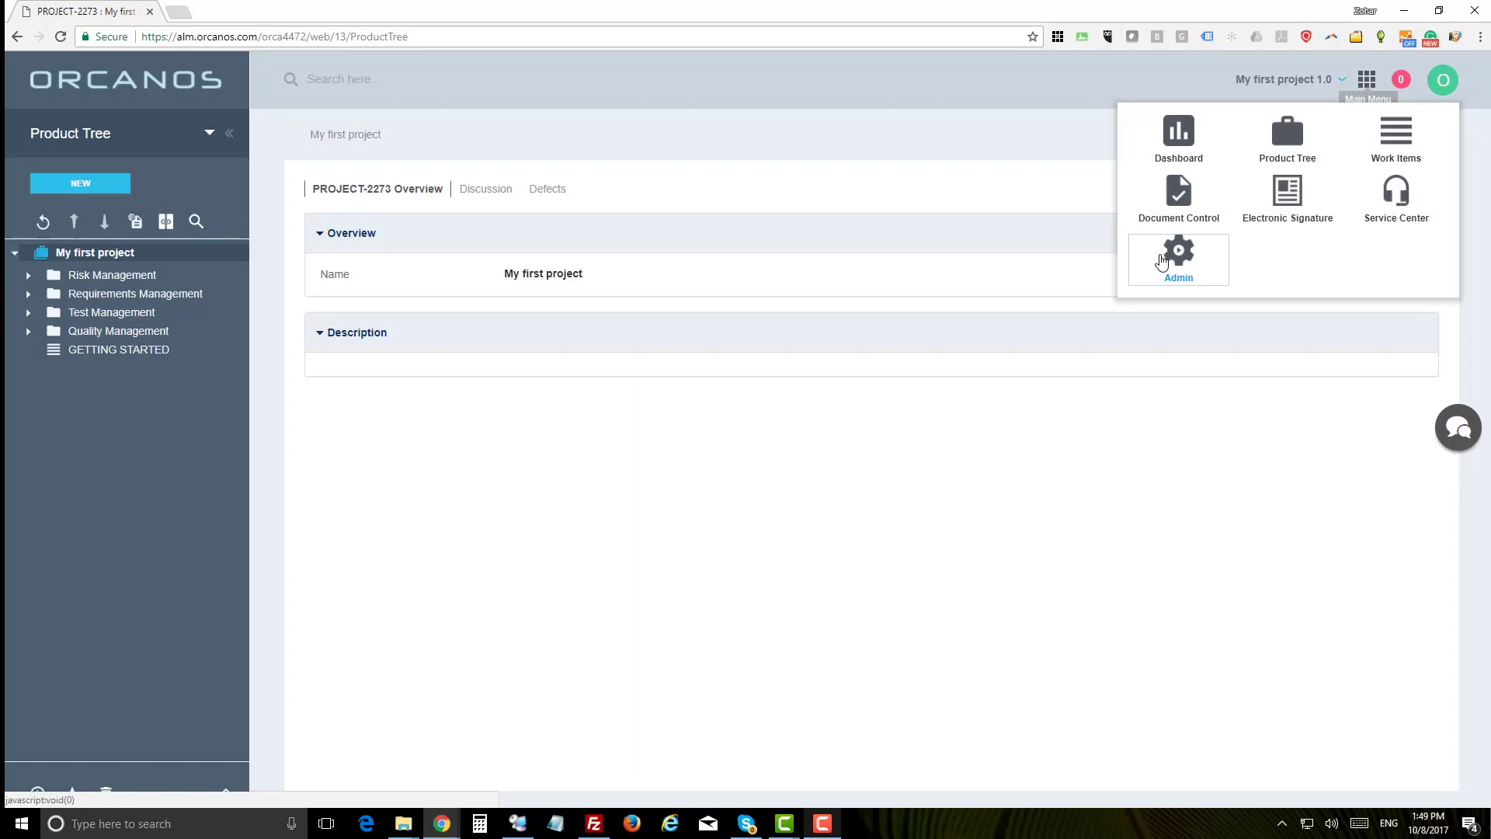
click(1283, 80)
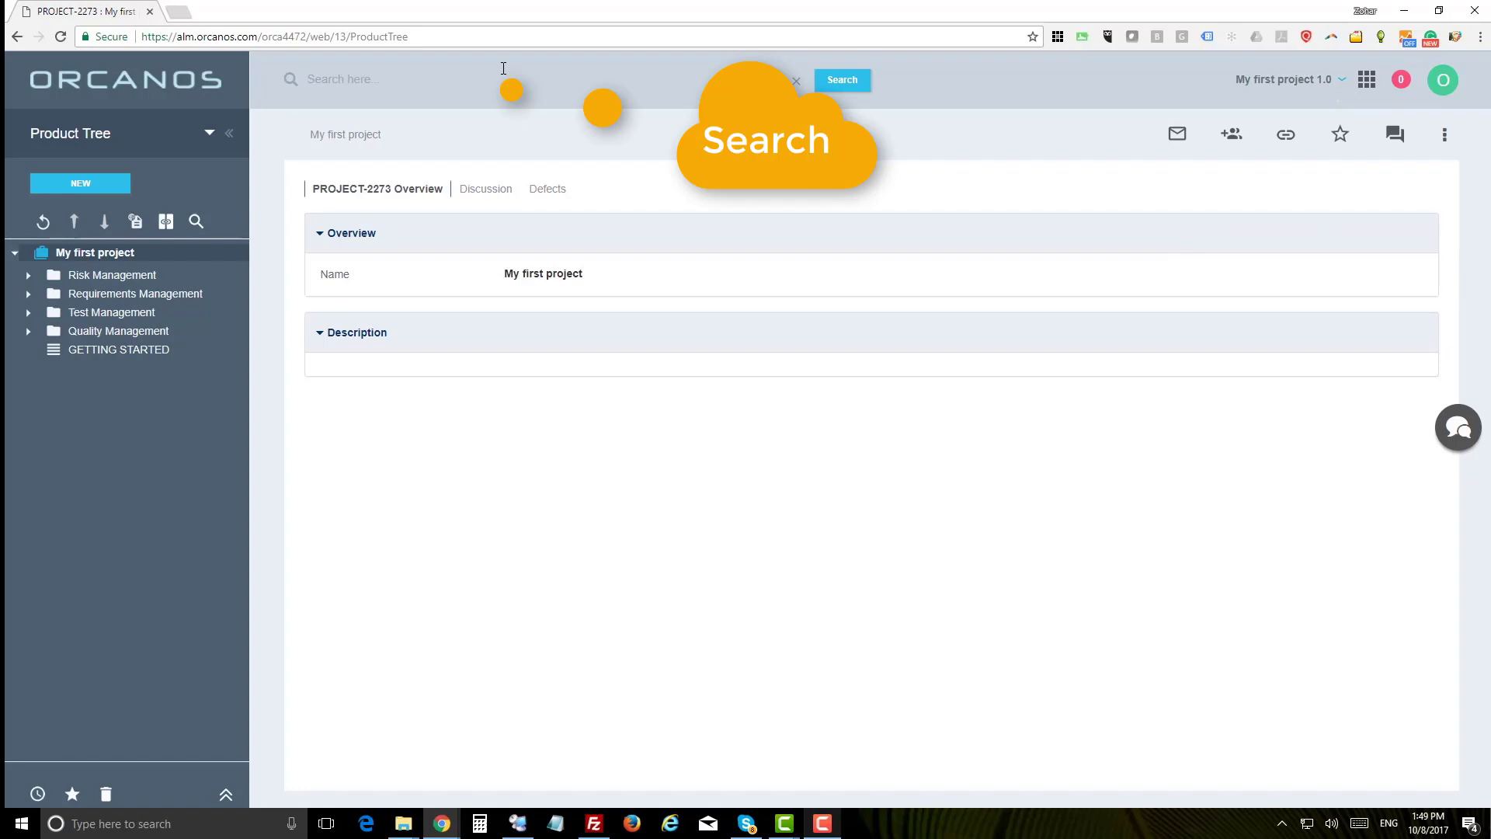
Open the Main Menu grid listing the application modules.
click(747, 79)
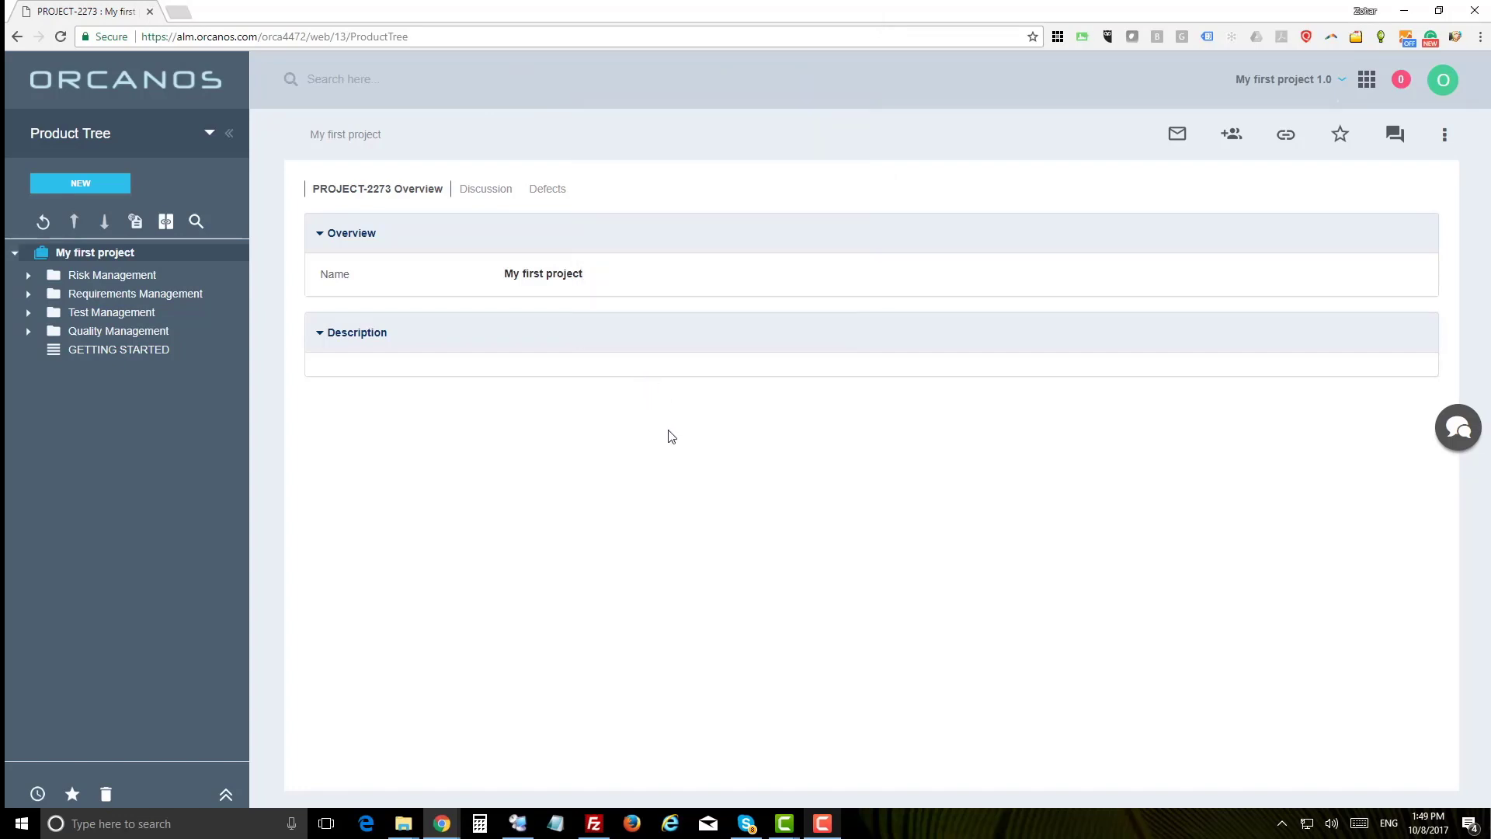
mouse_move(695, 439)
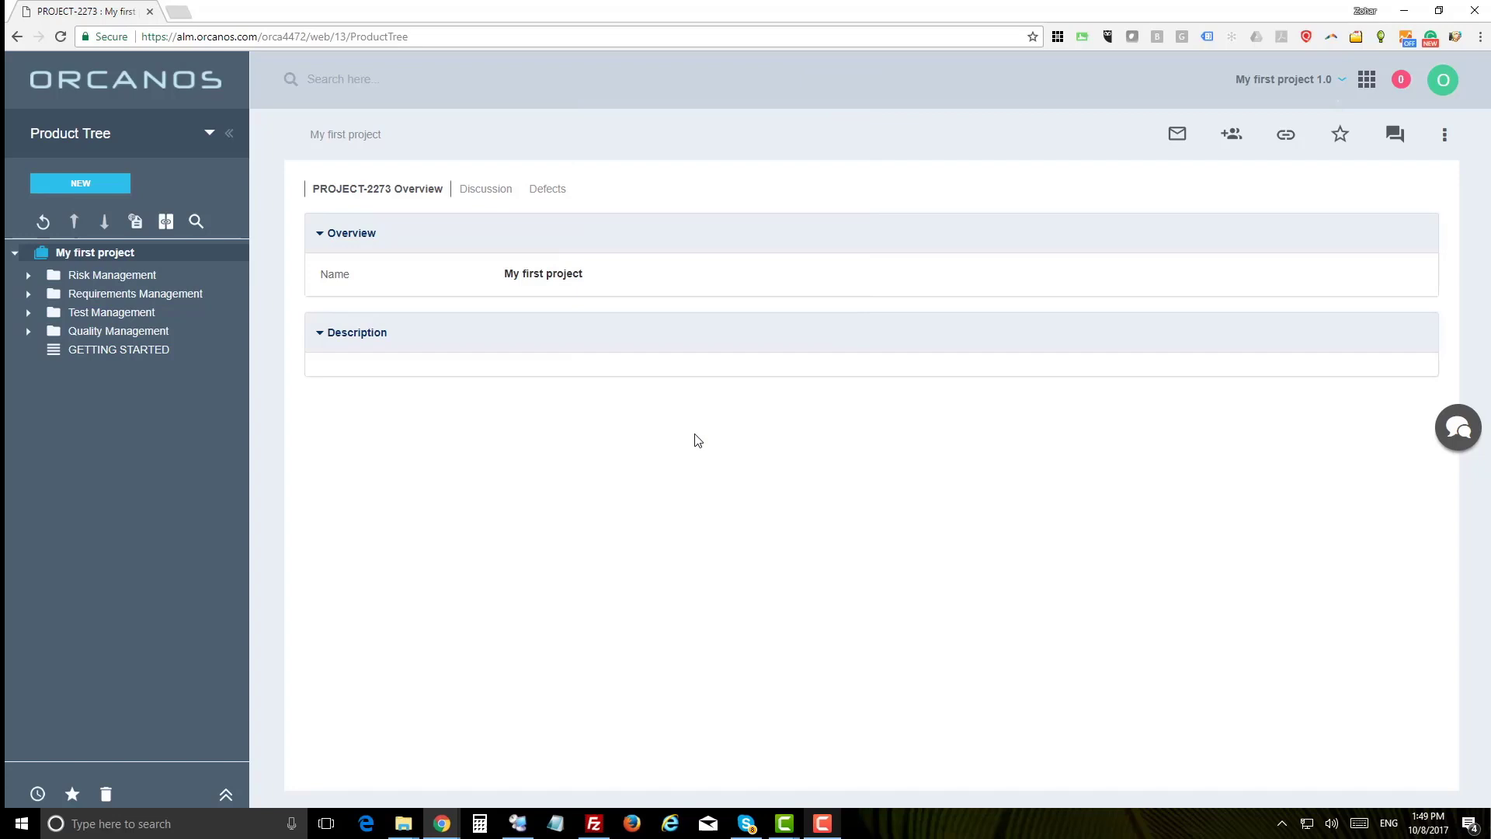
mouse_move(1366, 79)
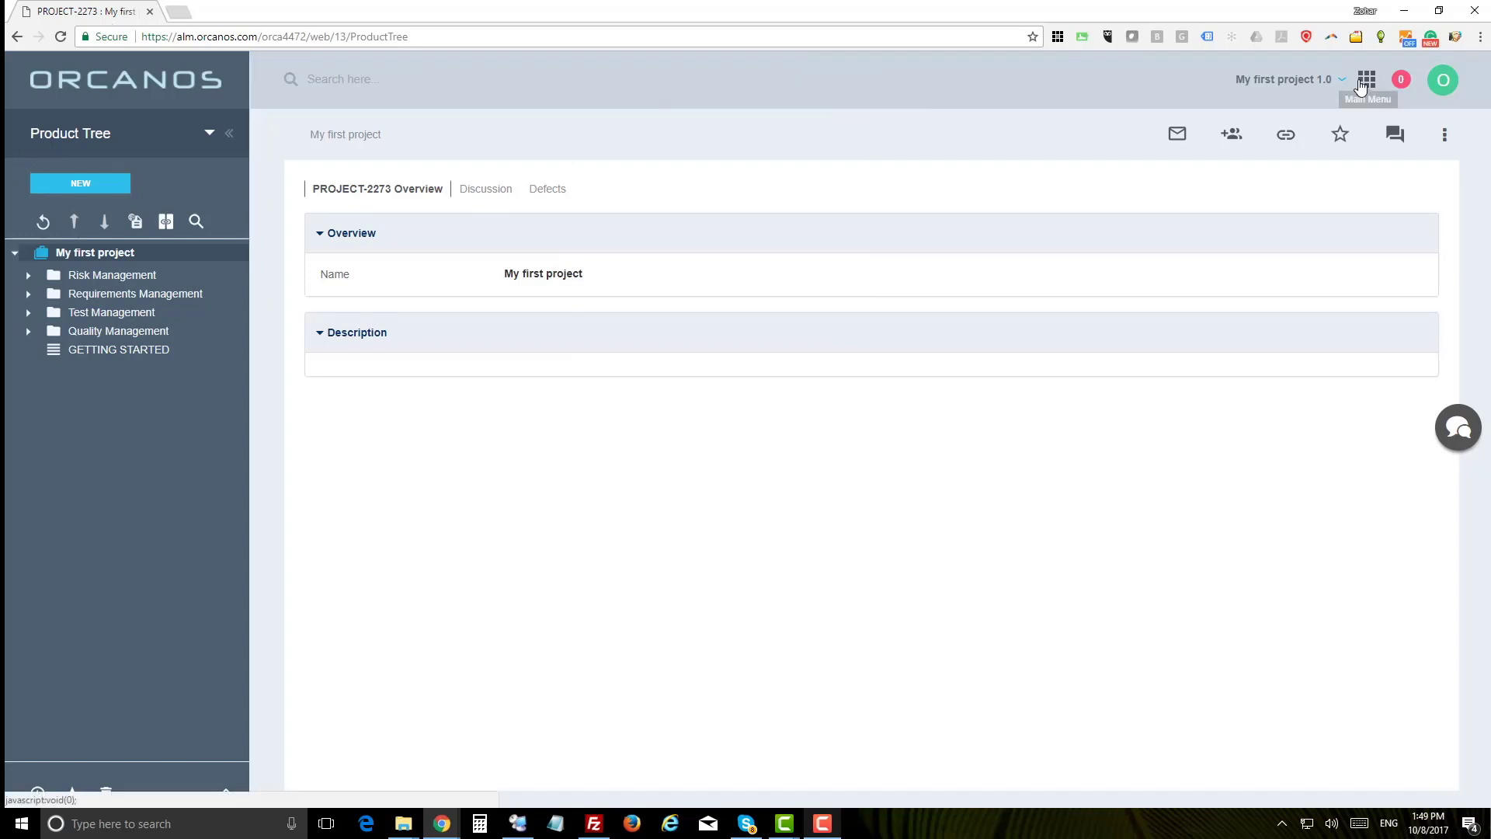
click(1368, 79)
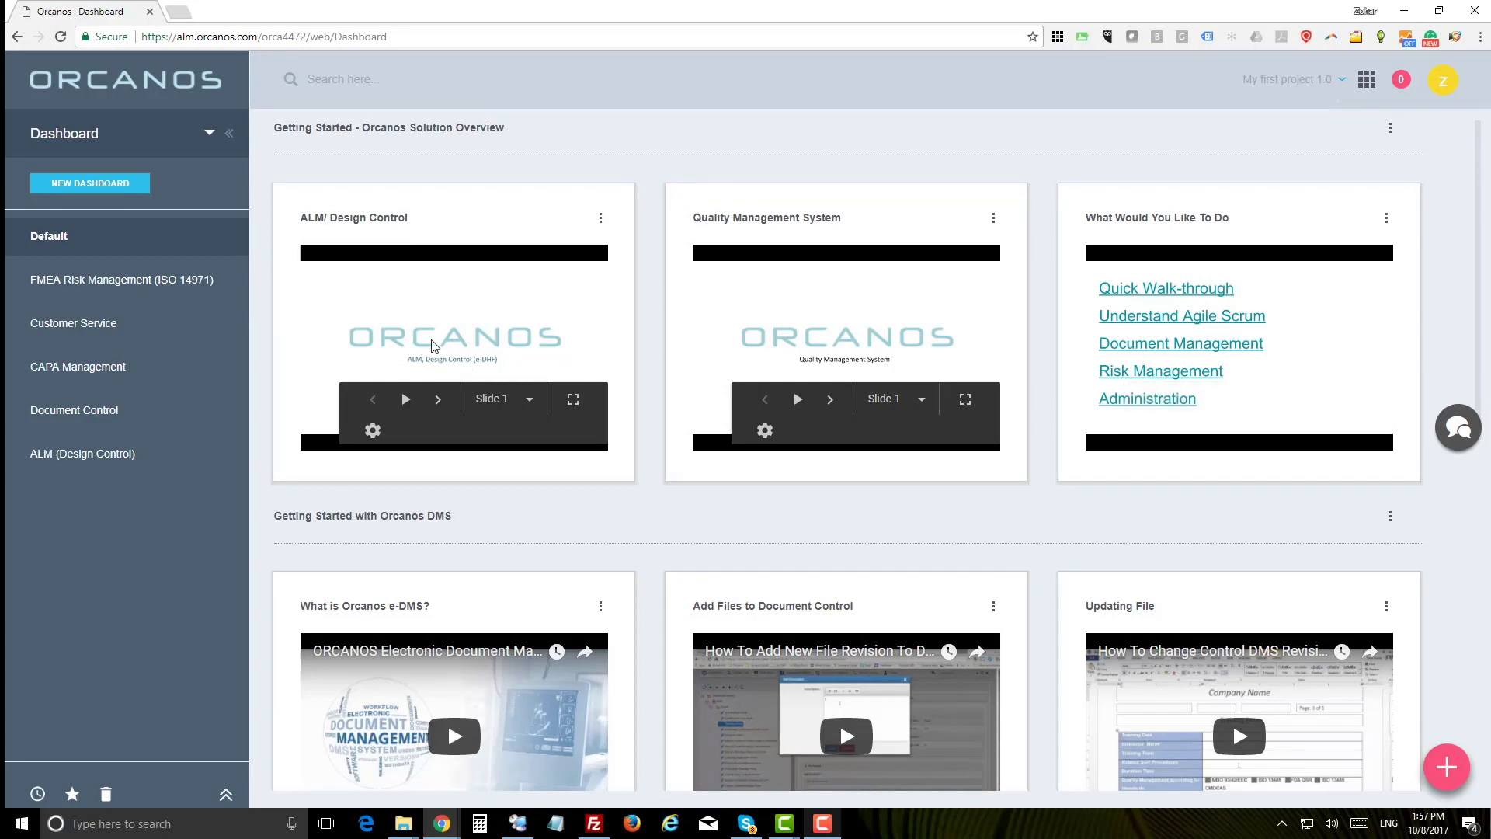
mouse_move(809, 343)
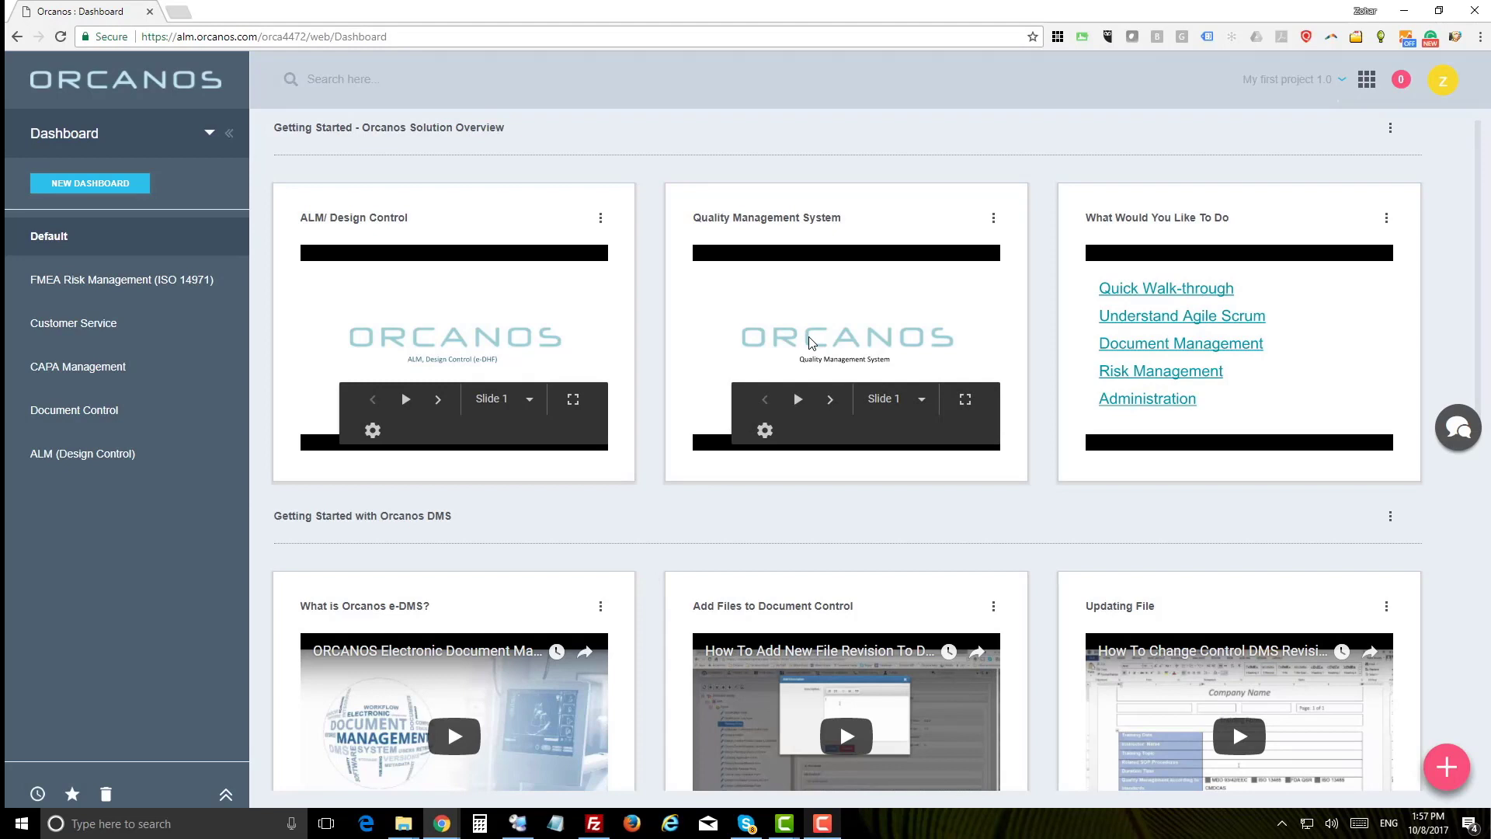
mouse_move(1165, 288)
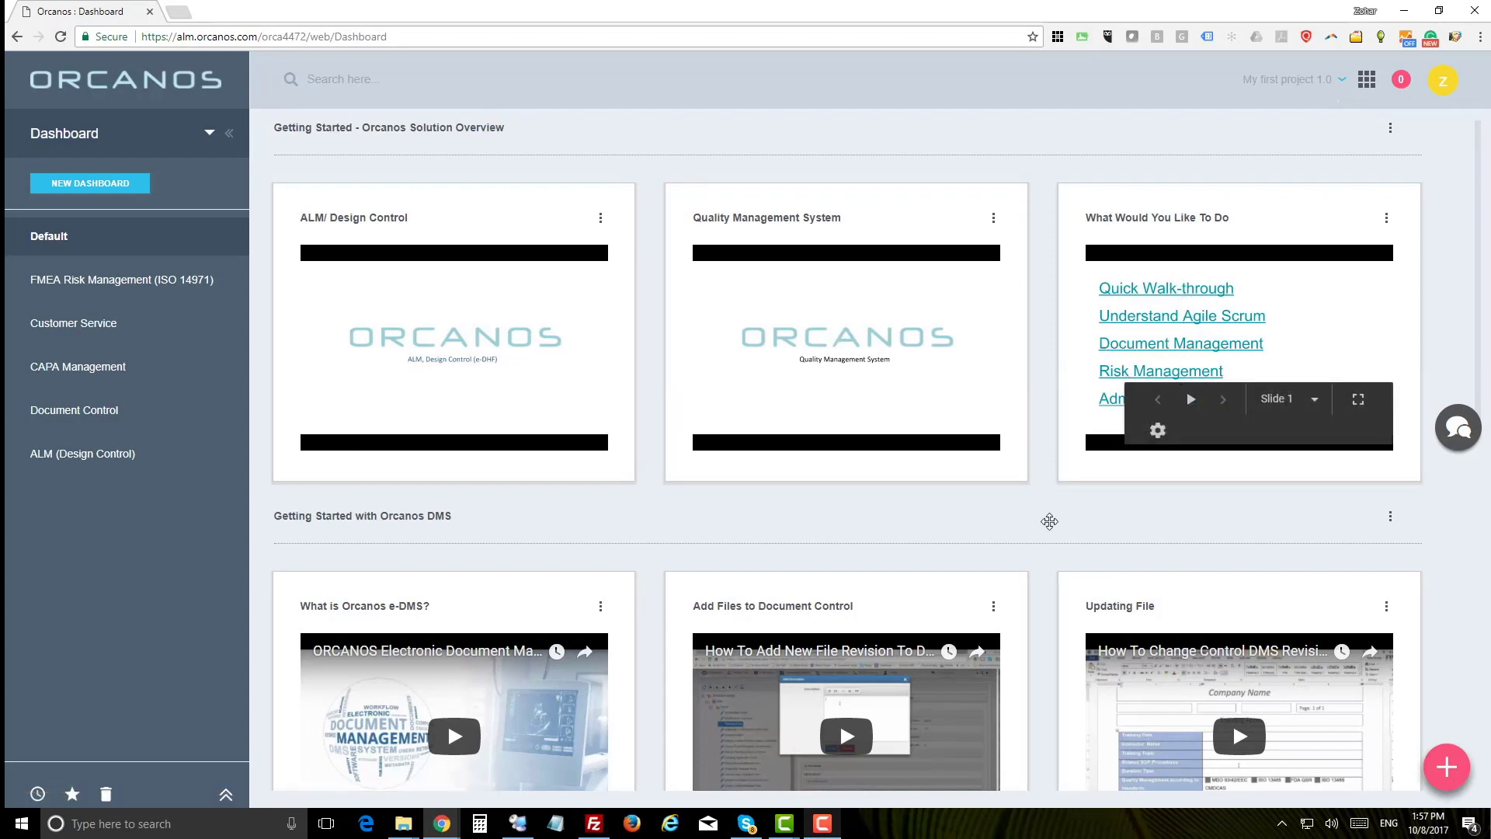
scroll(down, 3)
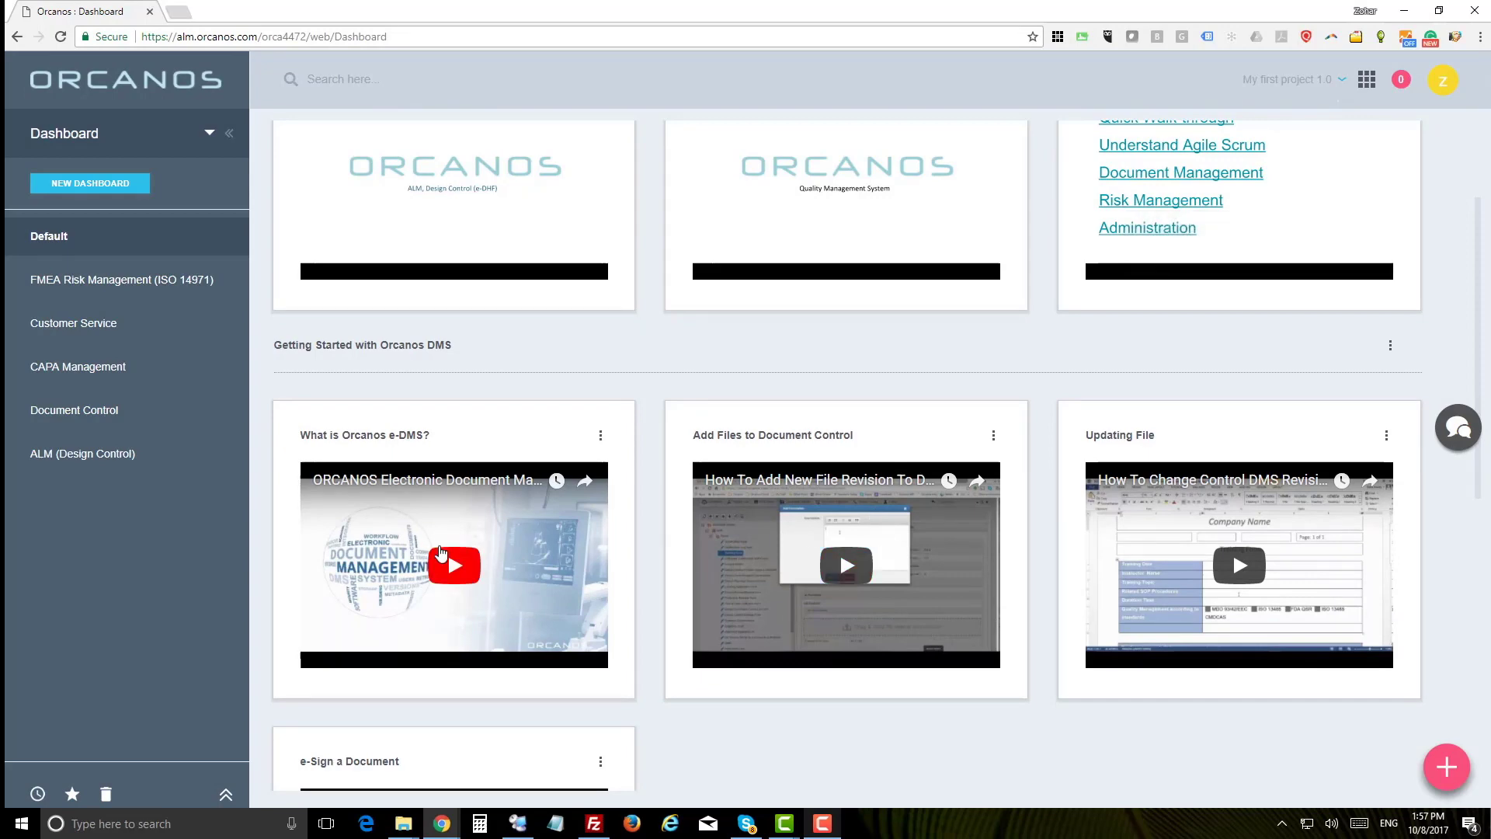
mouse_move(1096, 514)
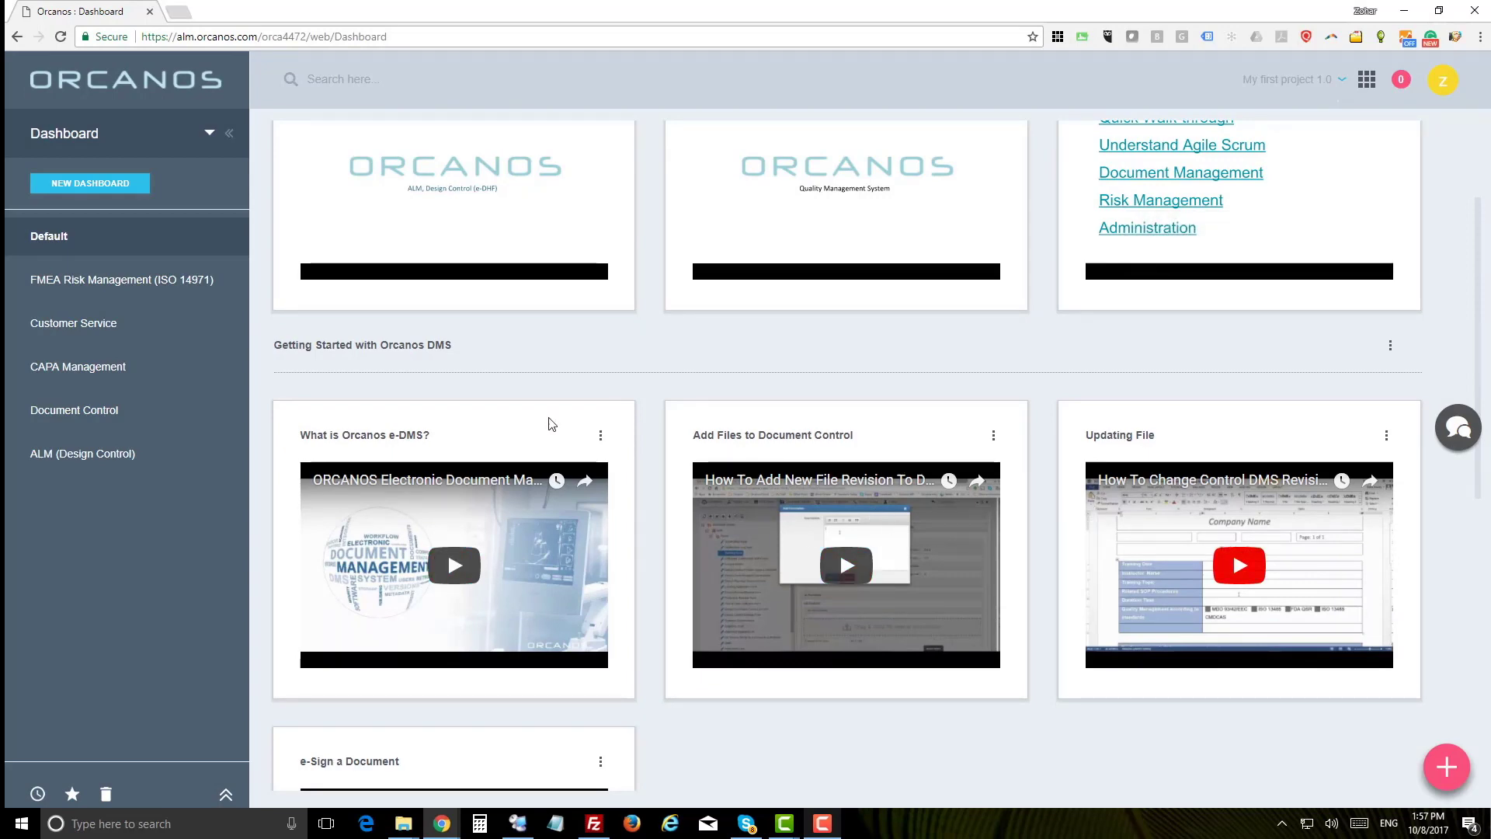
scroll(up, 3)
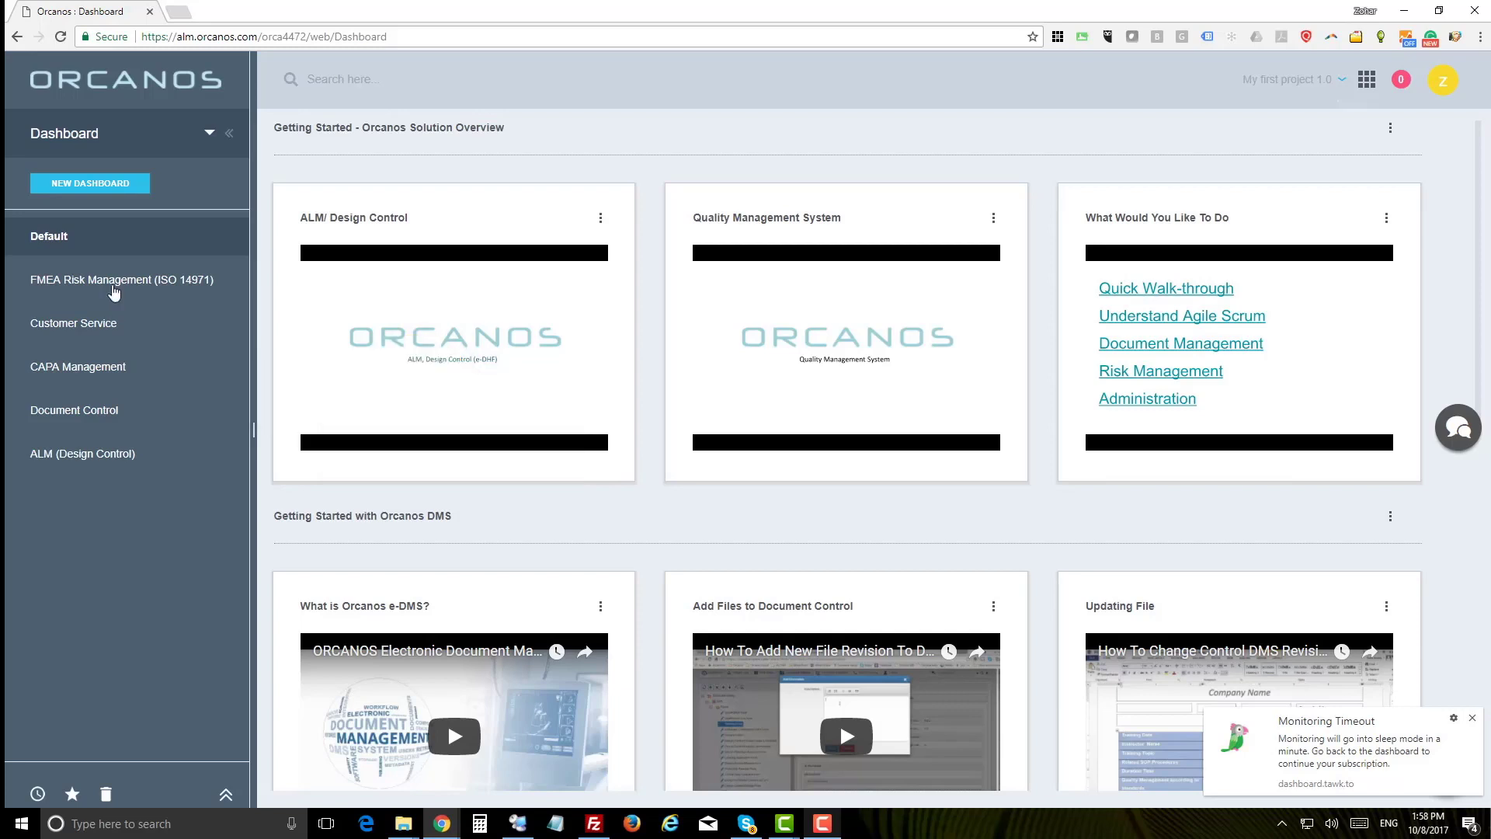
Show the 'FMEA Risk Management (ISO 14971)' dashboard from the sidebar.
click(124, 279)
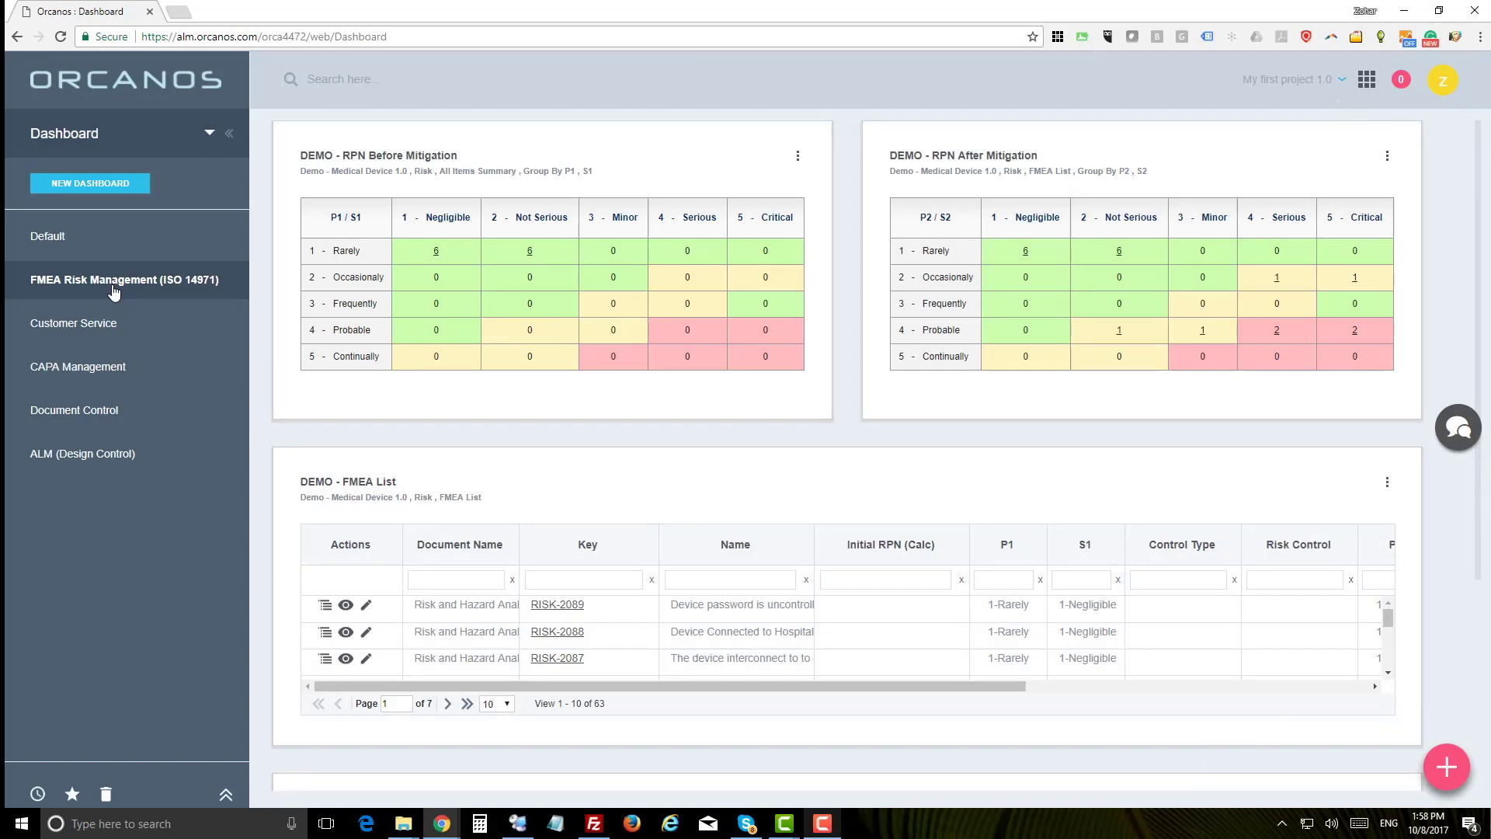
mouse_move(1375, 90)
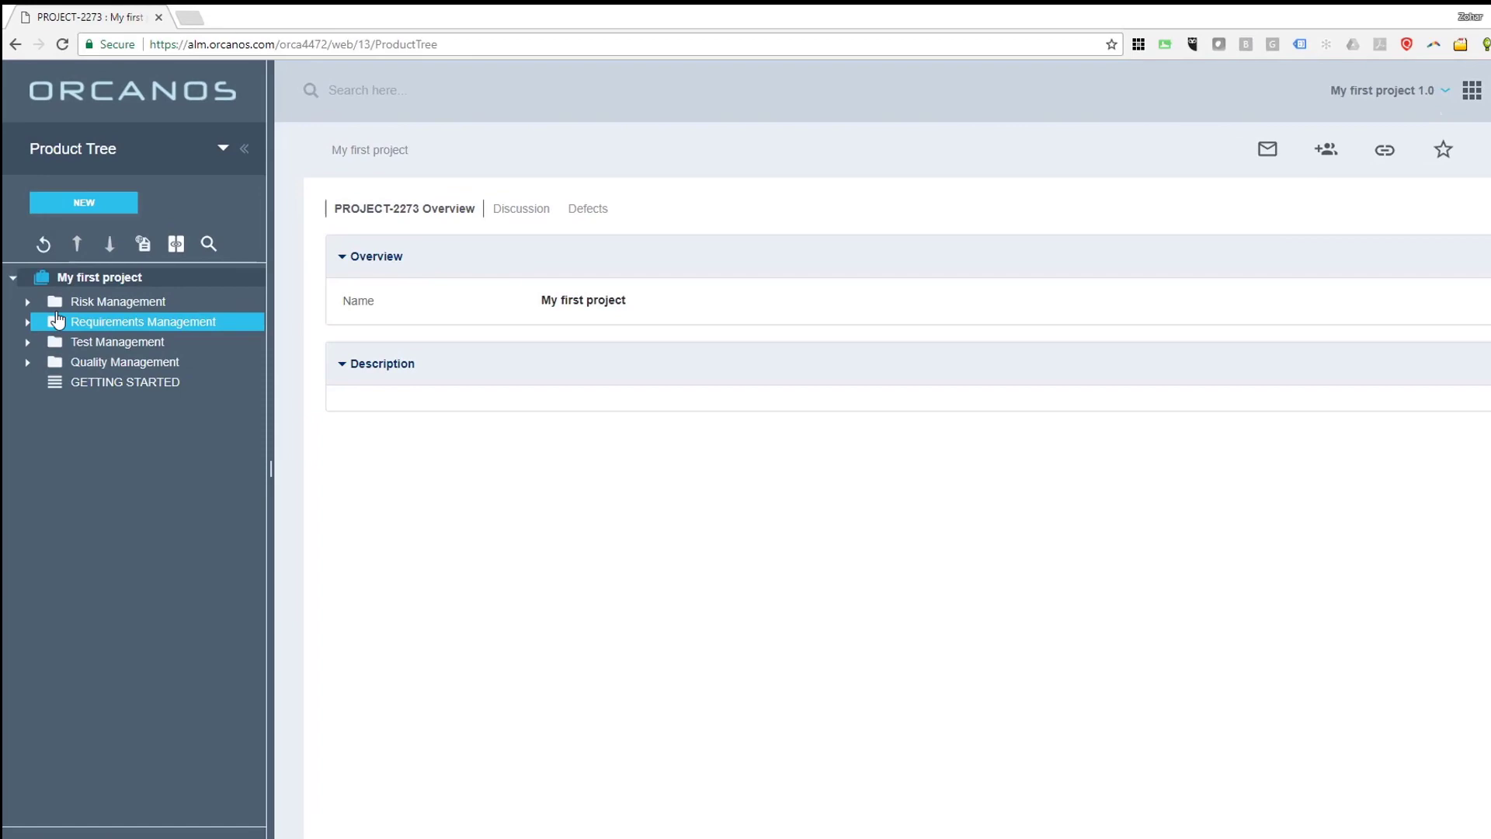
Expand Requirements Management and High Level Requirements, then open the Software Requirement Document.
click(28, 321)
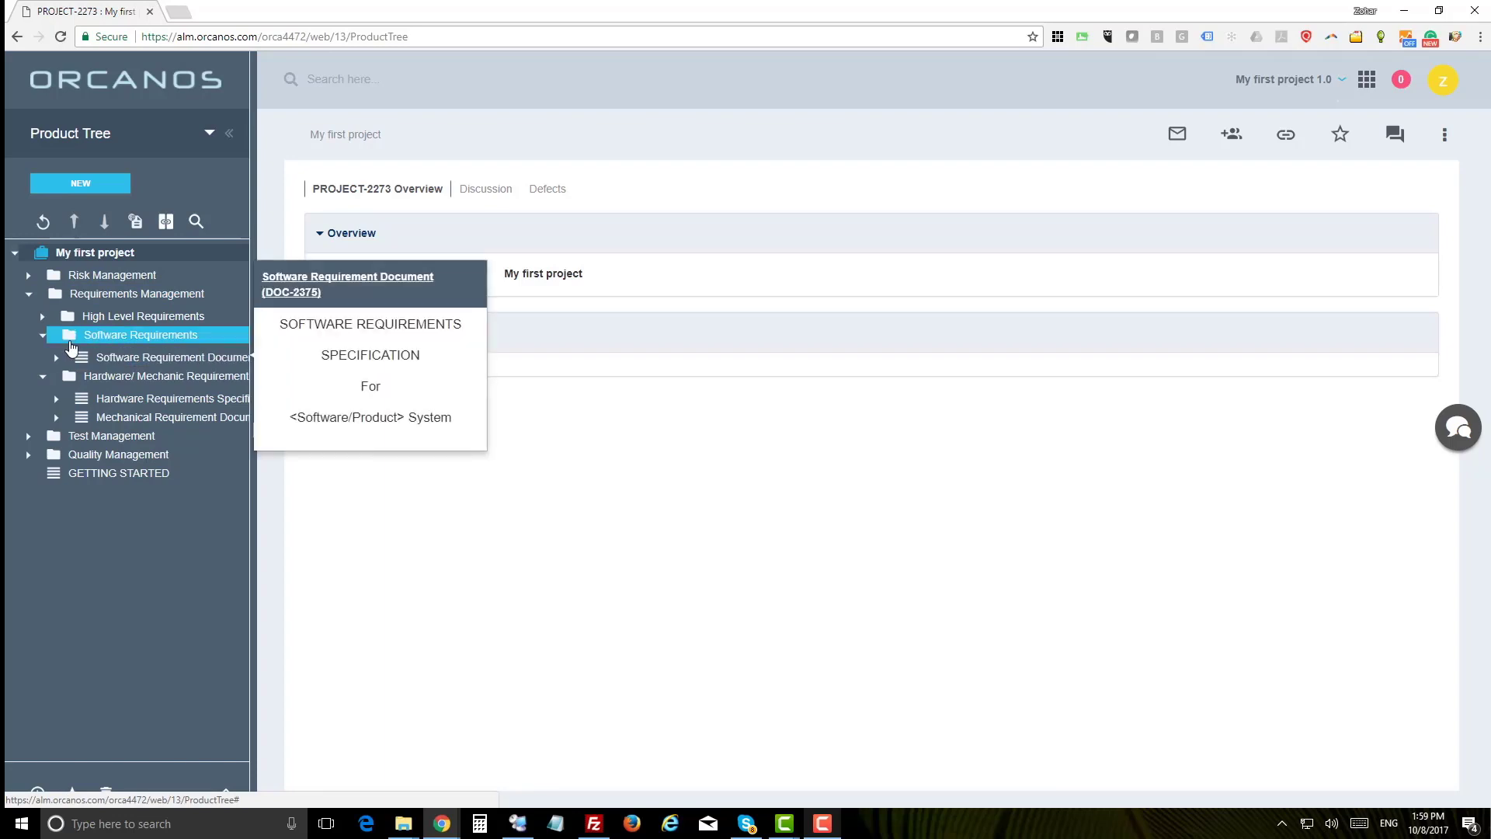
click(170, 356)
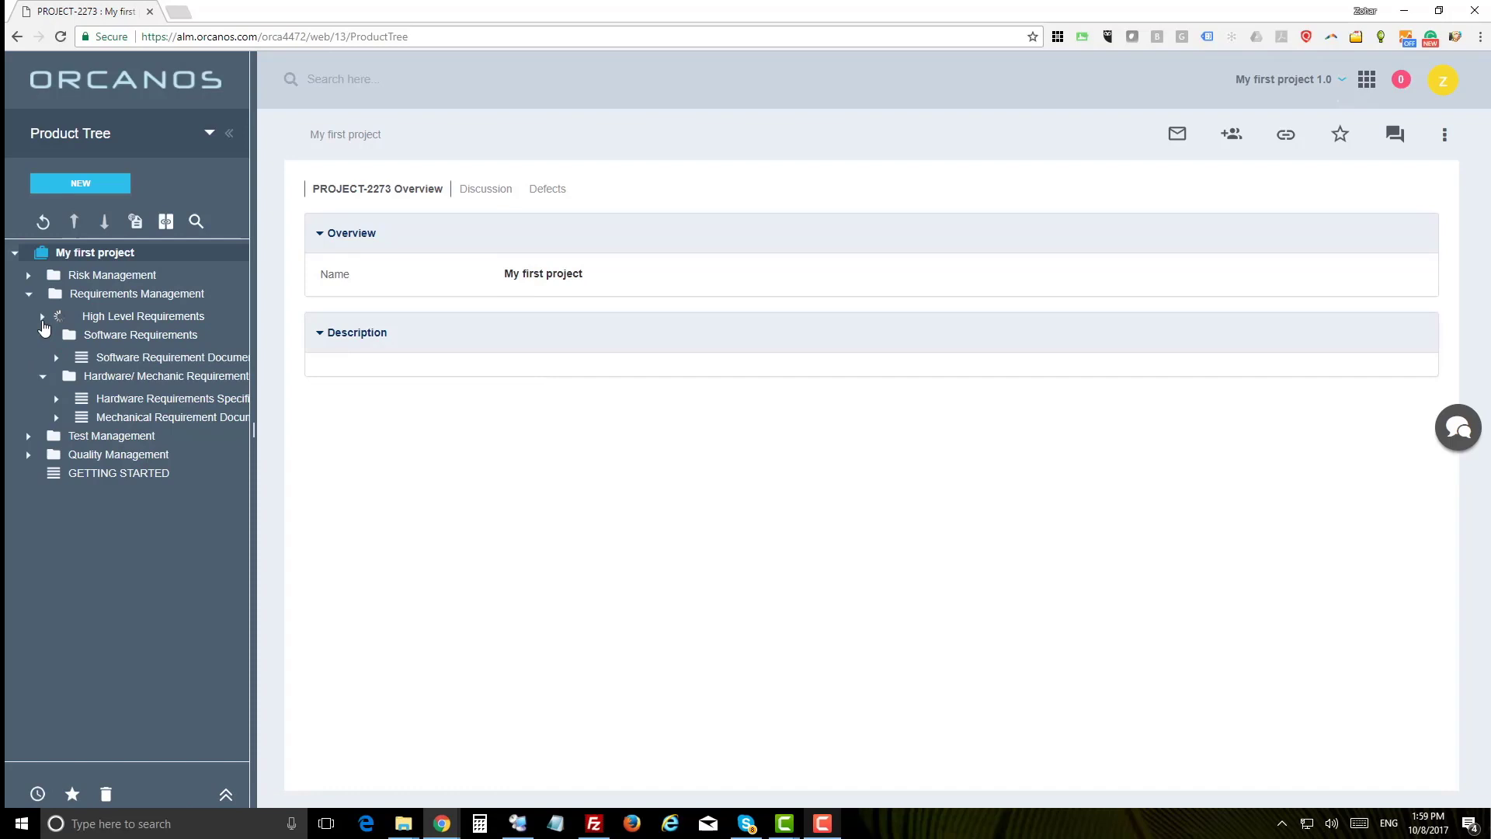
click(42, 316)
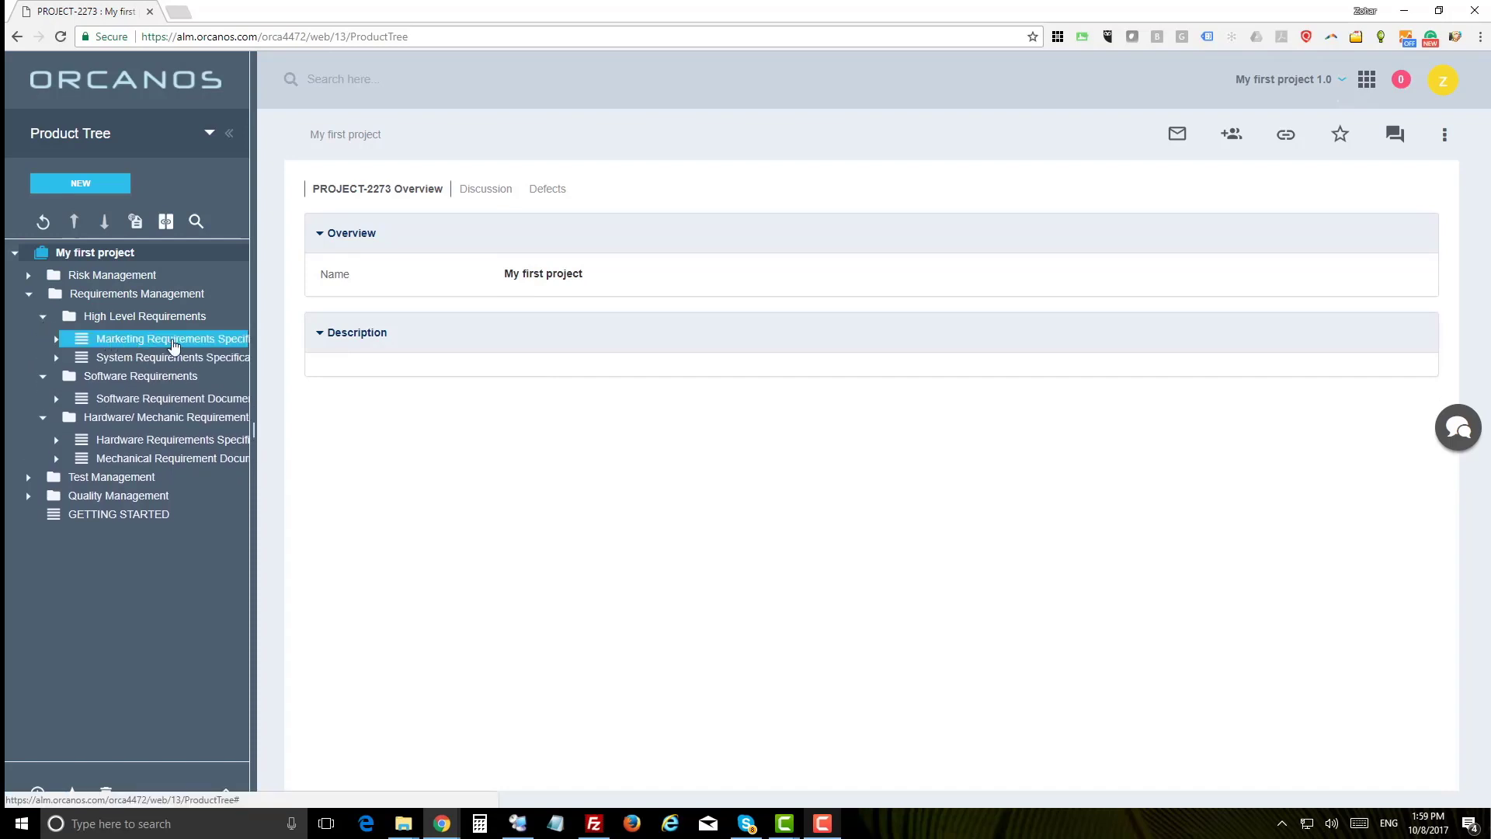
click(173, 356)
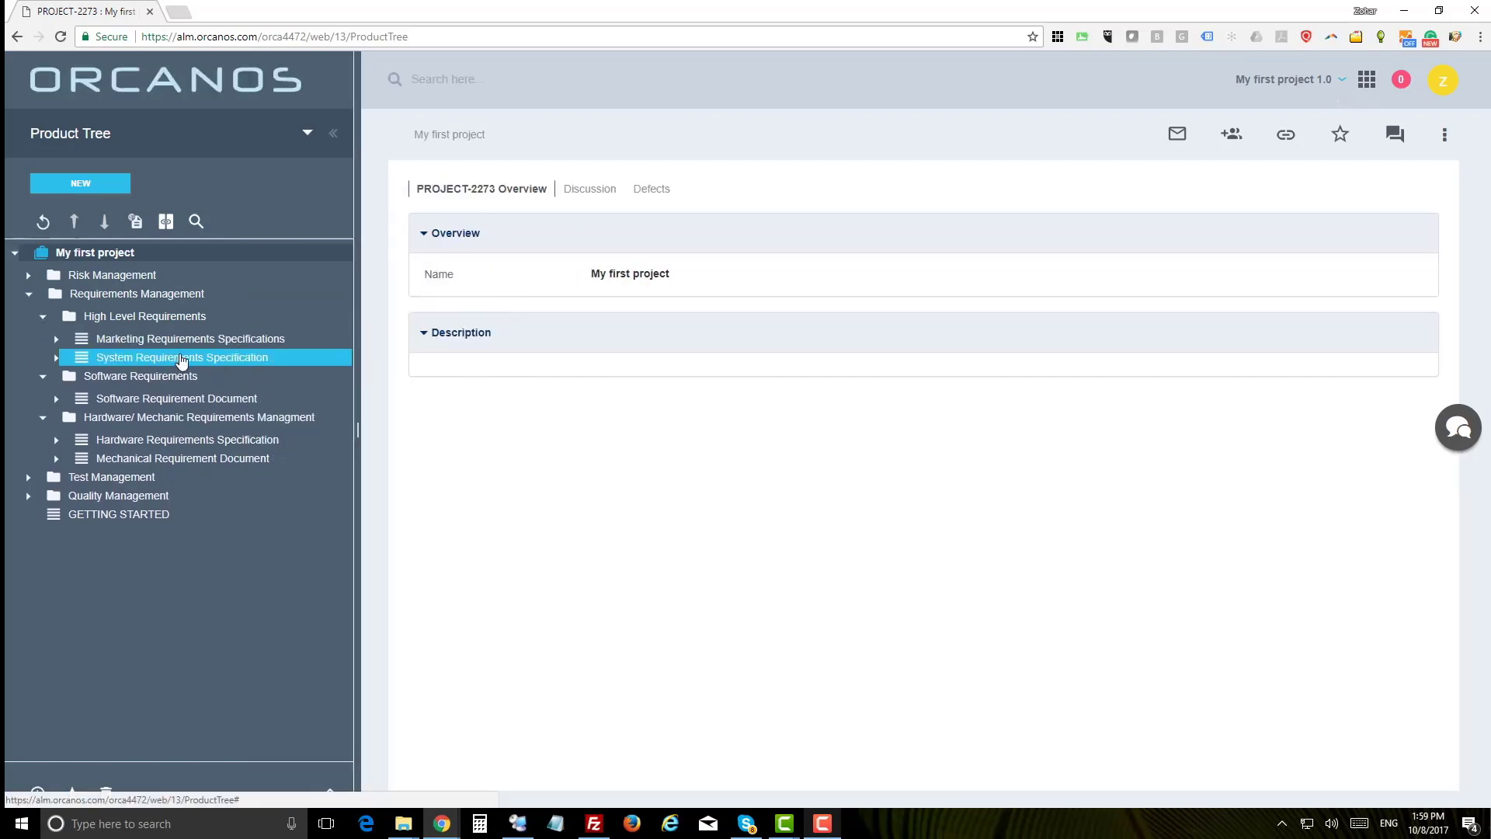
click(176, 398)
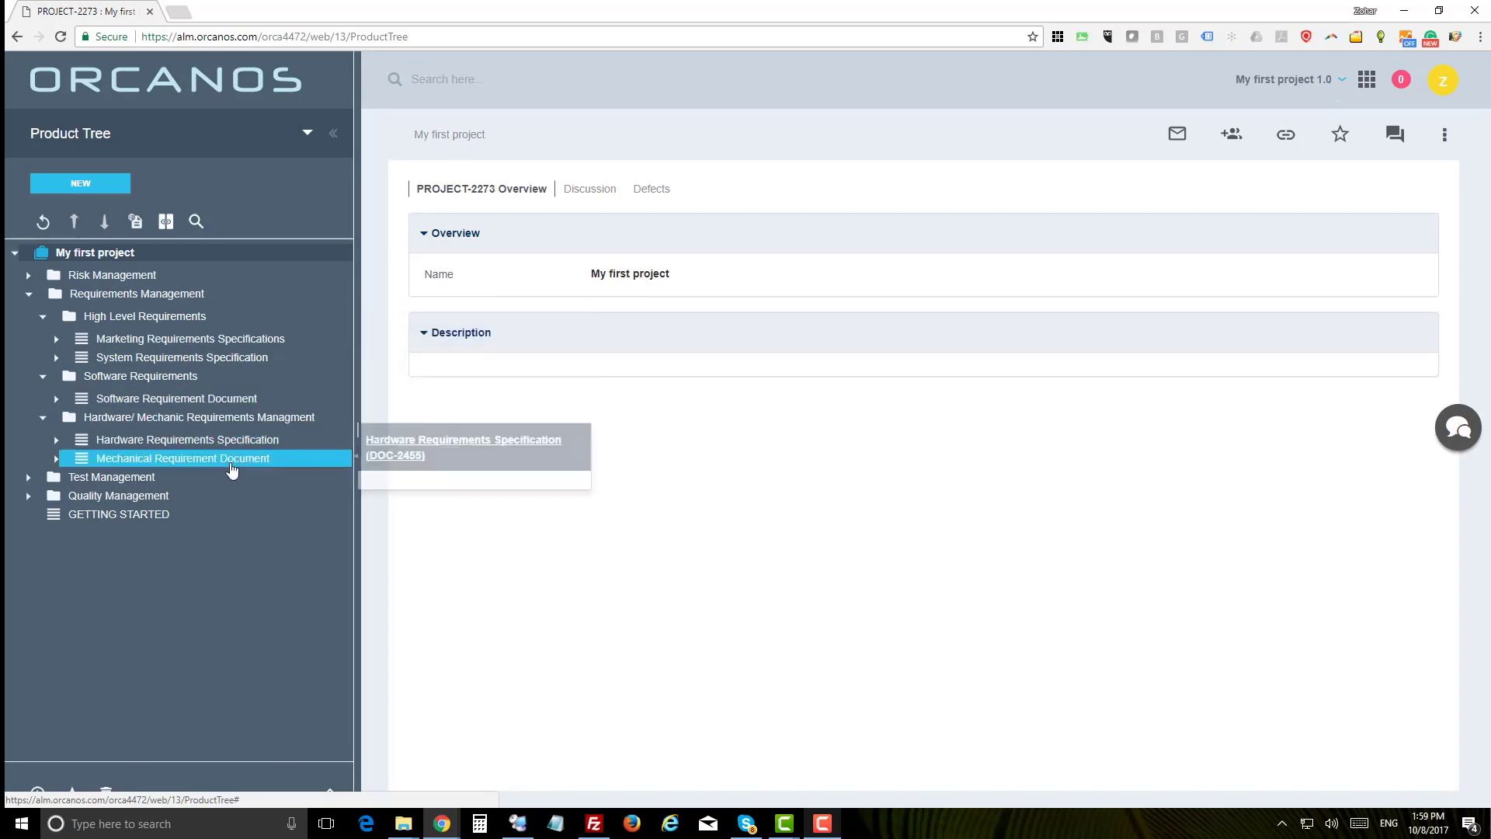
mouse_move(228, 471)
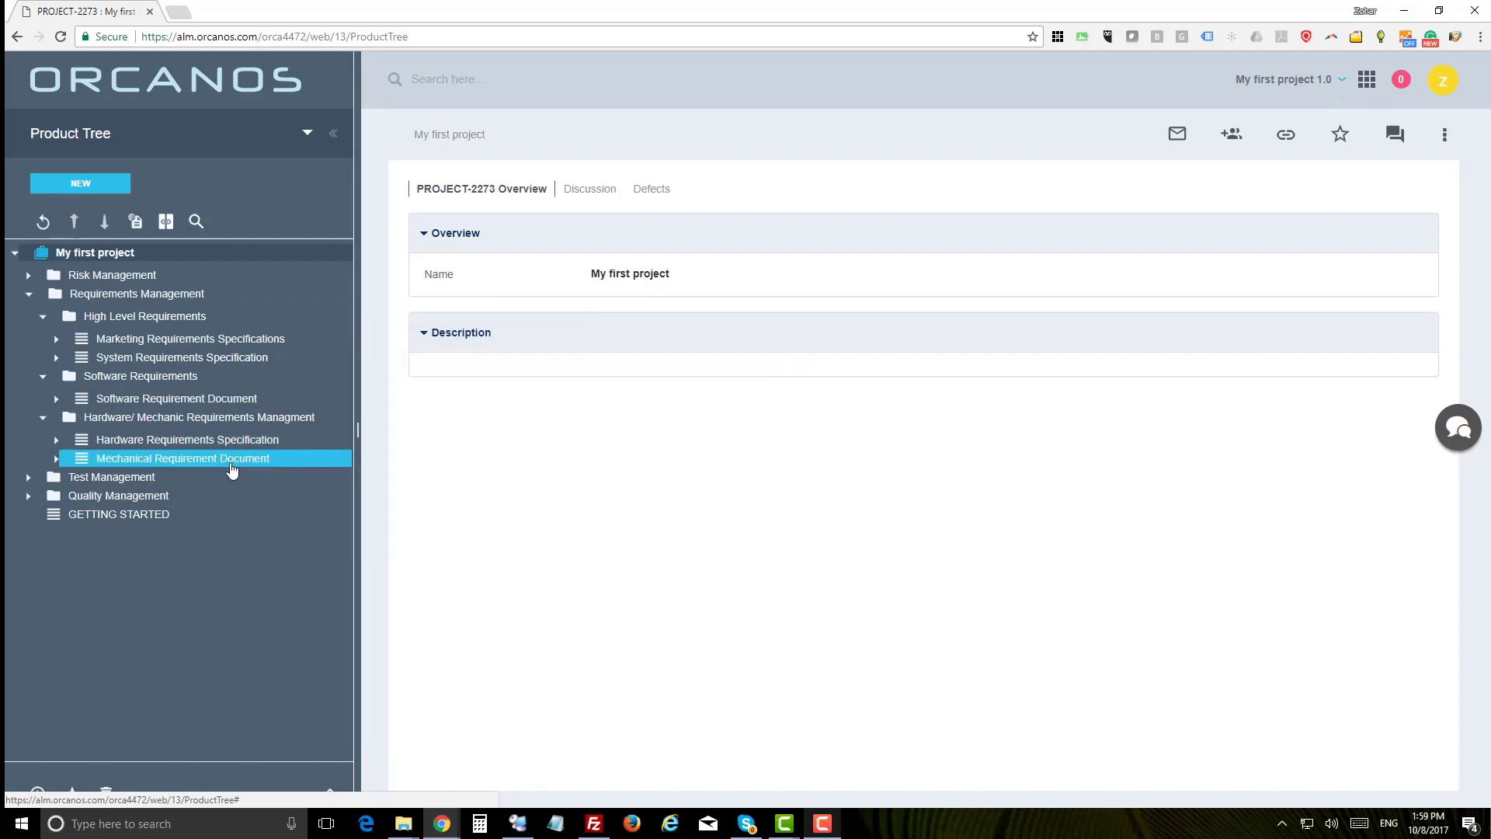
click(176, 397)
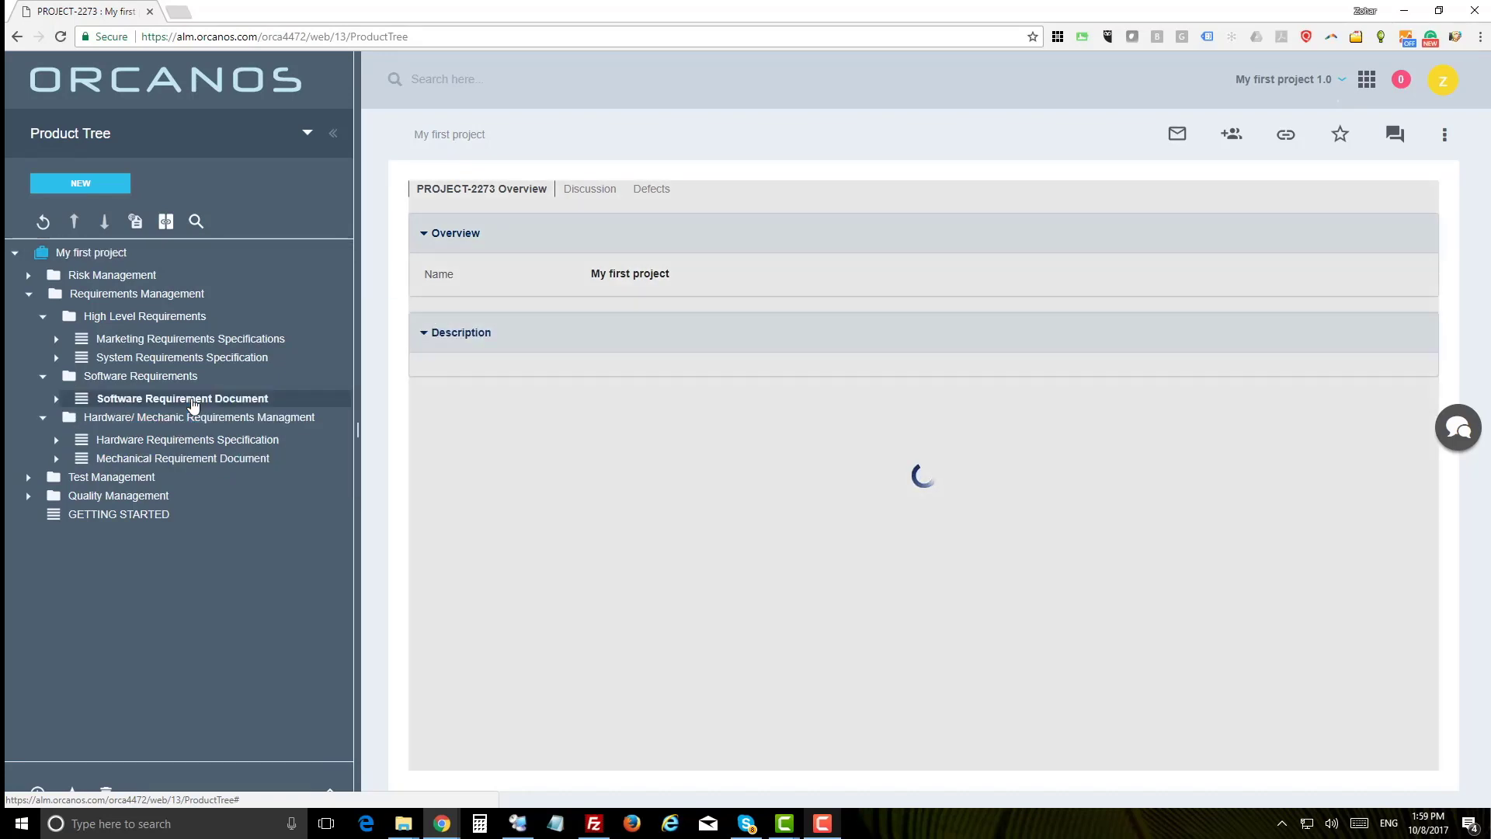
click(182, 397)
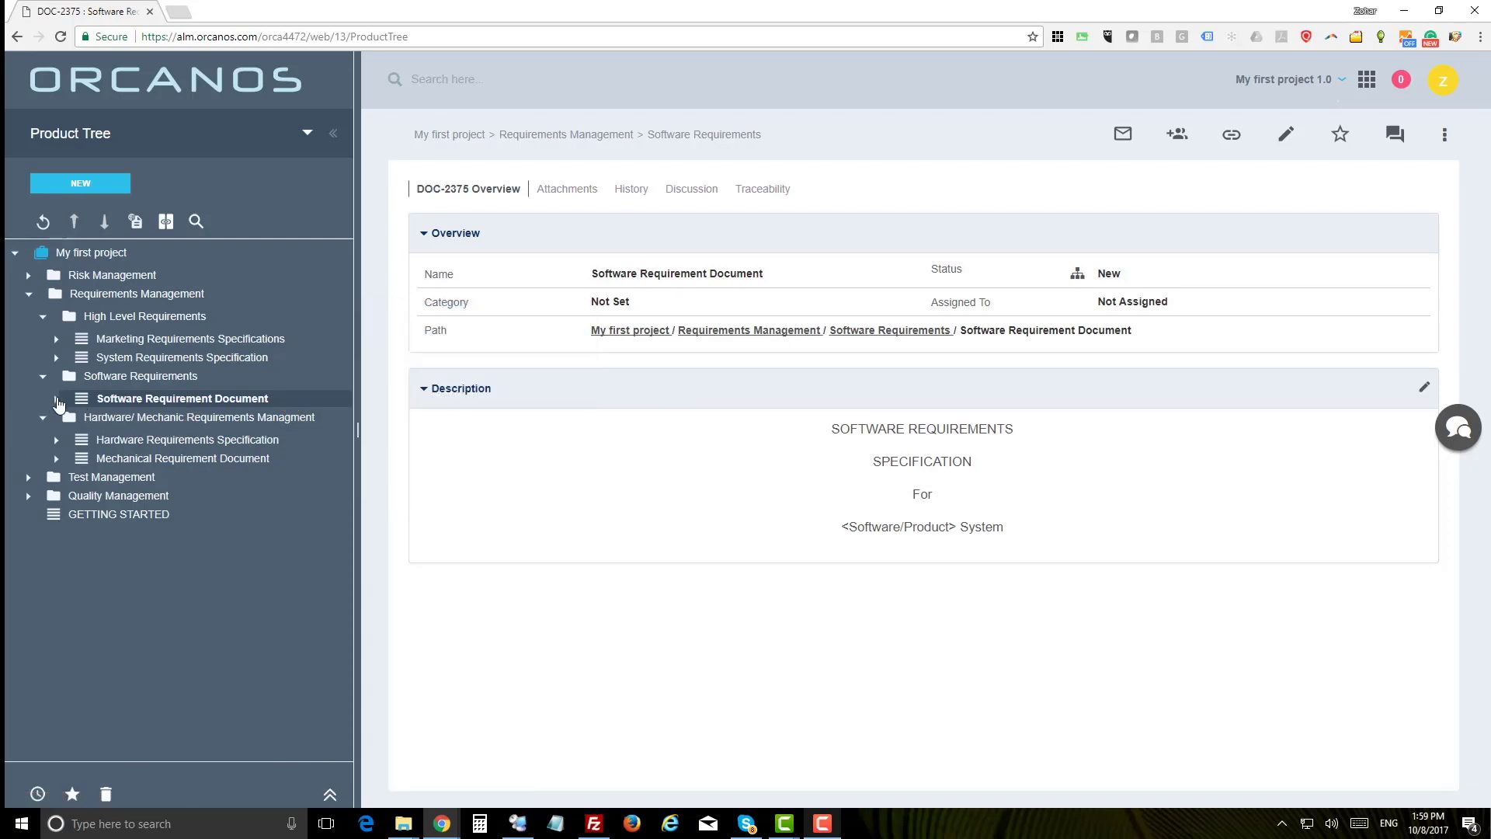
View first requirement SR-2380 under SPECIFIC REQUIREMENTS, then return to that section's overview.
click(56, 397)
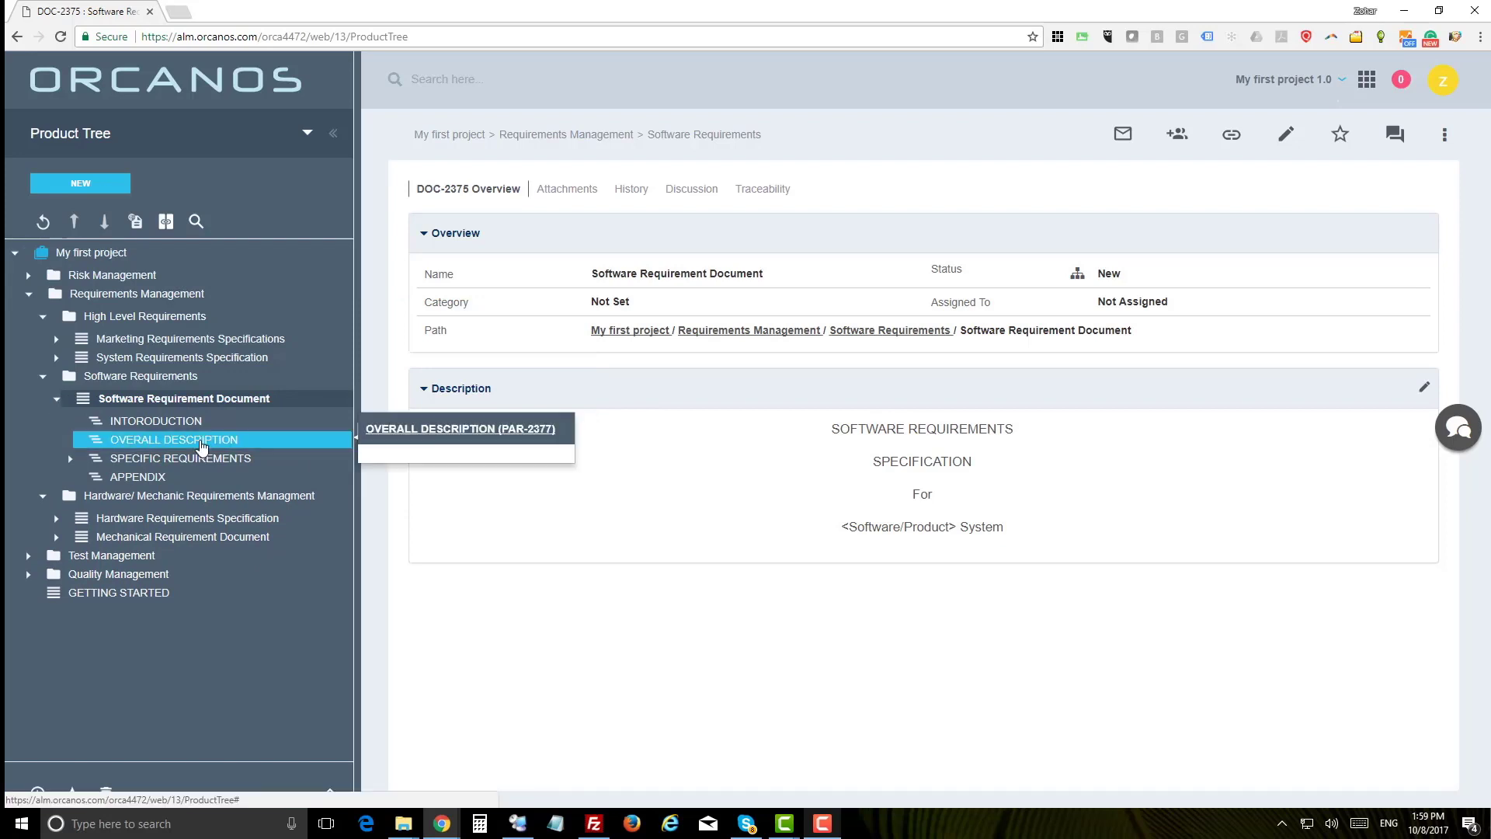
click(180, 457)
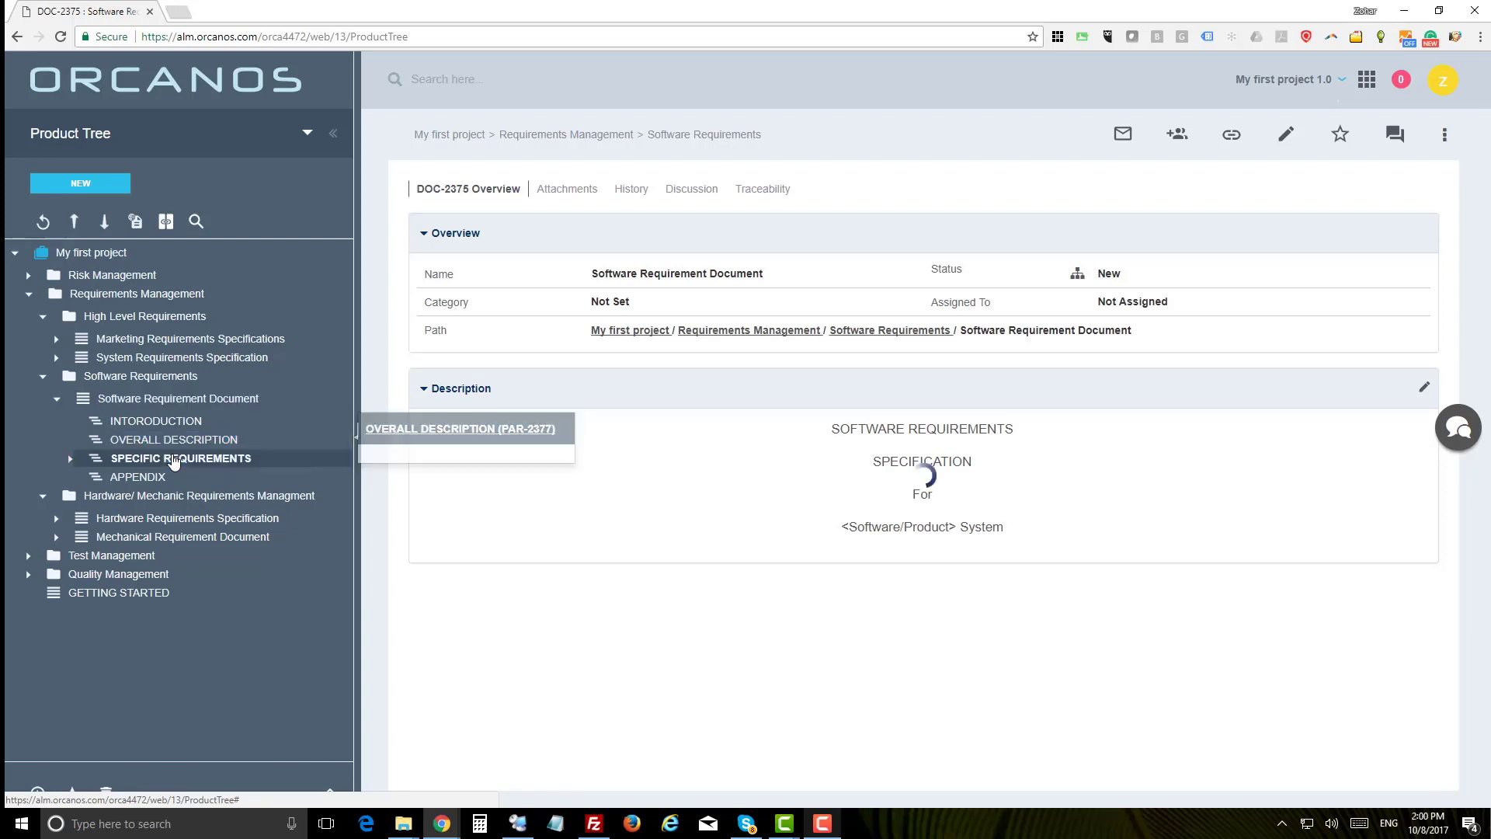
click(181, 457)
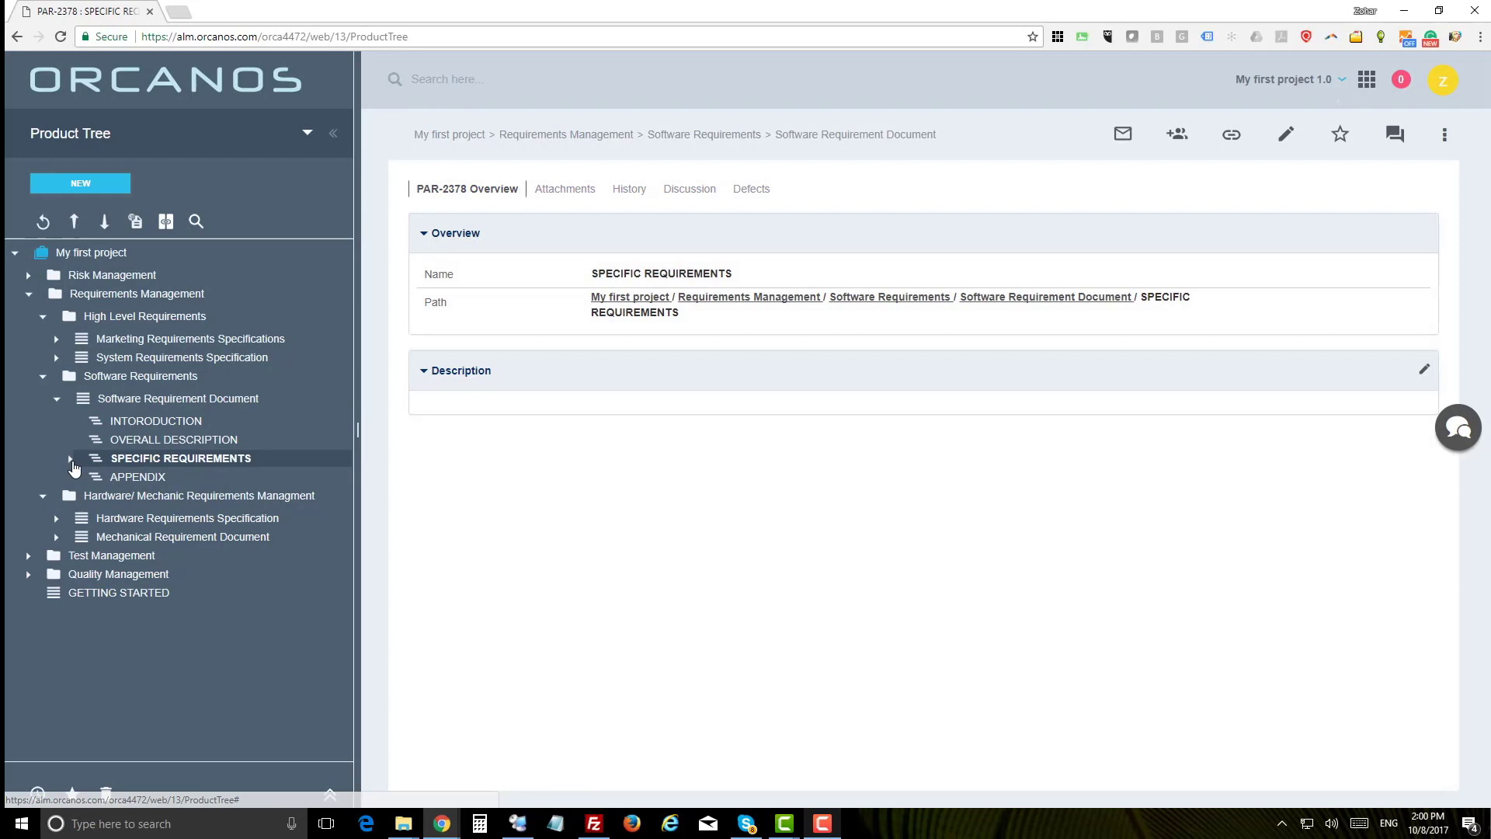
click(73, 458)
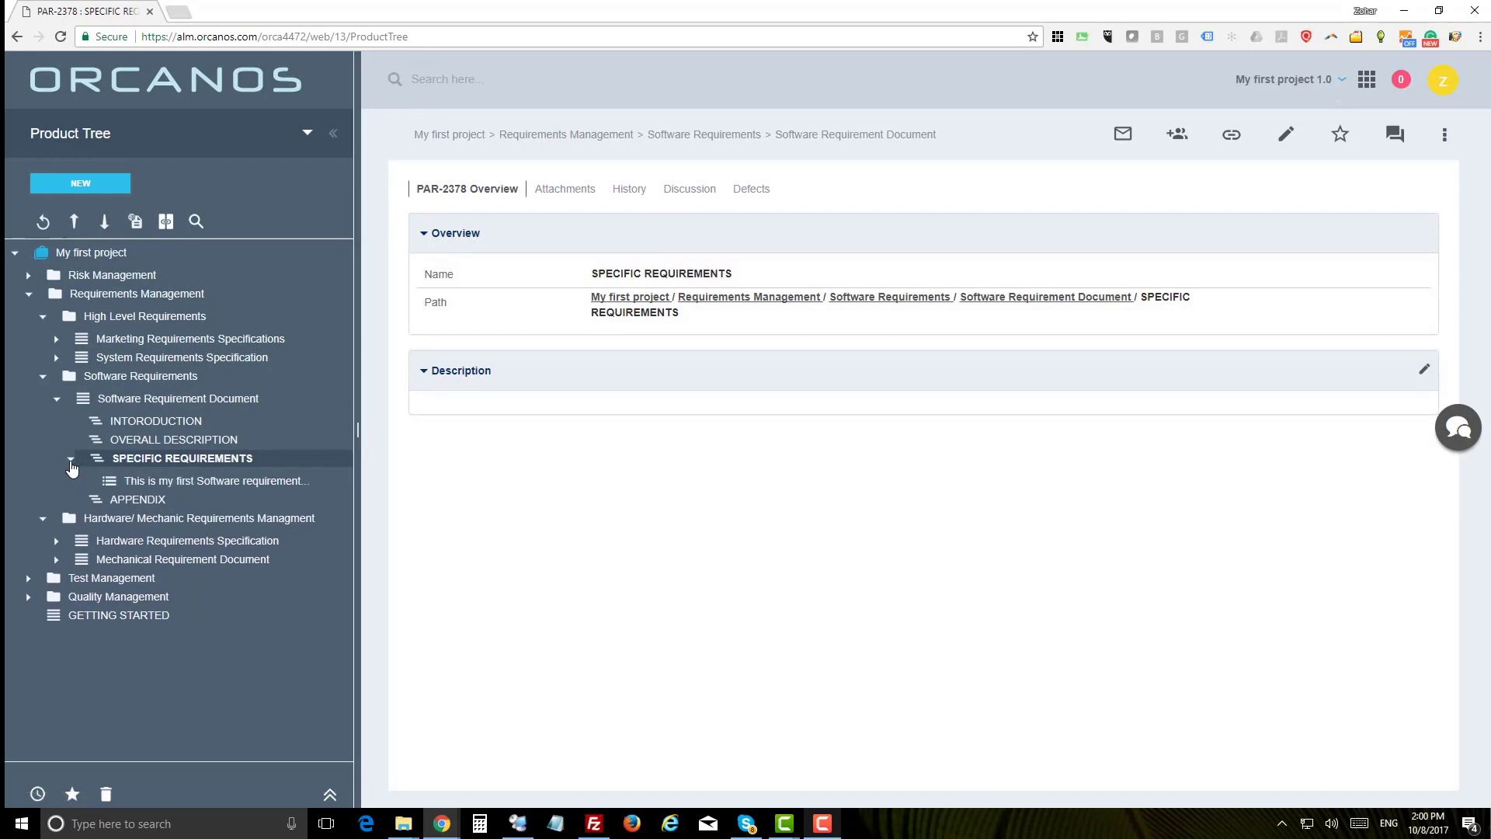
click(217, 480)
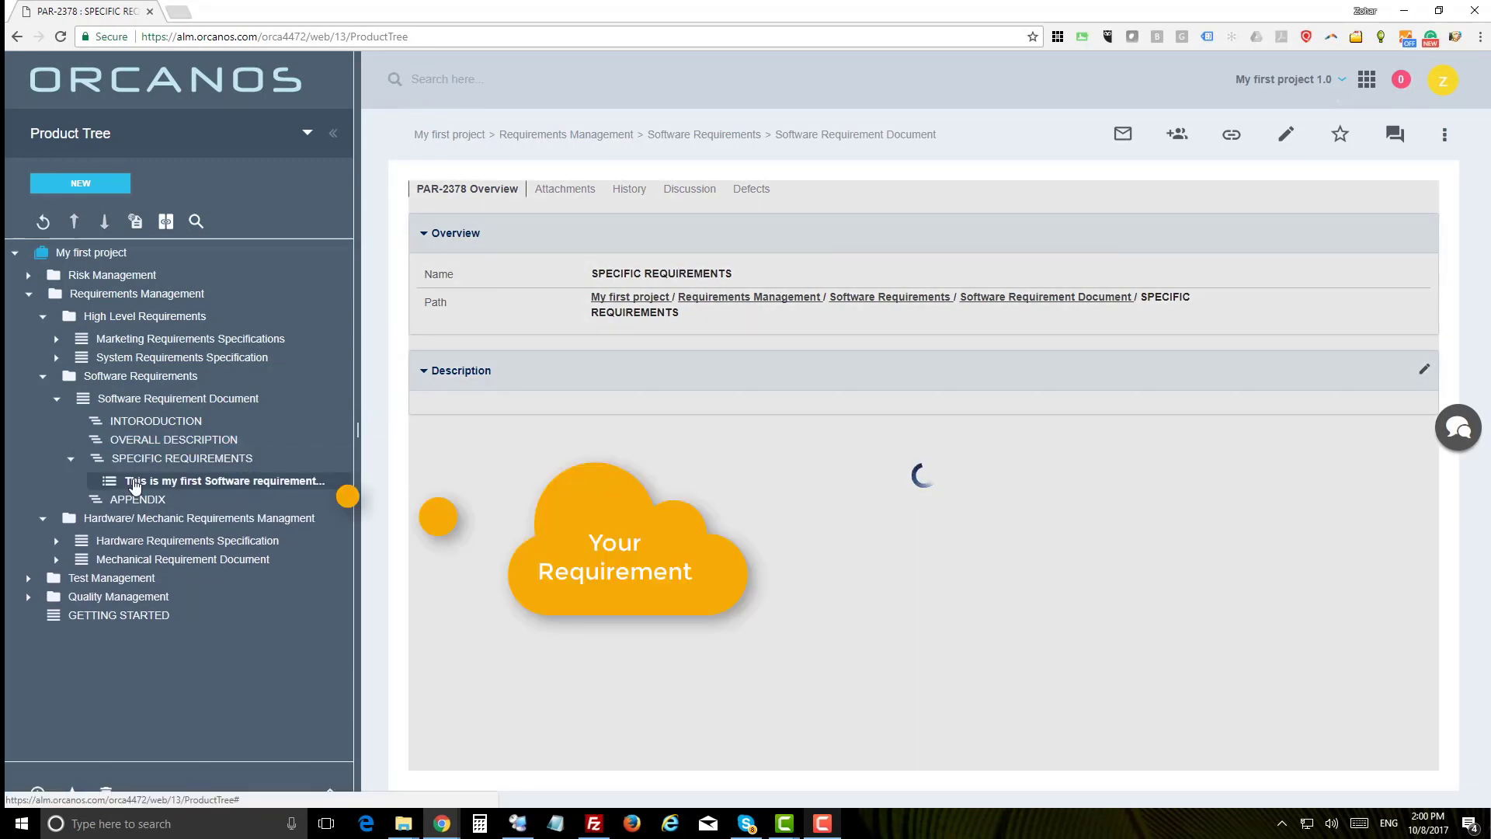
click(226, 480)
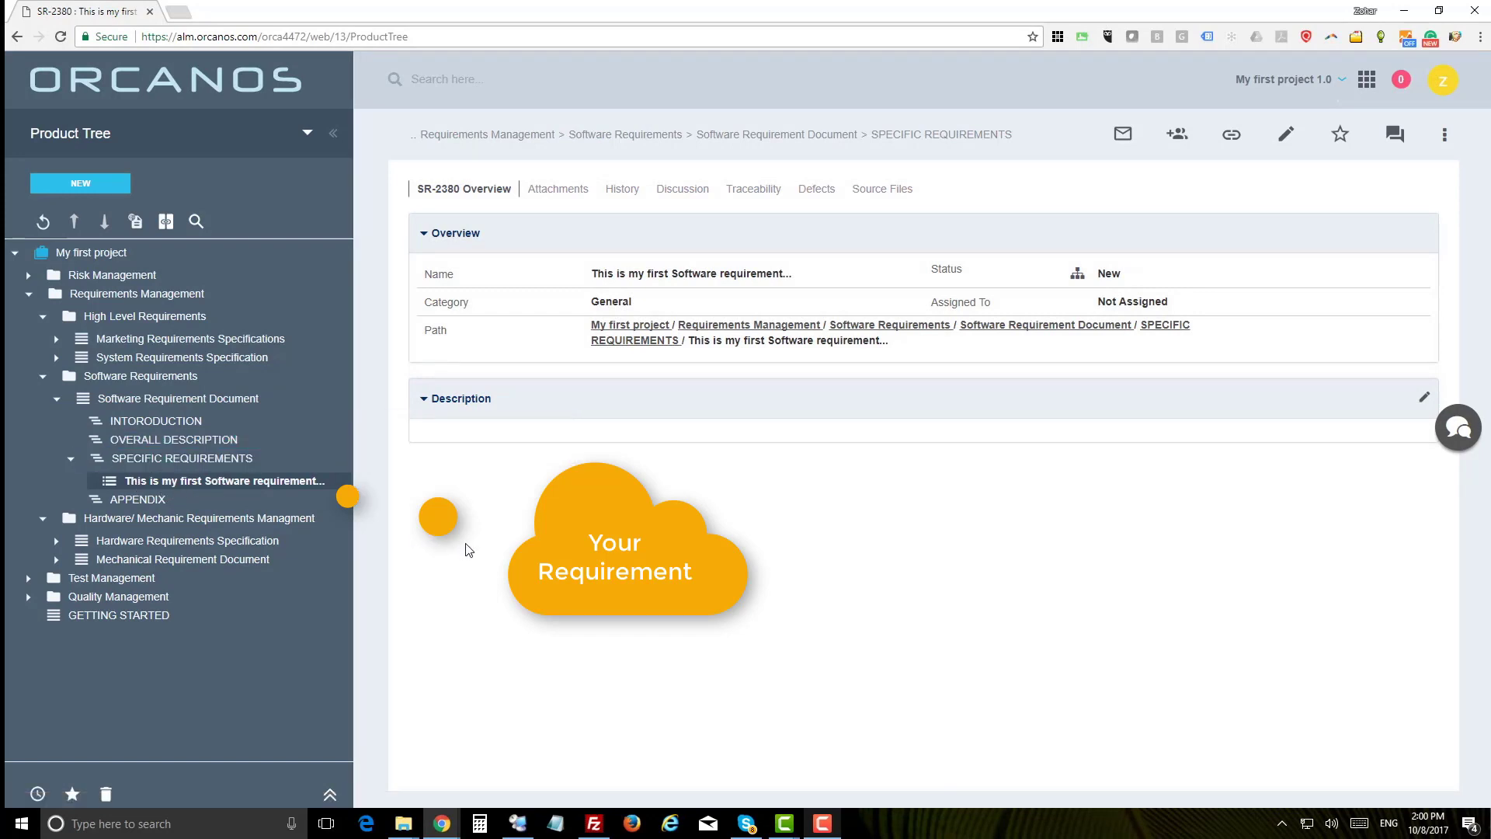
click(137, 498)
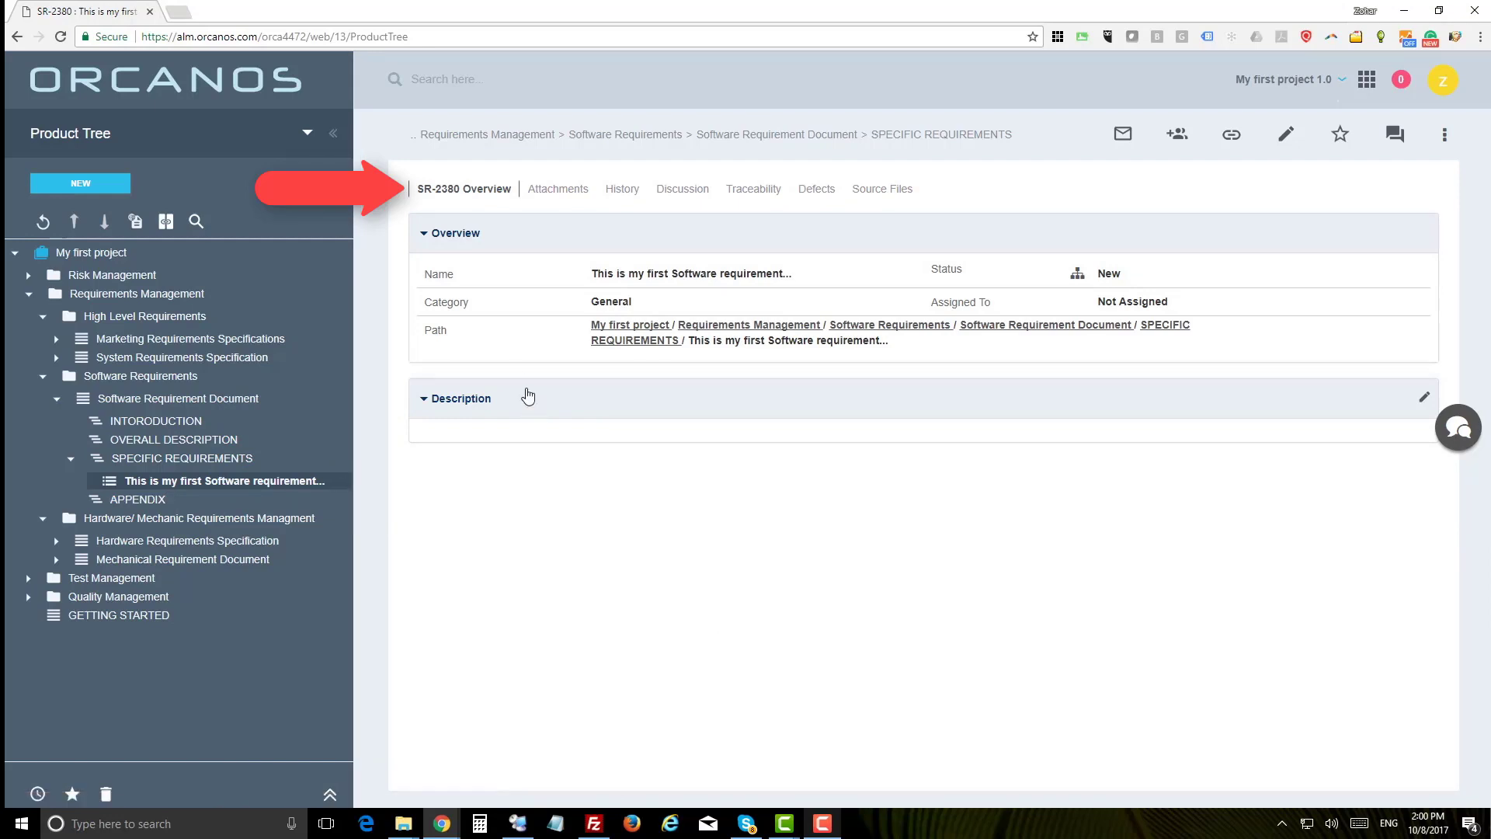
mouse_move(542, 350)
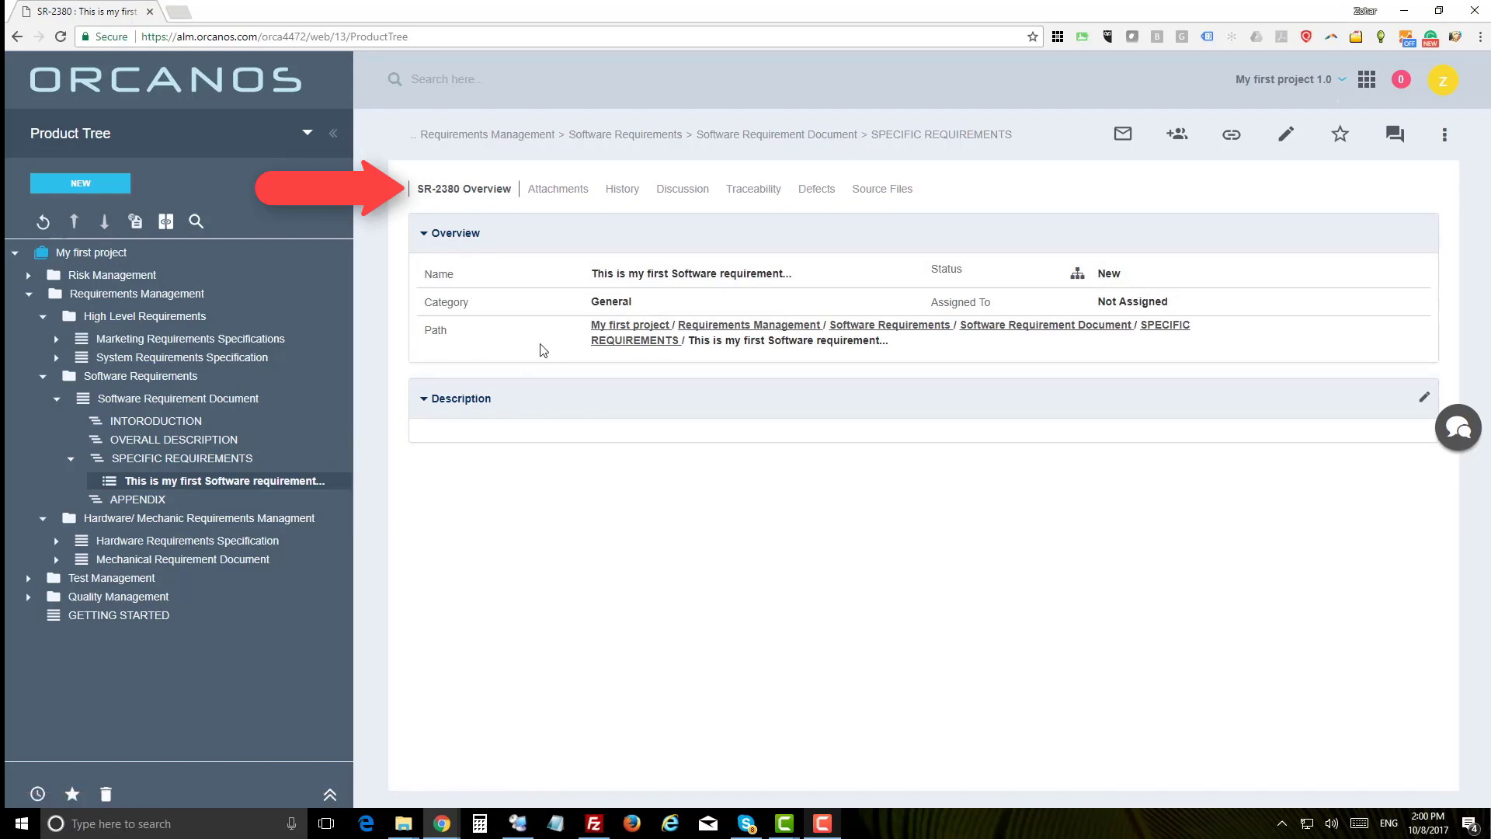
click(182, 458)
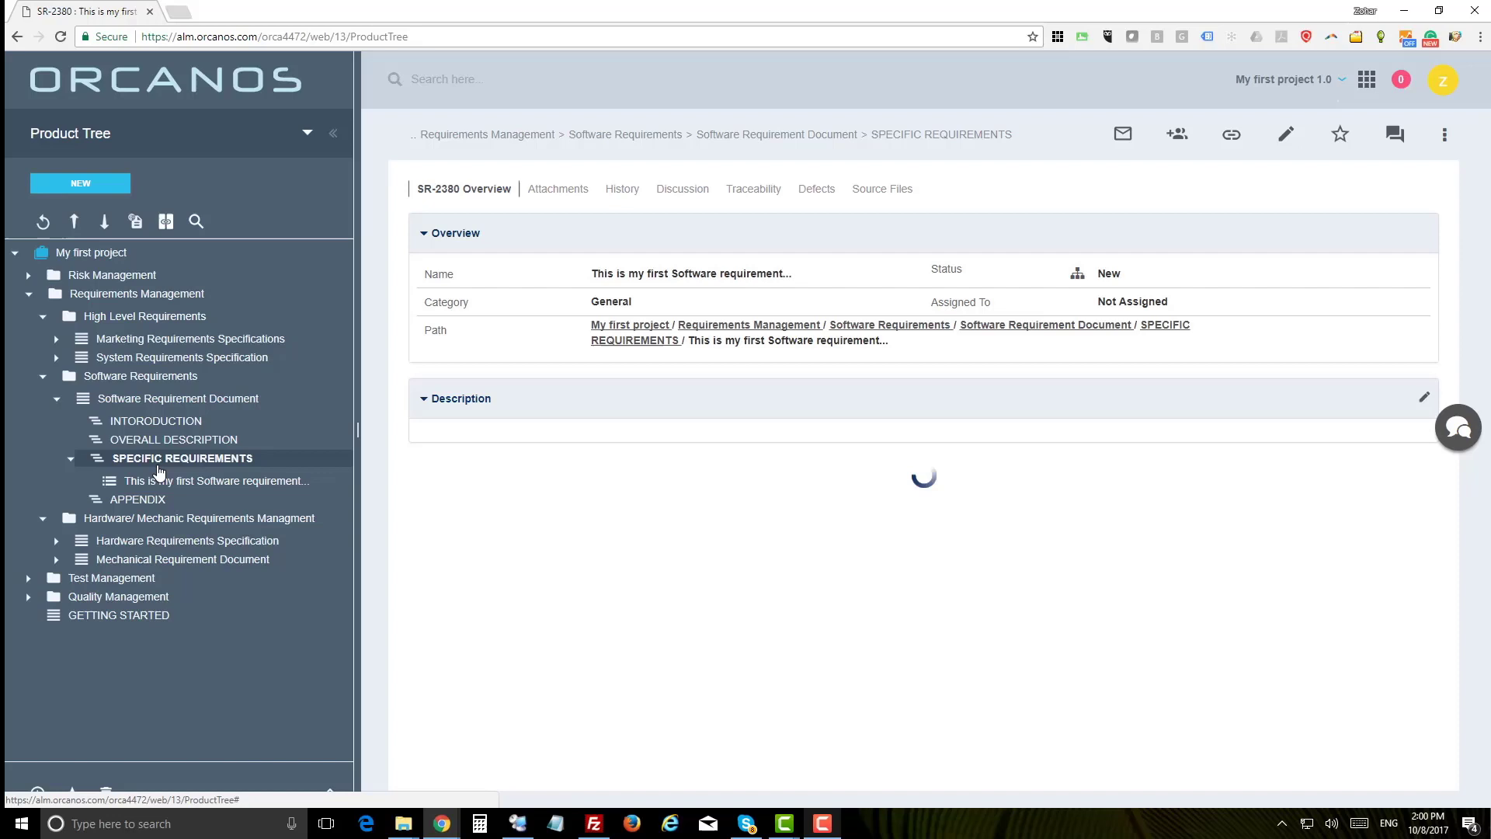
click(80, 183)
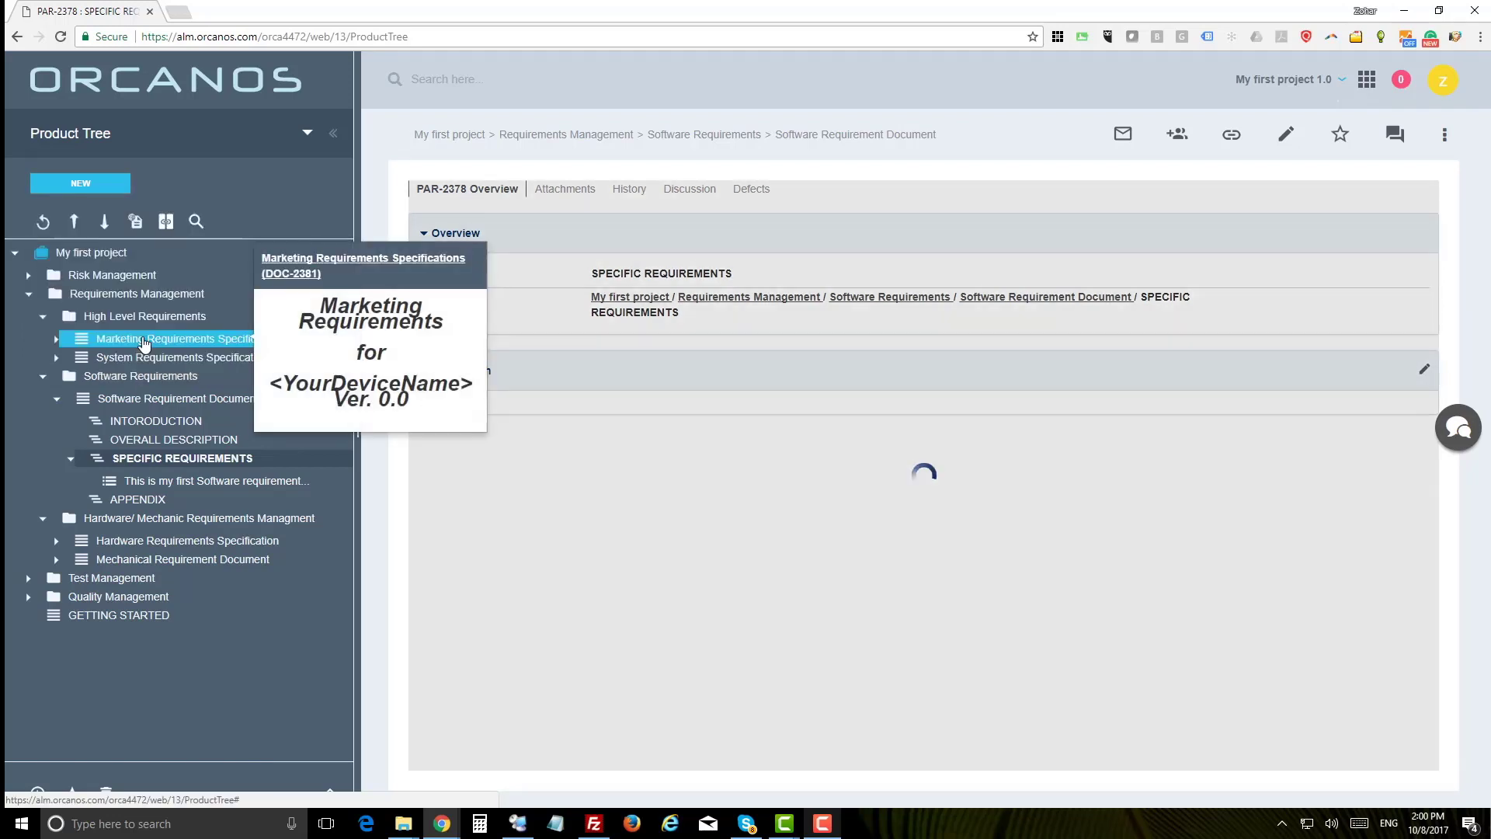
Save new requirement 'My first requirement' described 'Description of my requirement' and open its overview.
click(80, 182)
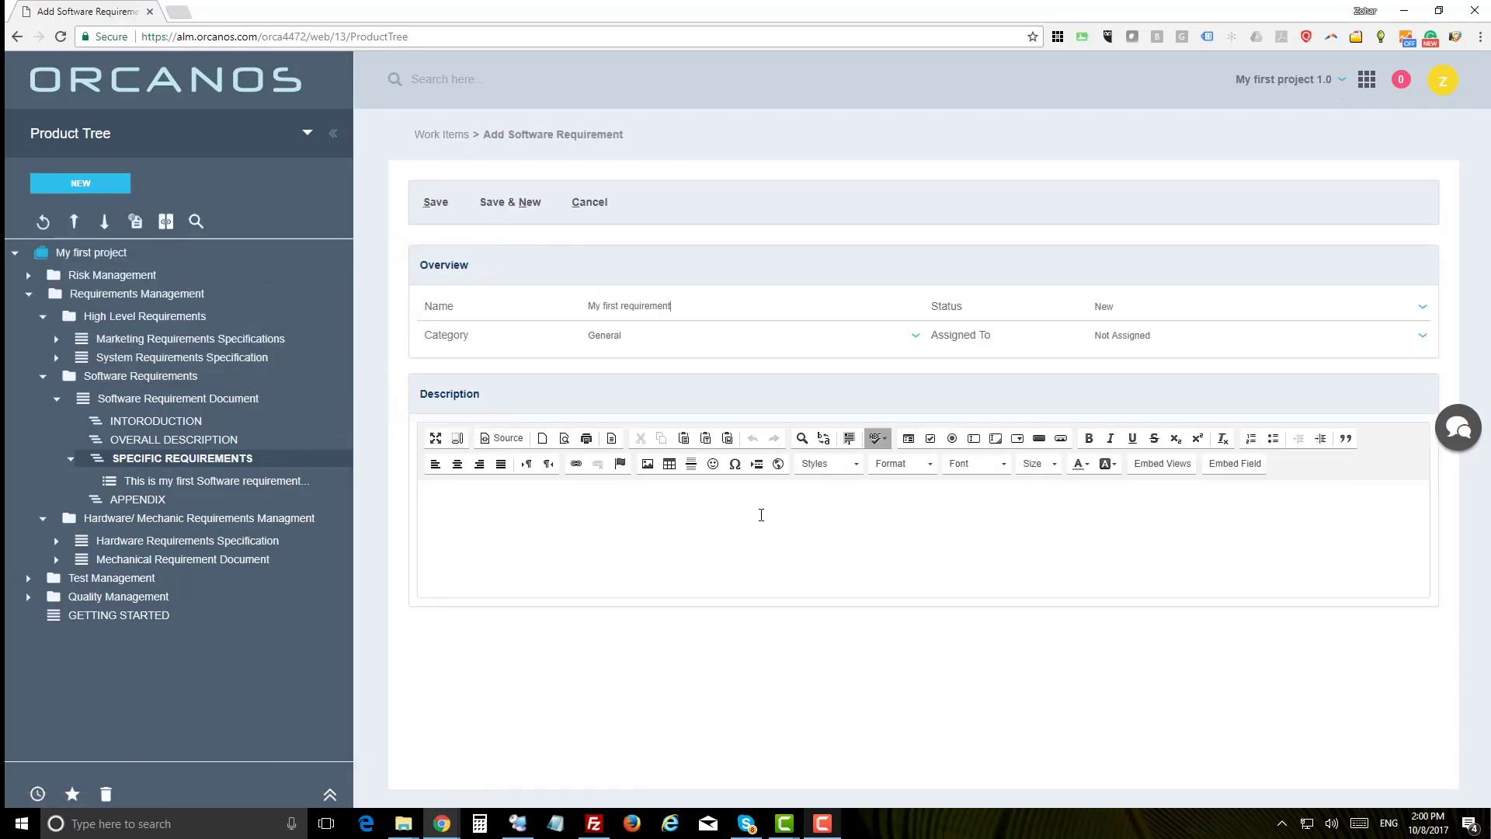
mouse_move(716, 678)
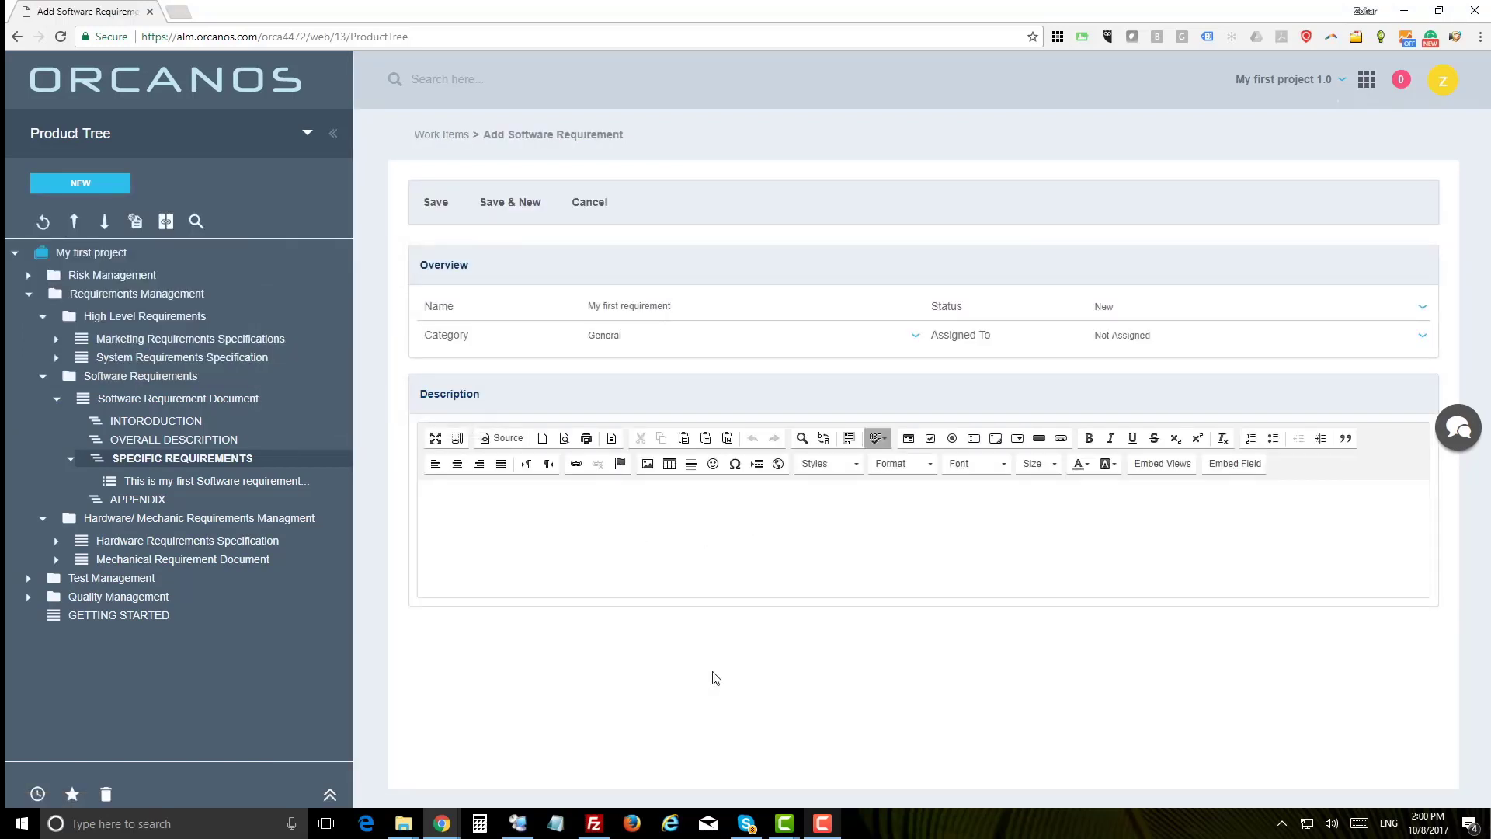
text(Description of my requirement)
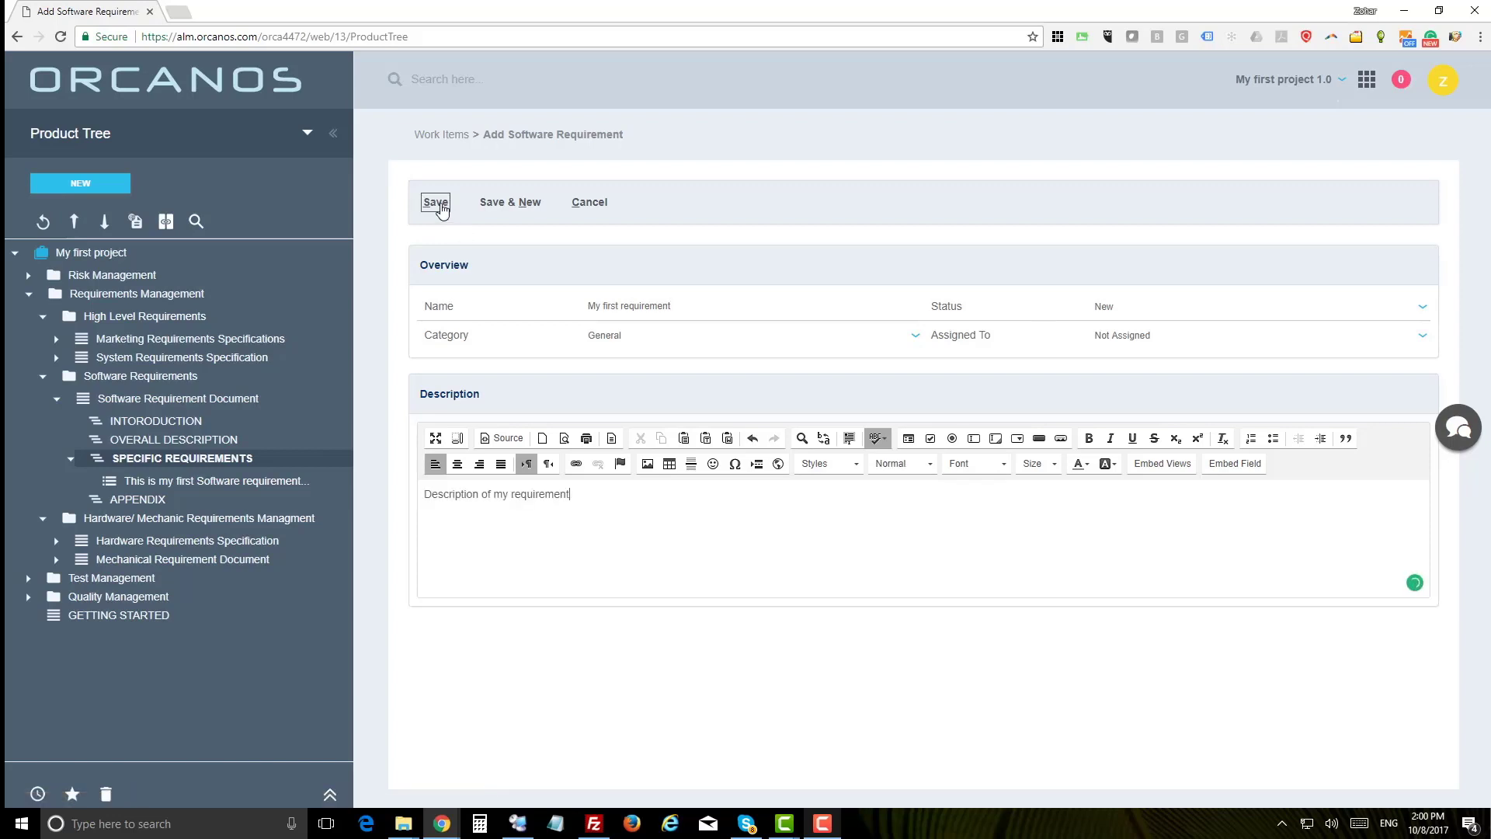
click(435, 201)
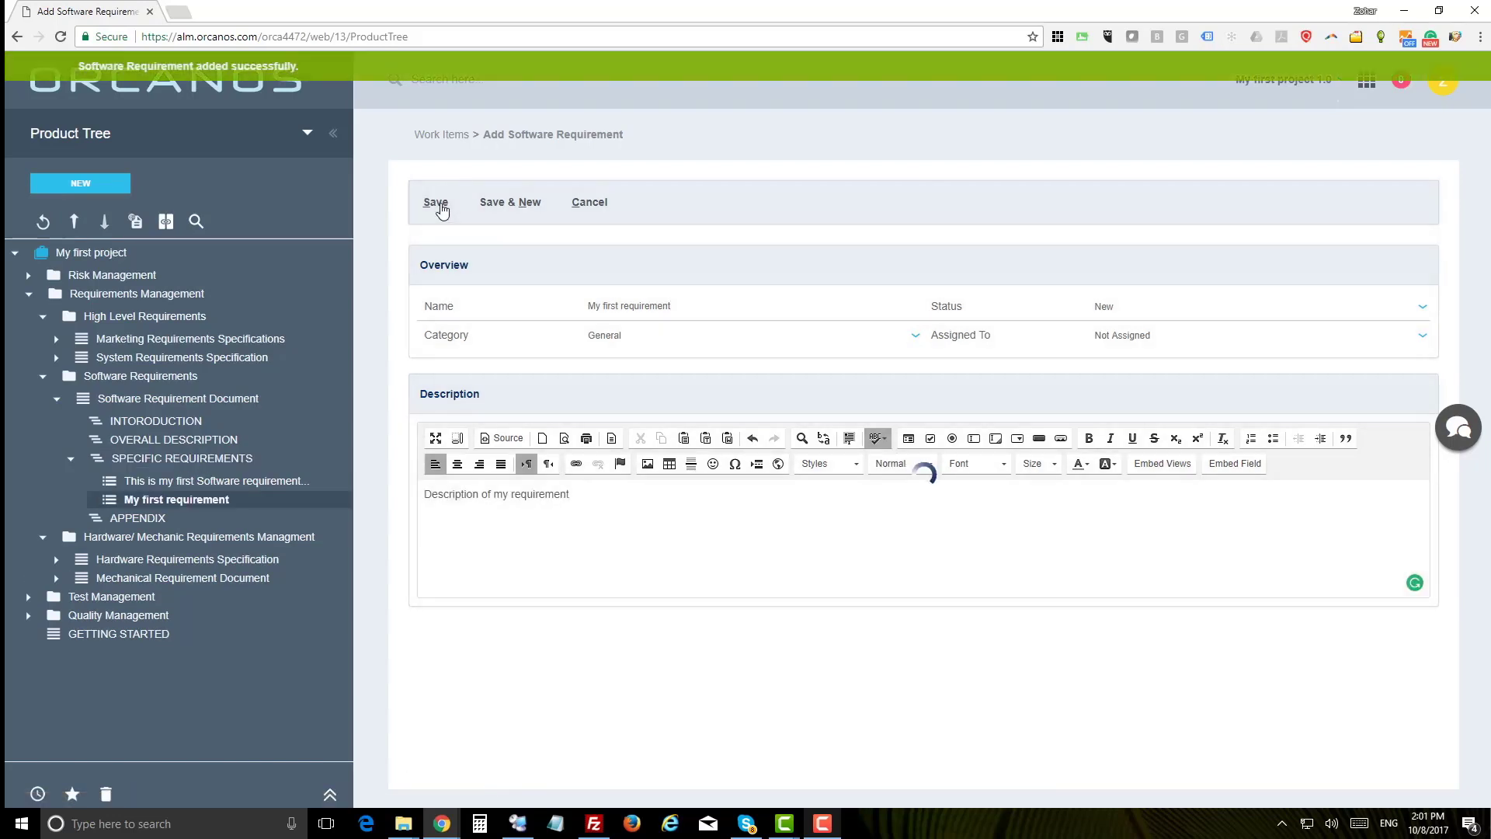
click(436, 202)
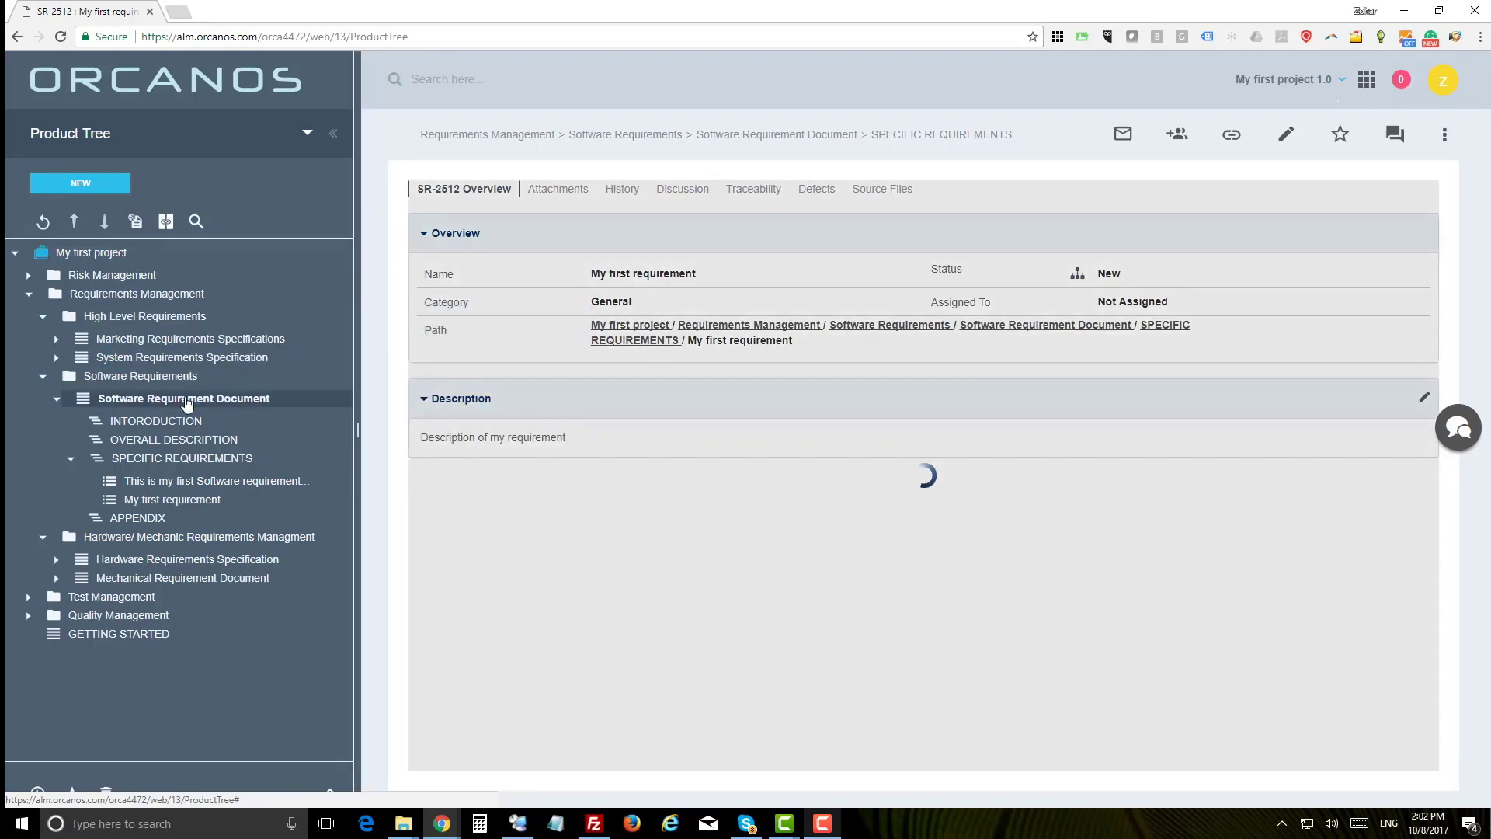
View the Software Requirement Document as an online document showing 3.2 My first requirement.
click(185, 397)
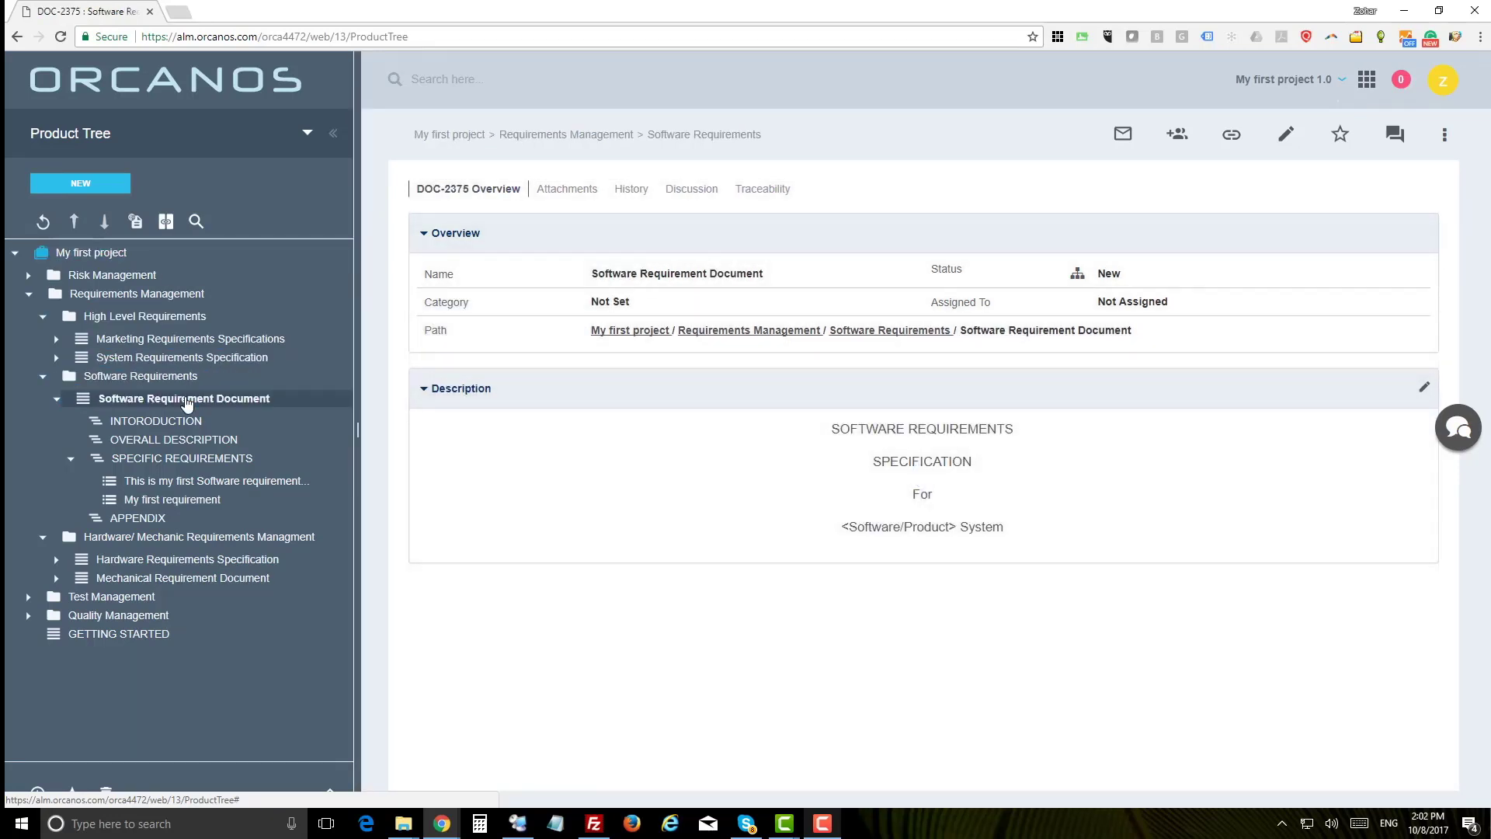
click(135, 221)
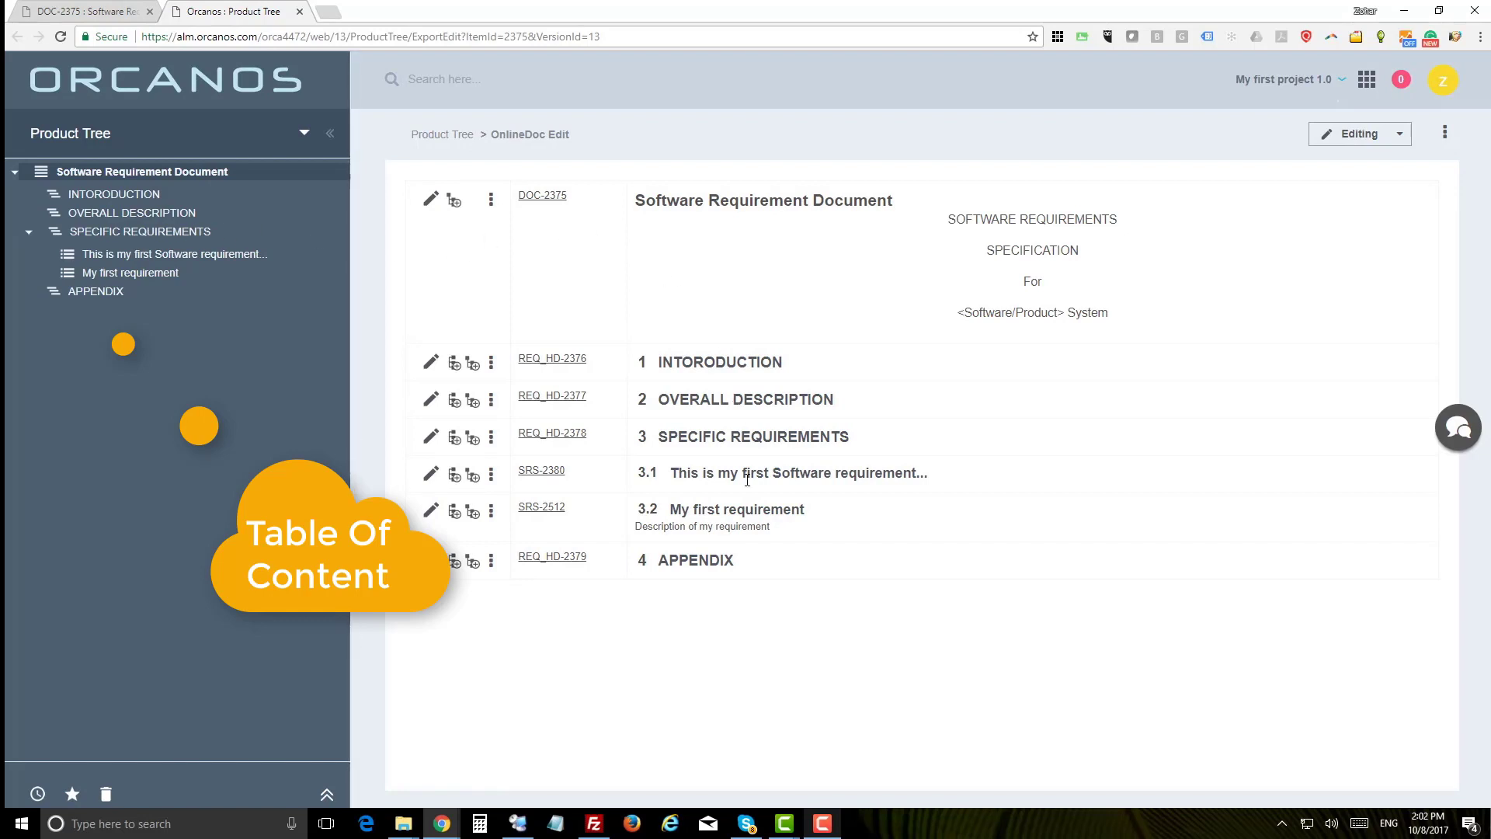
mouse_move(86, 371)
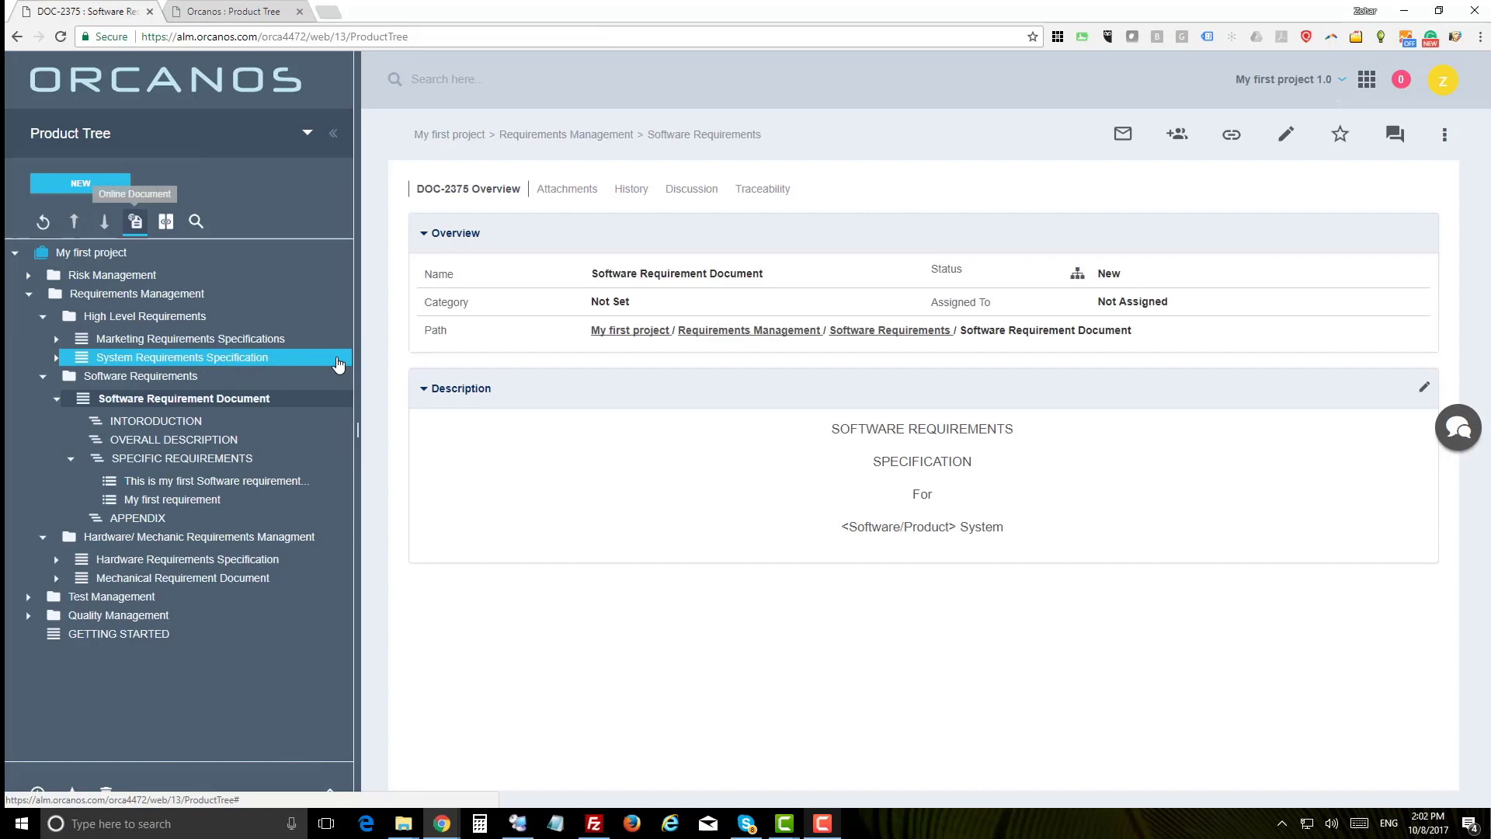
In tracing mode, check the first test case as source and My first requirement as target.
click(166, 221)
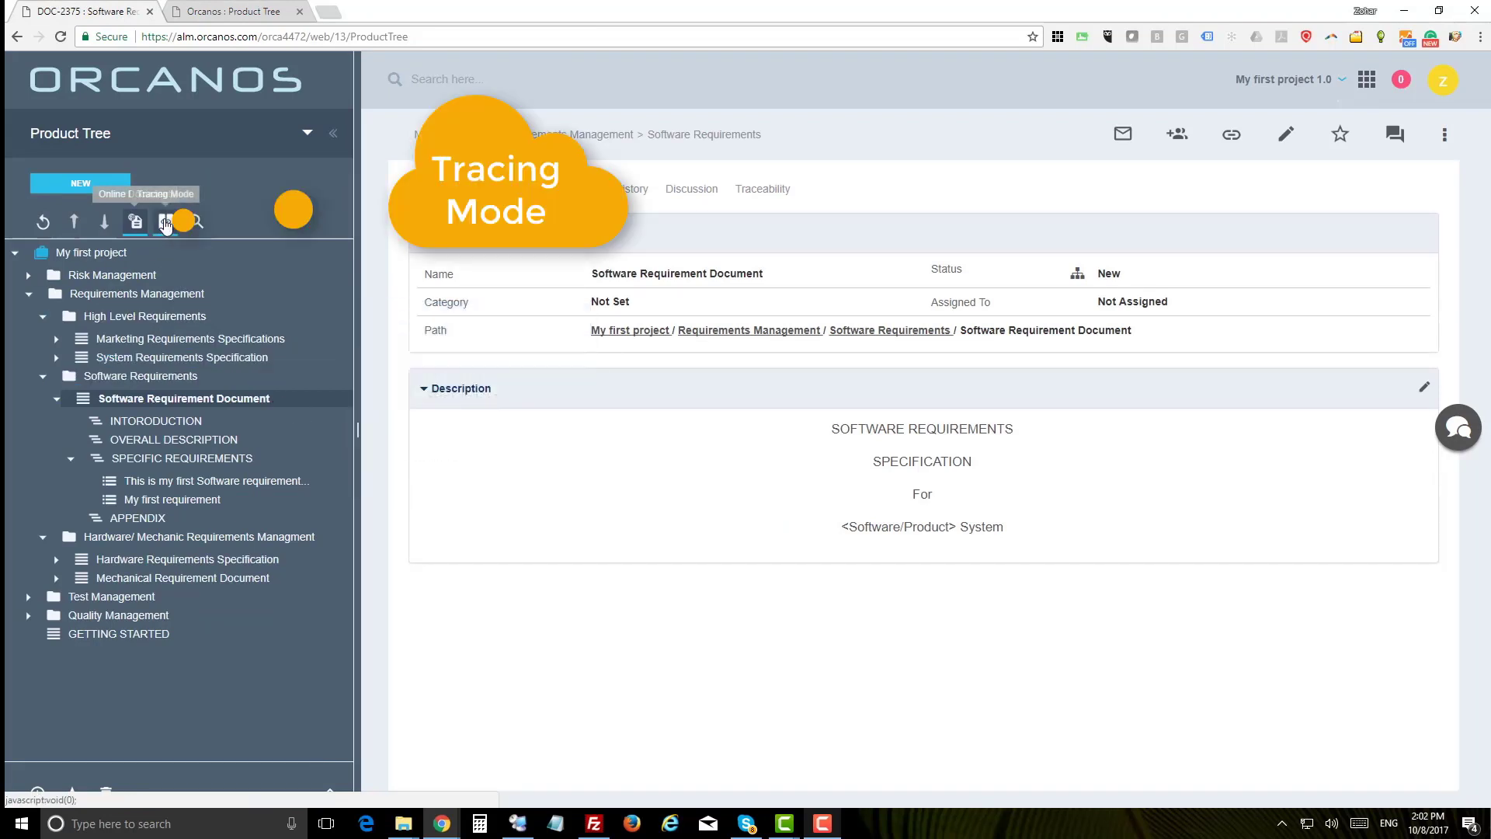
click(166, 221)
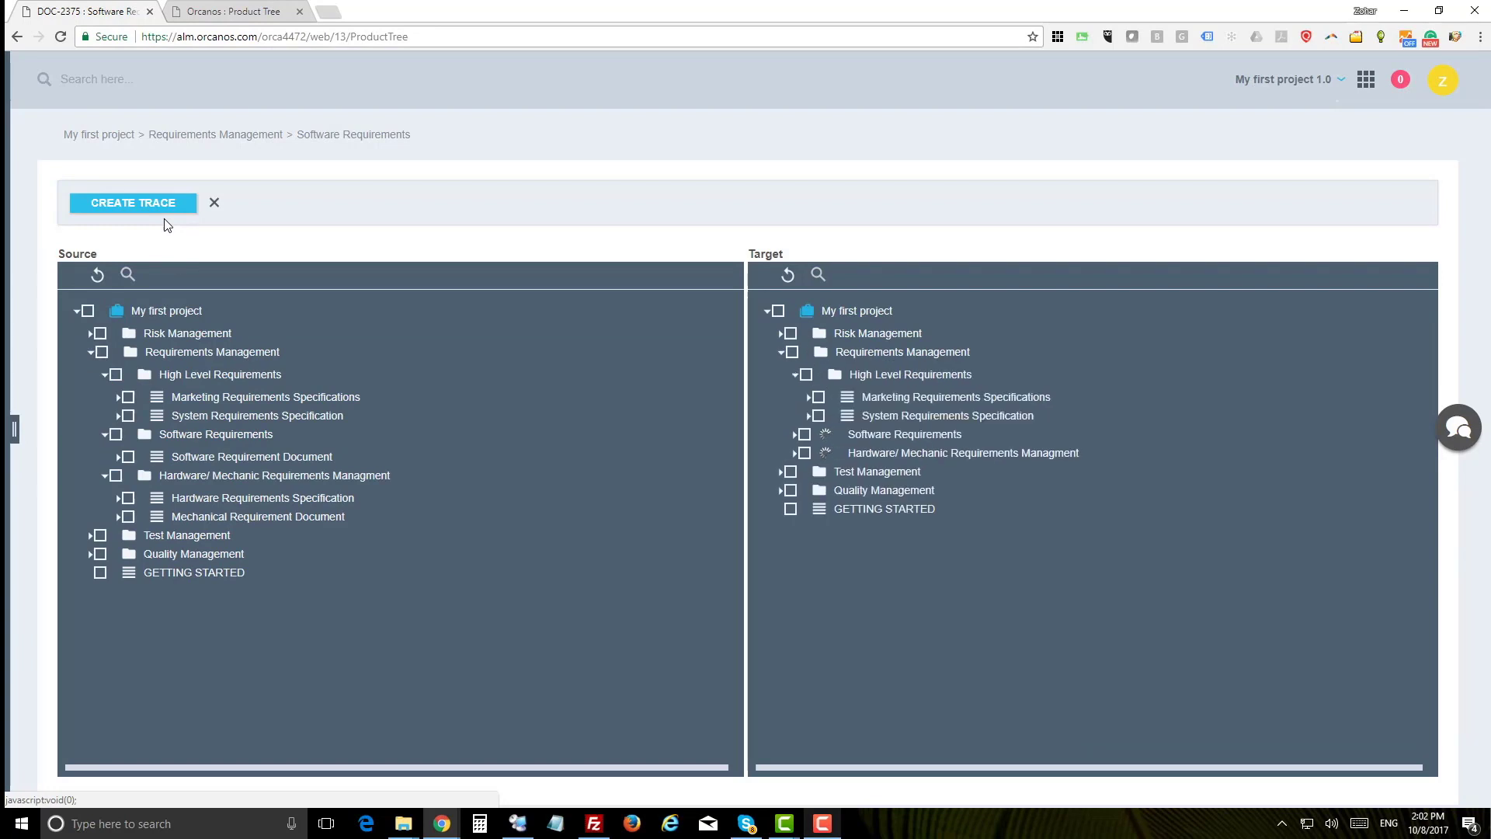
click(805, 433)
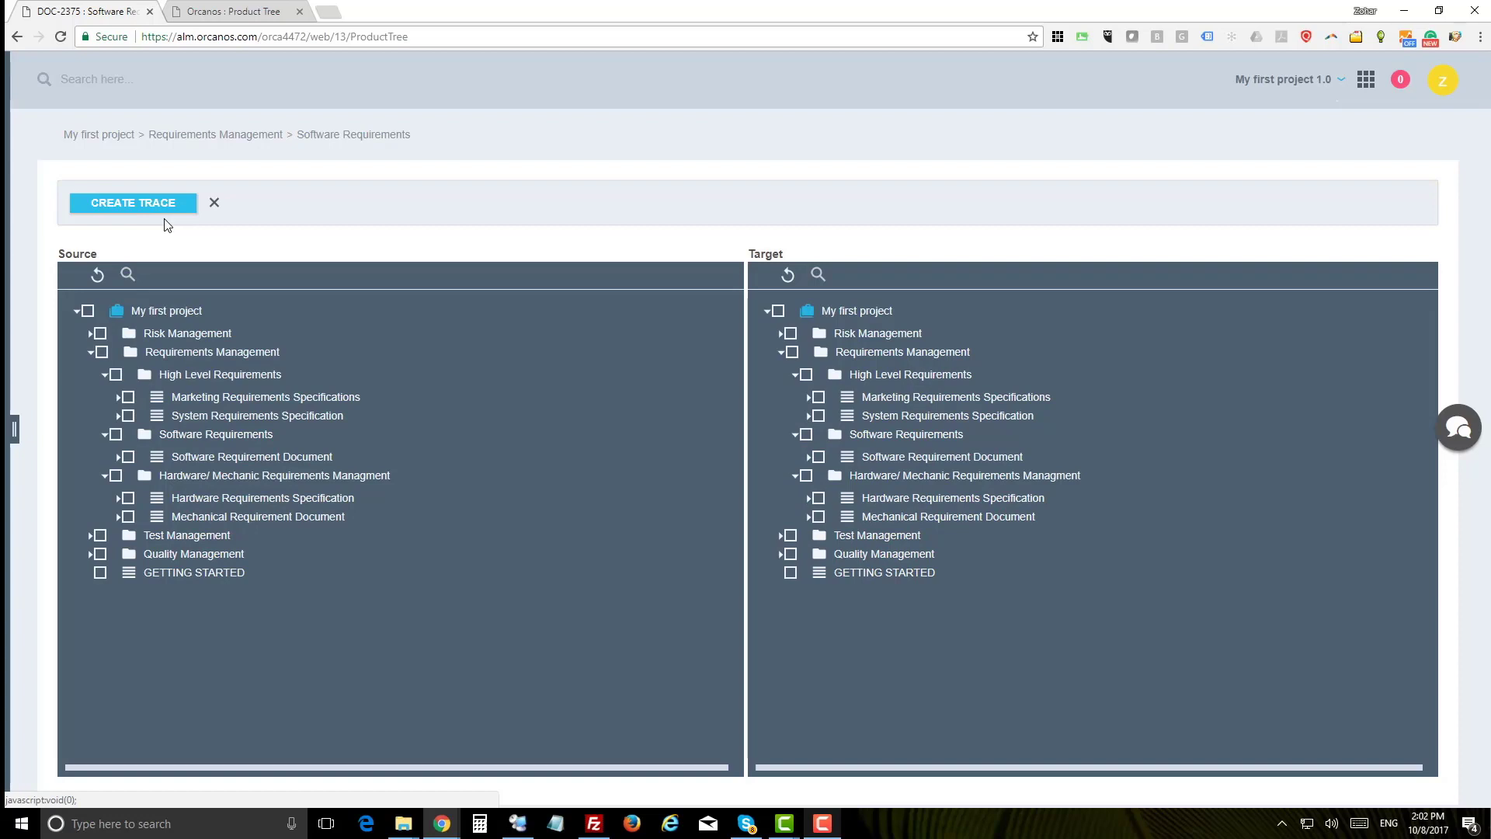
click(187, 534)
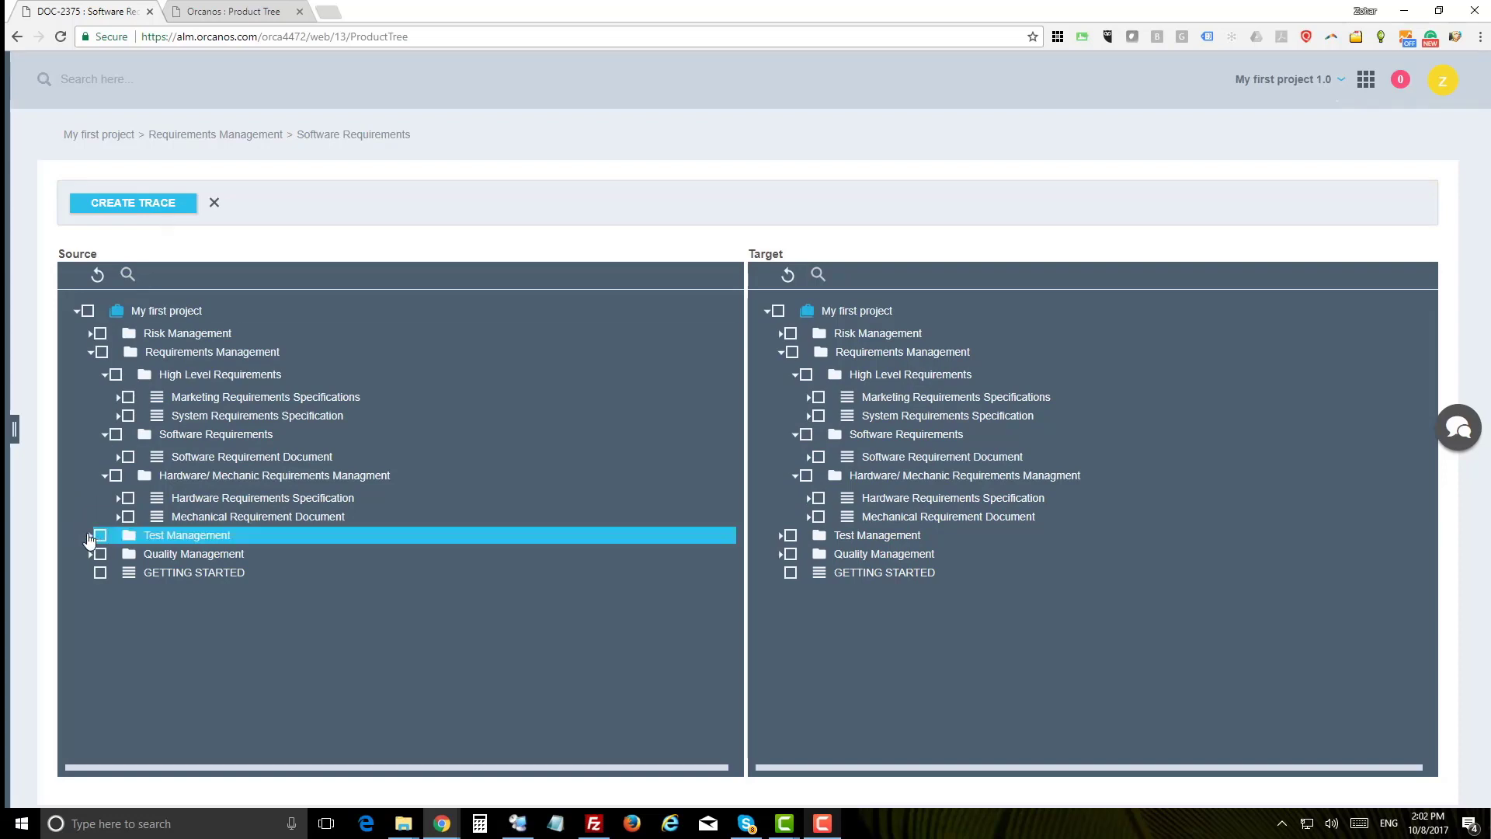
click(89, 540)
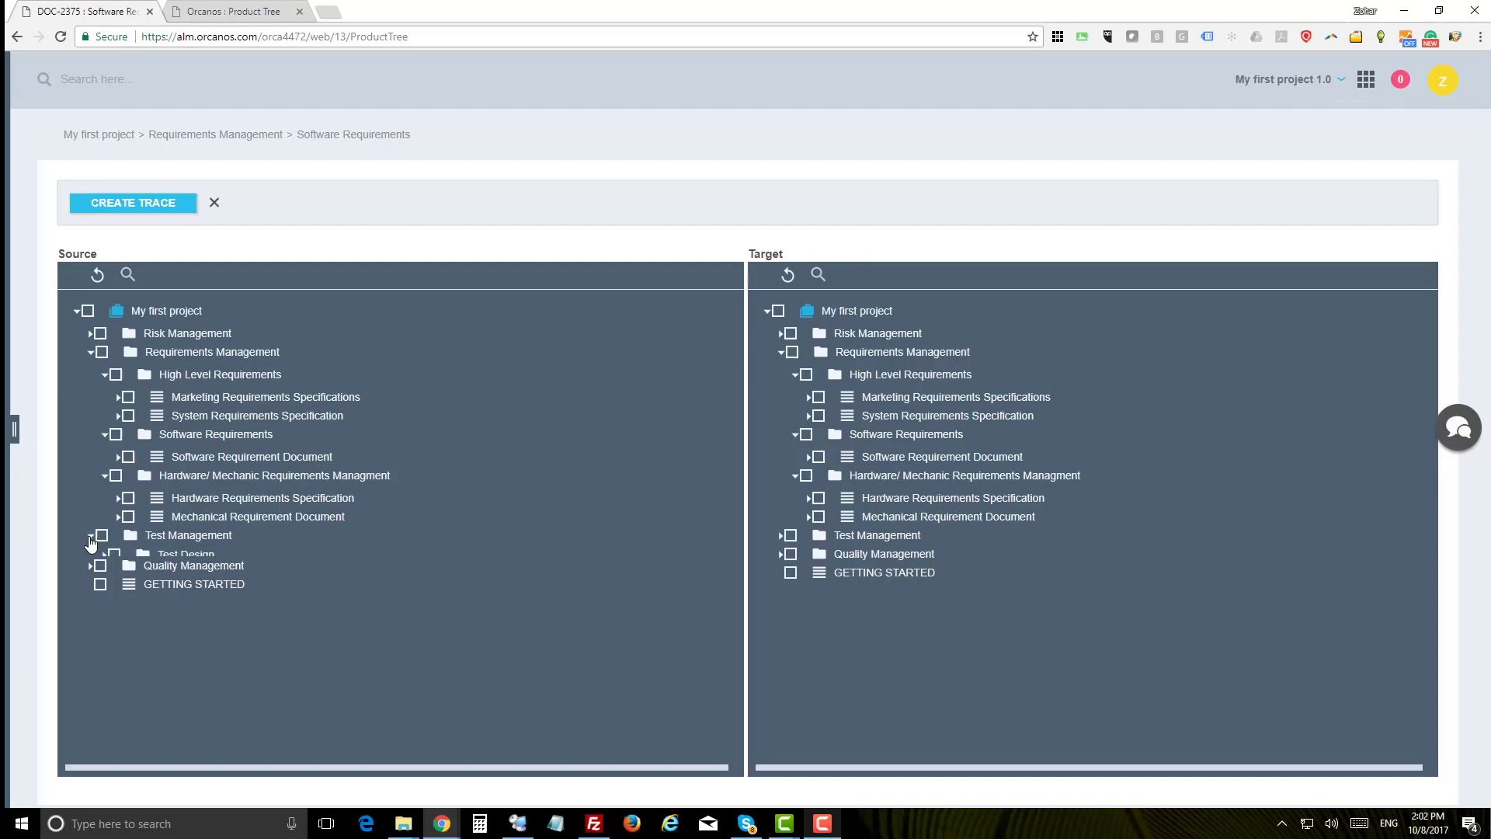
click(89, 535)
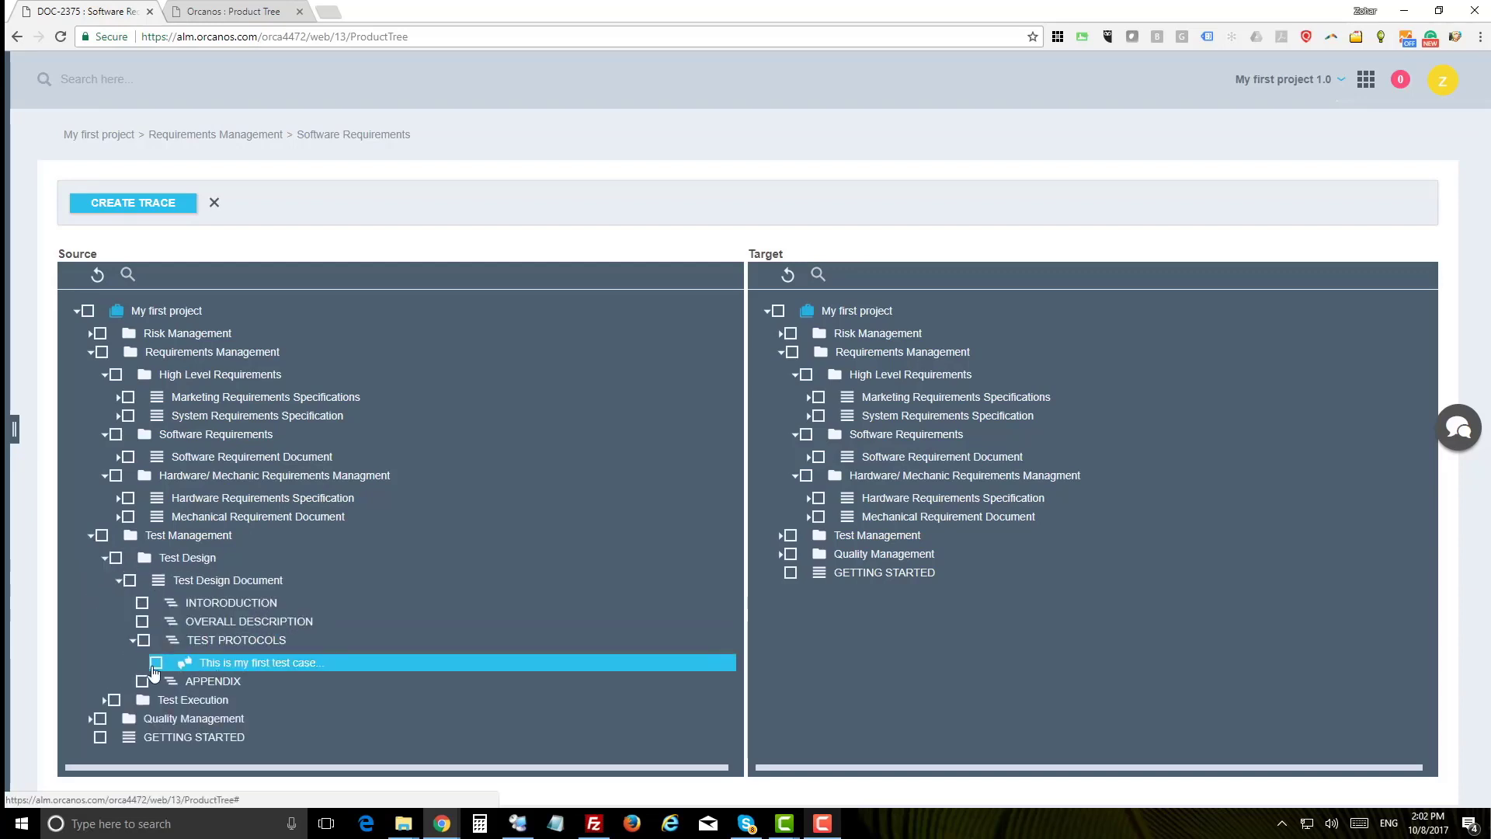
click(156, 662)
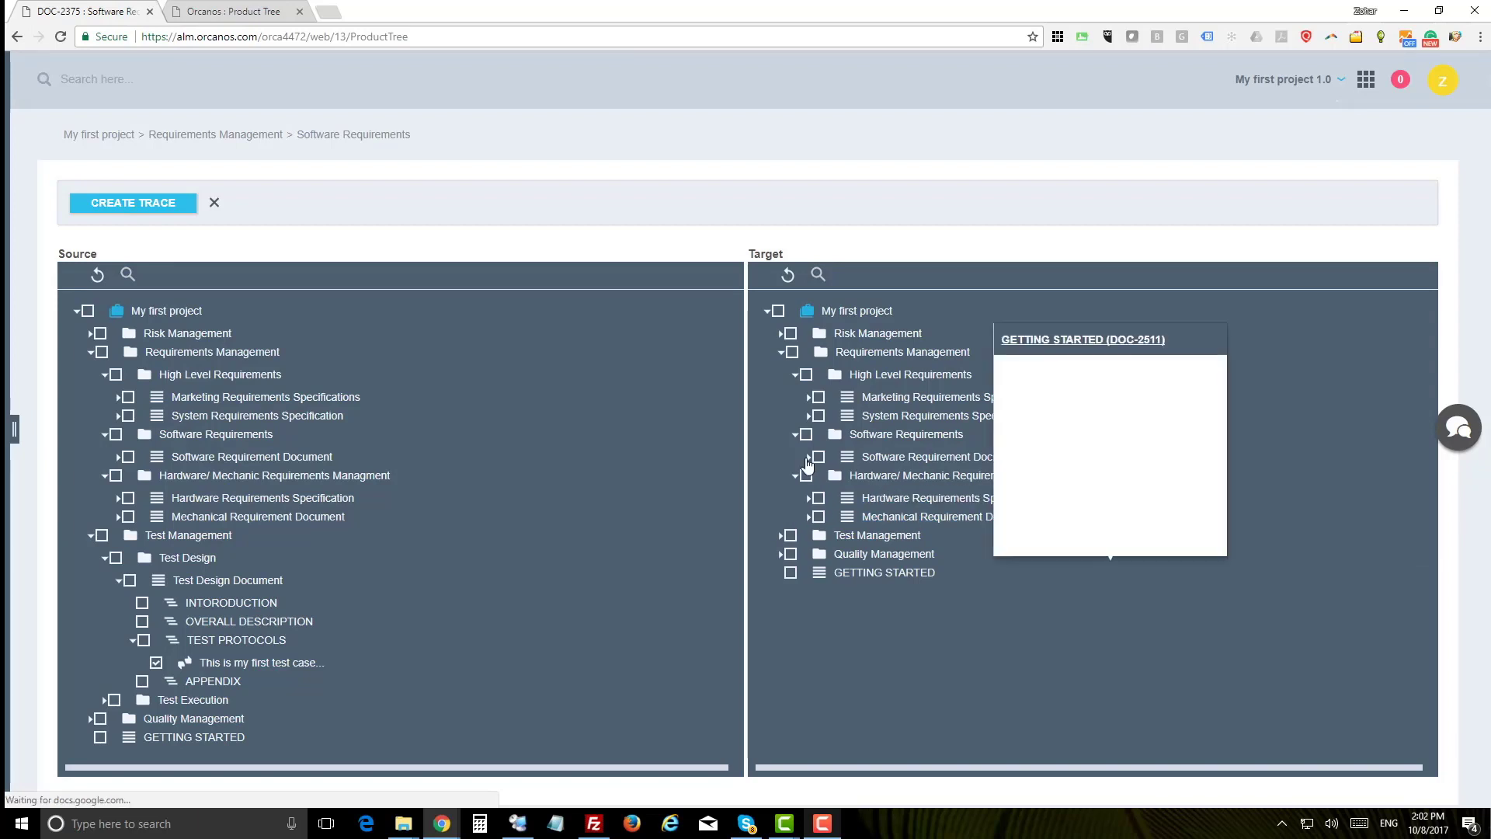
click(808, 456)
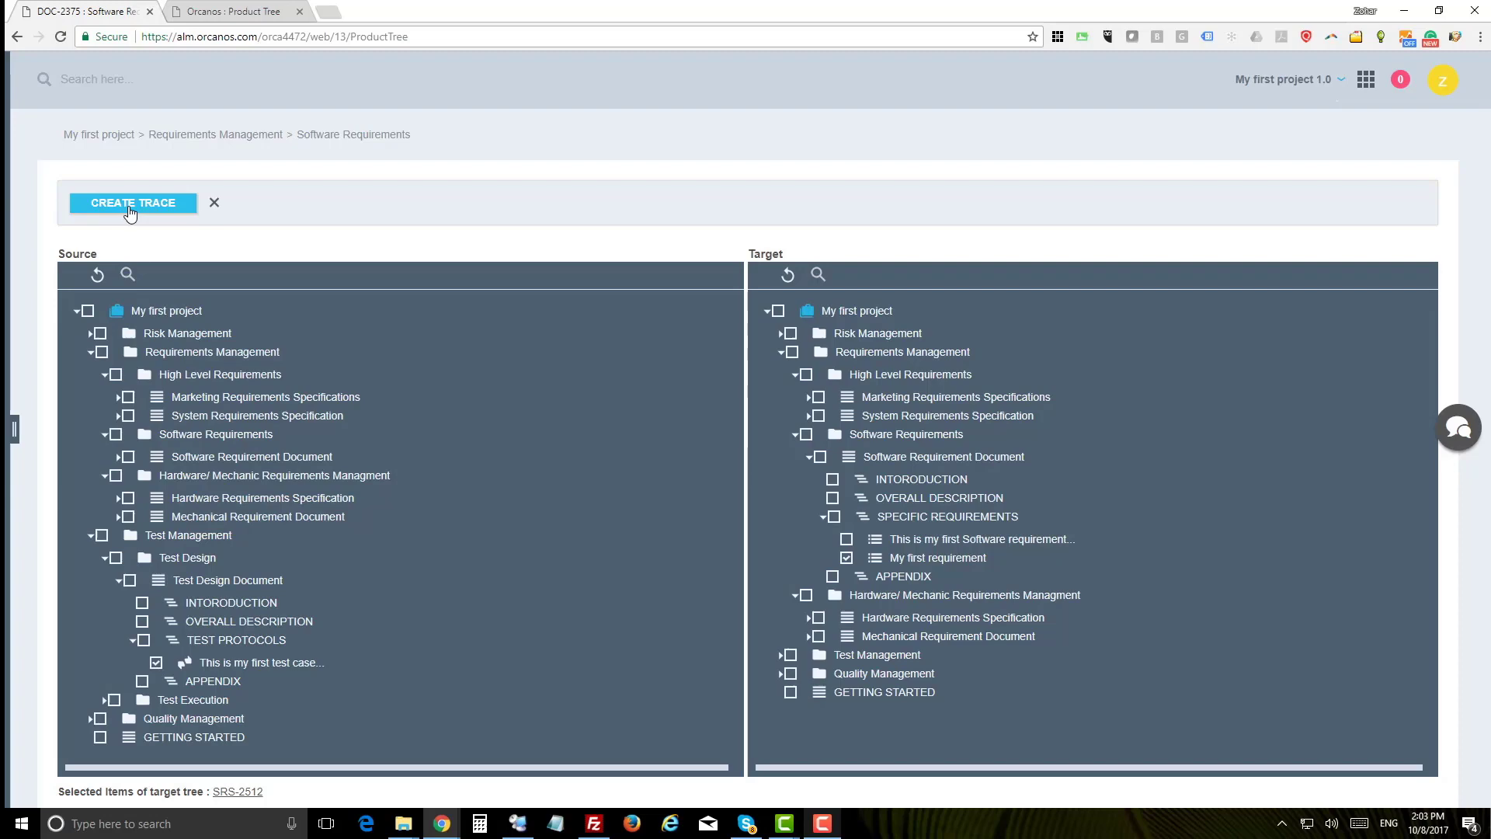
Save a Test Coverage trace from the test case to My first requirement, then exit tracing.
click(132, 202)
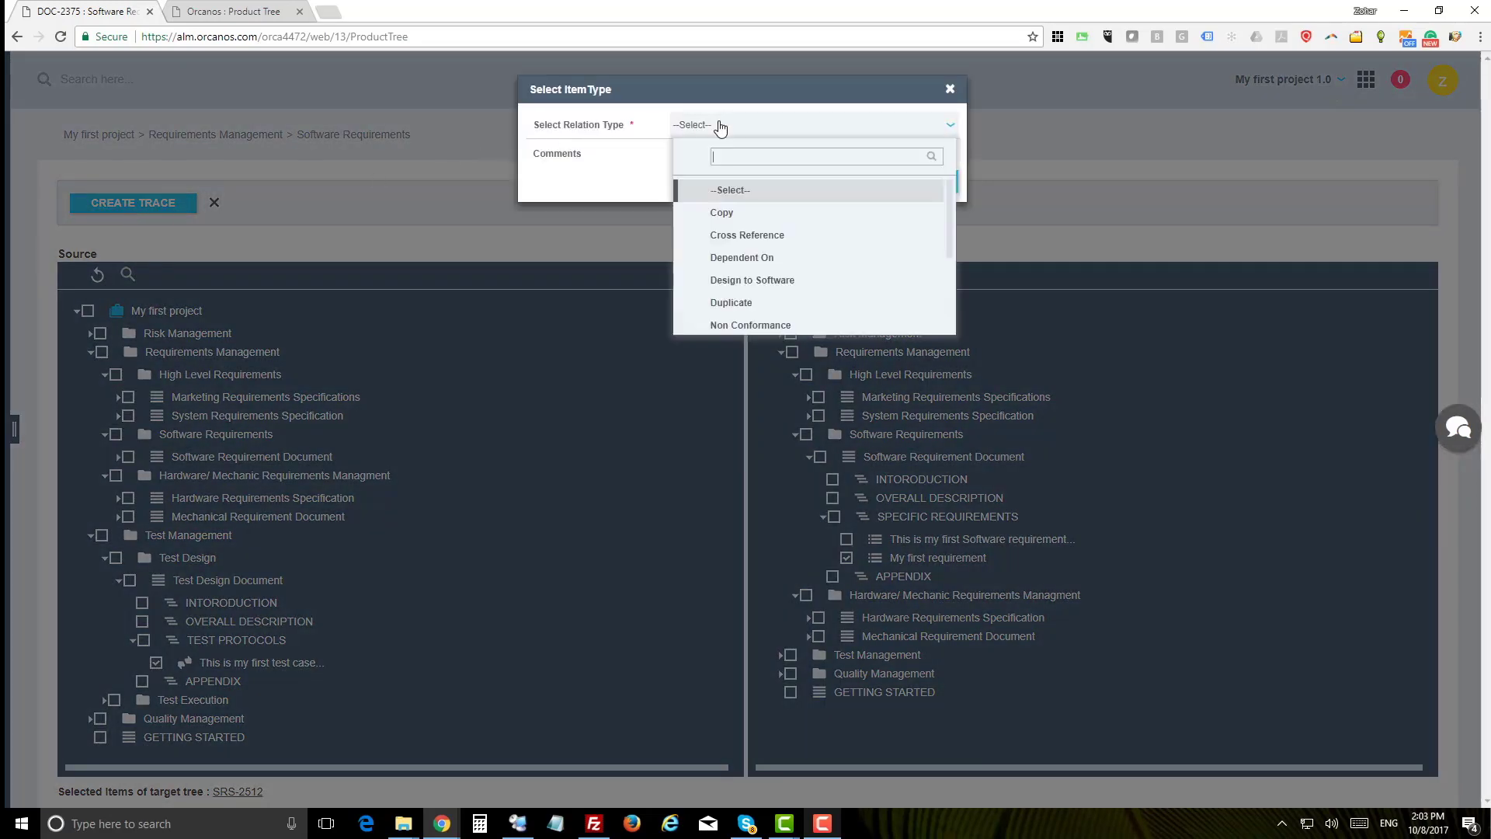
text(test)
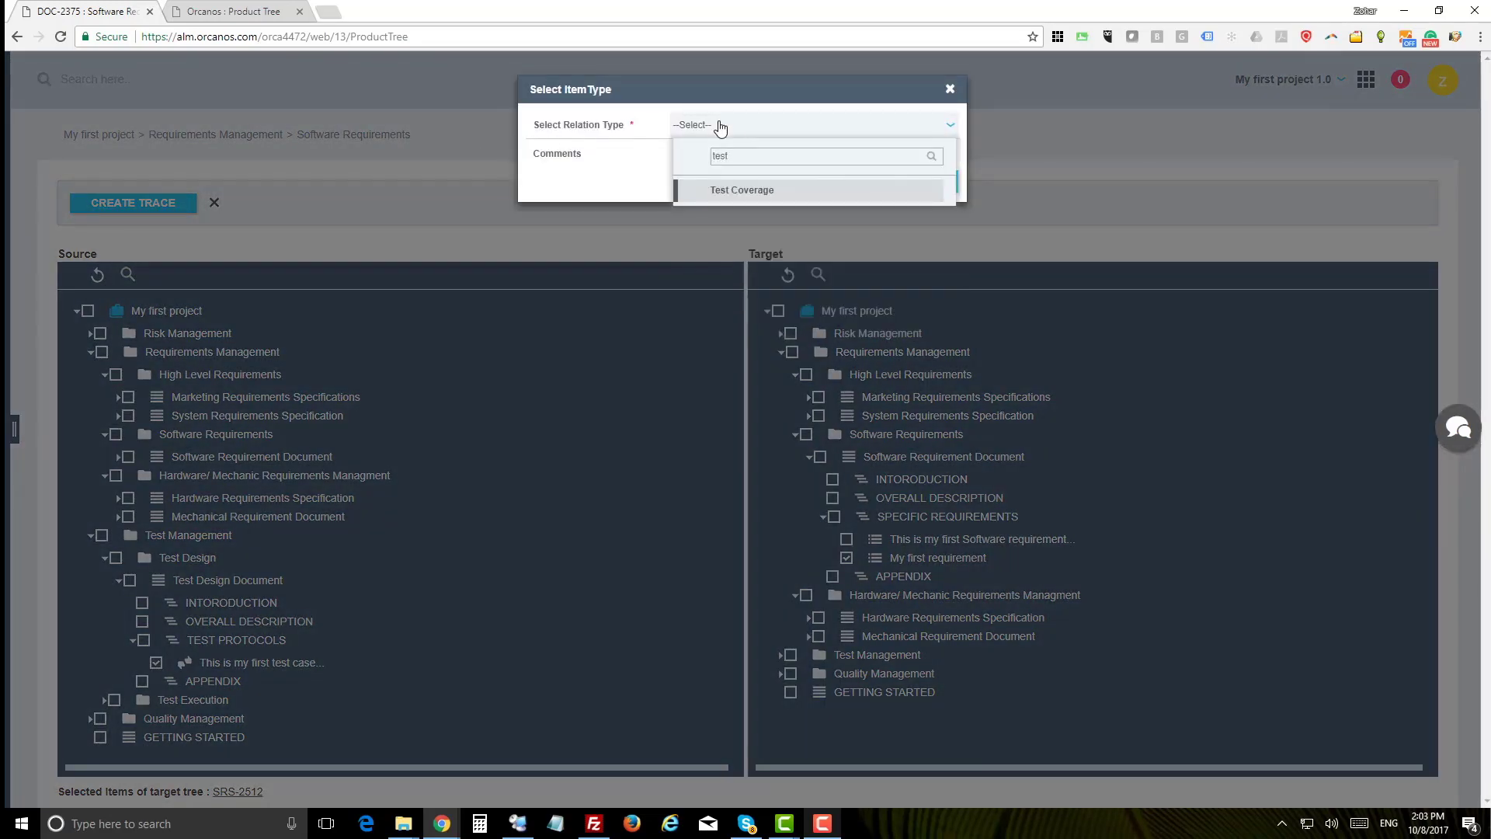
click(741, 189)
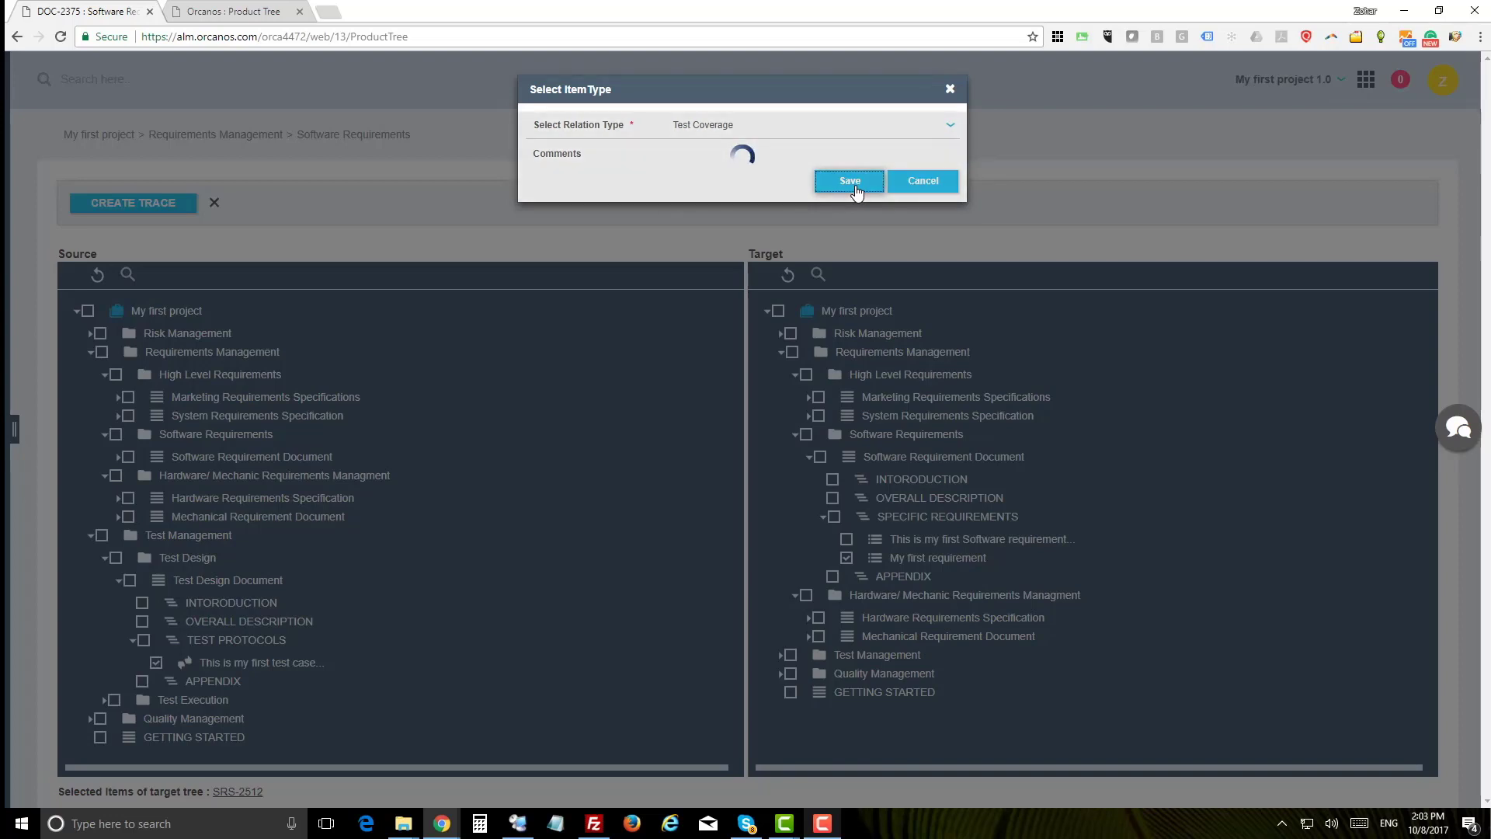
click(847, 181)
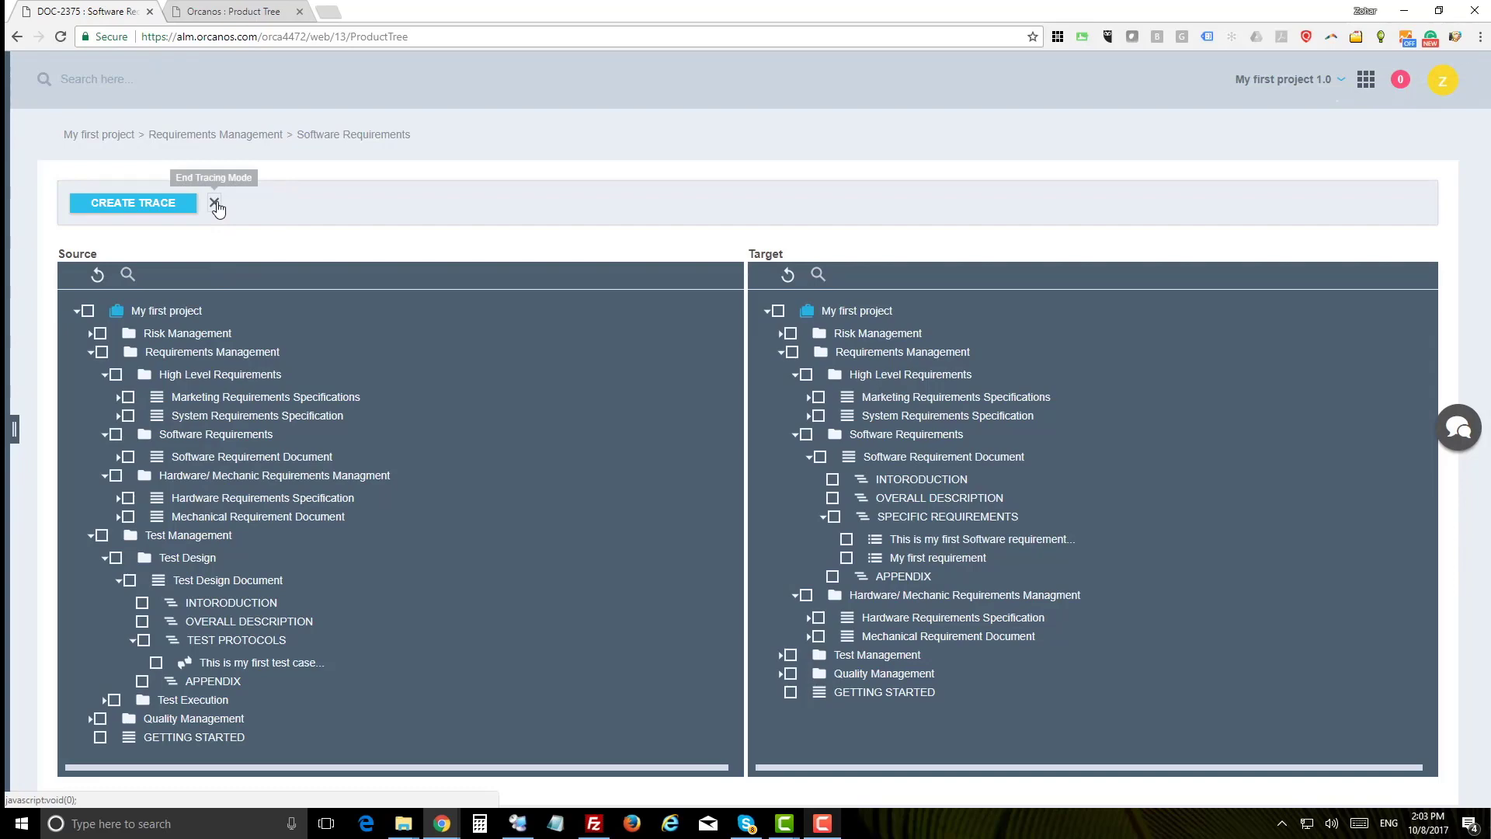
click(217, 204)
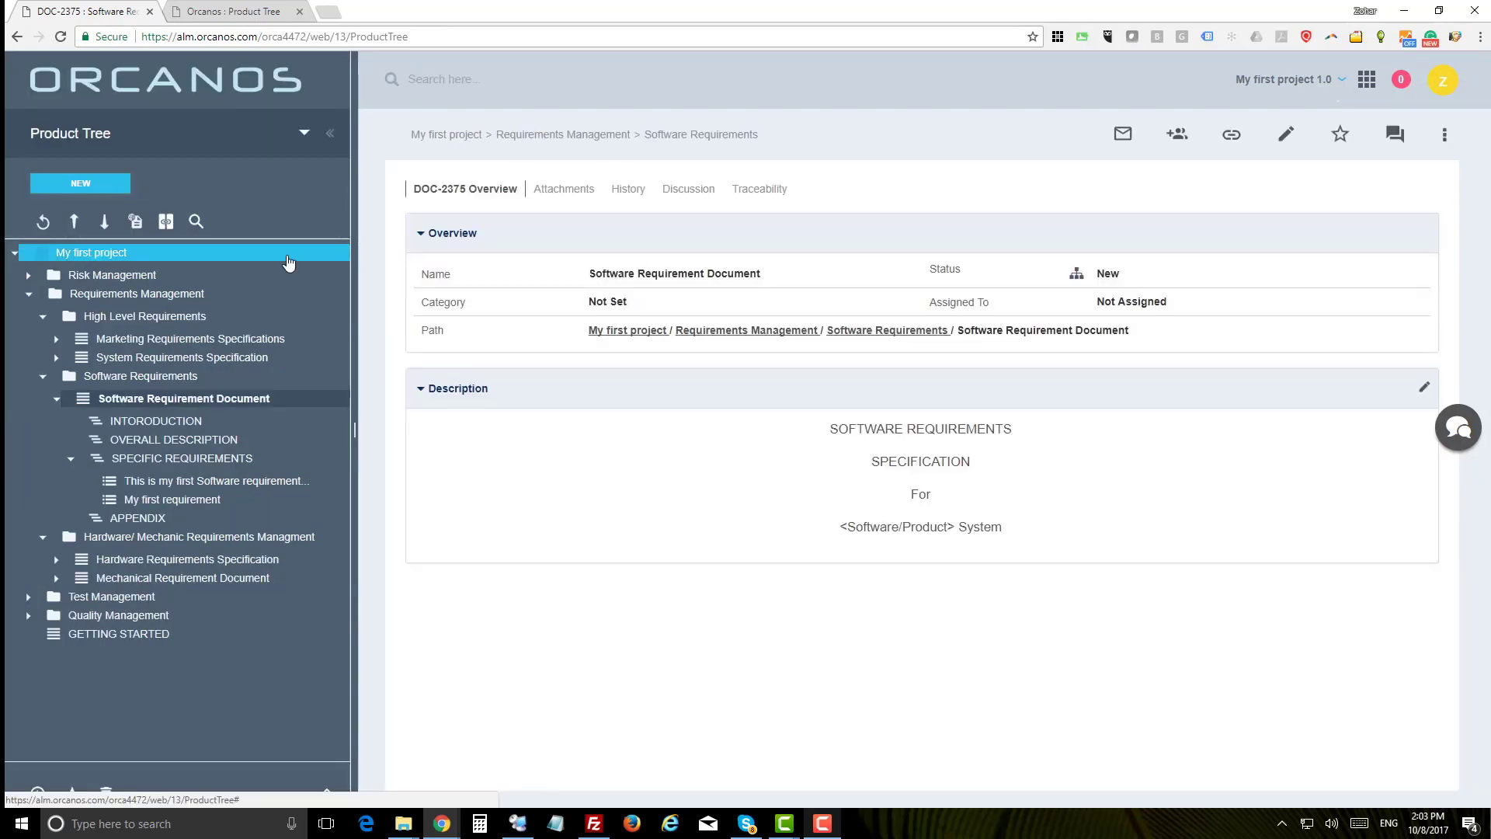
Switch to Document Control and open DHF > V&V > Software Validation.
click(1366, 79)
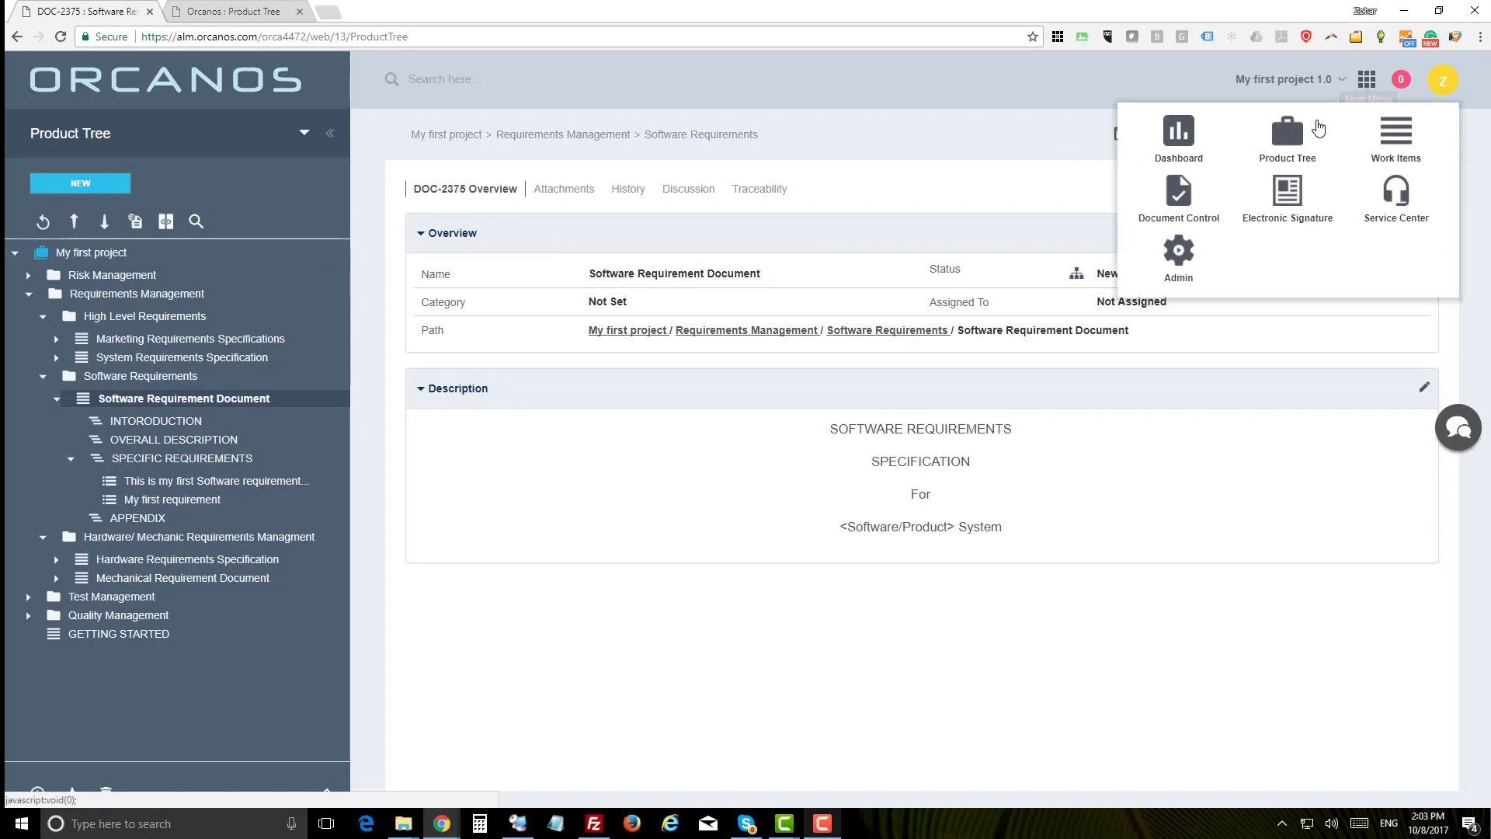
click(1177, 195)
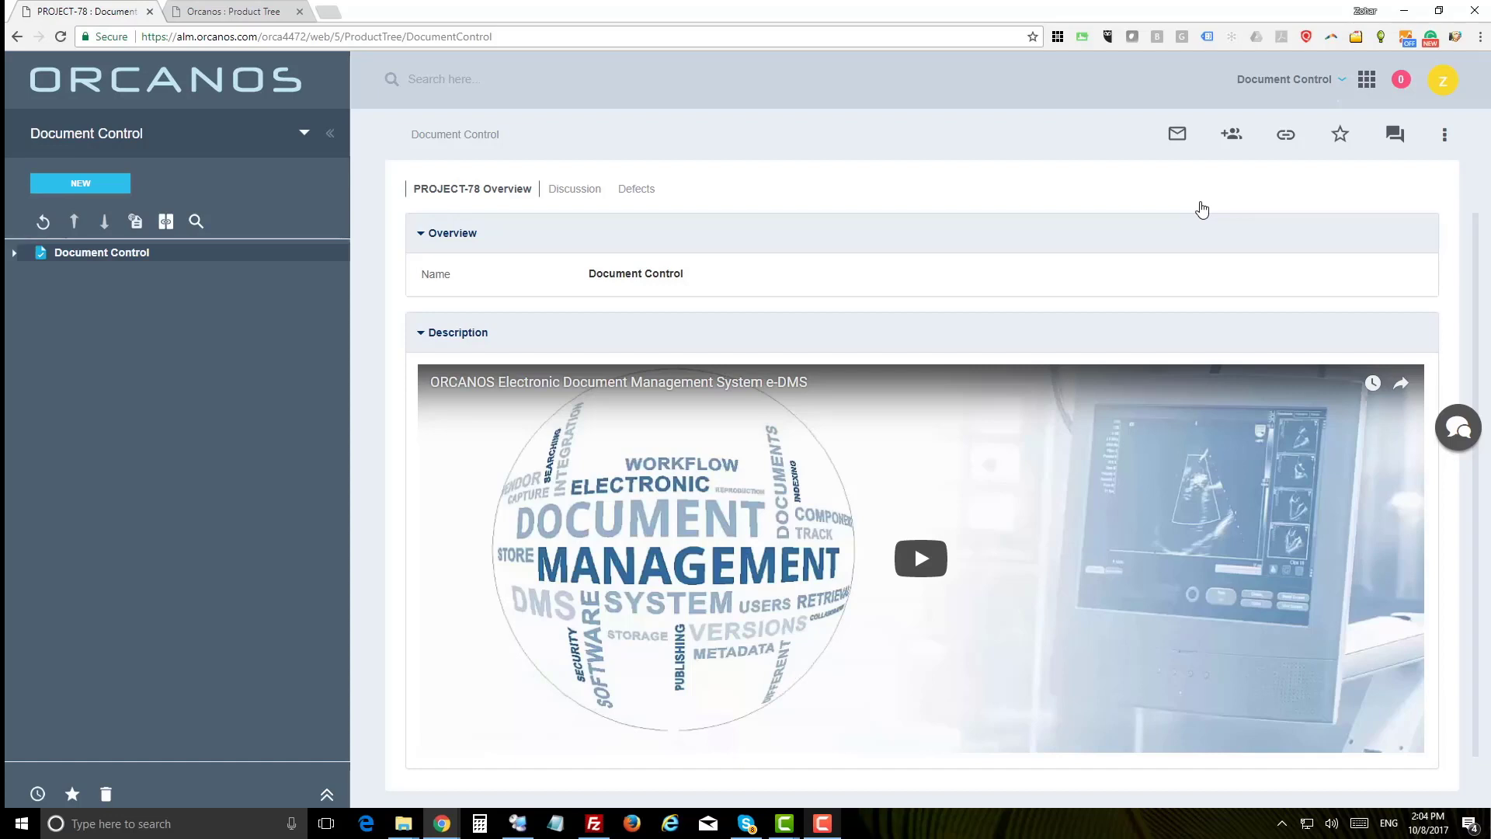
click(14, 252)
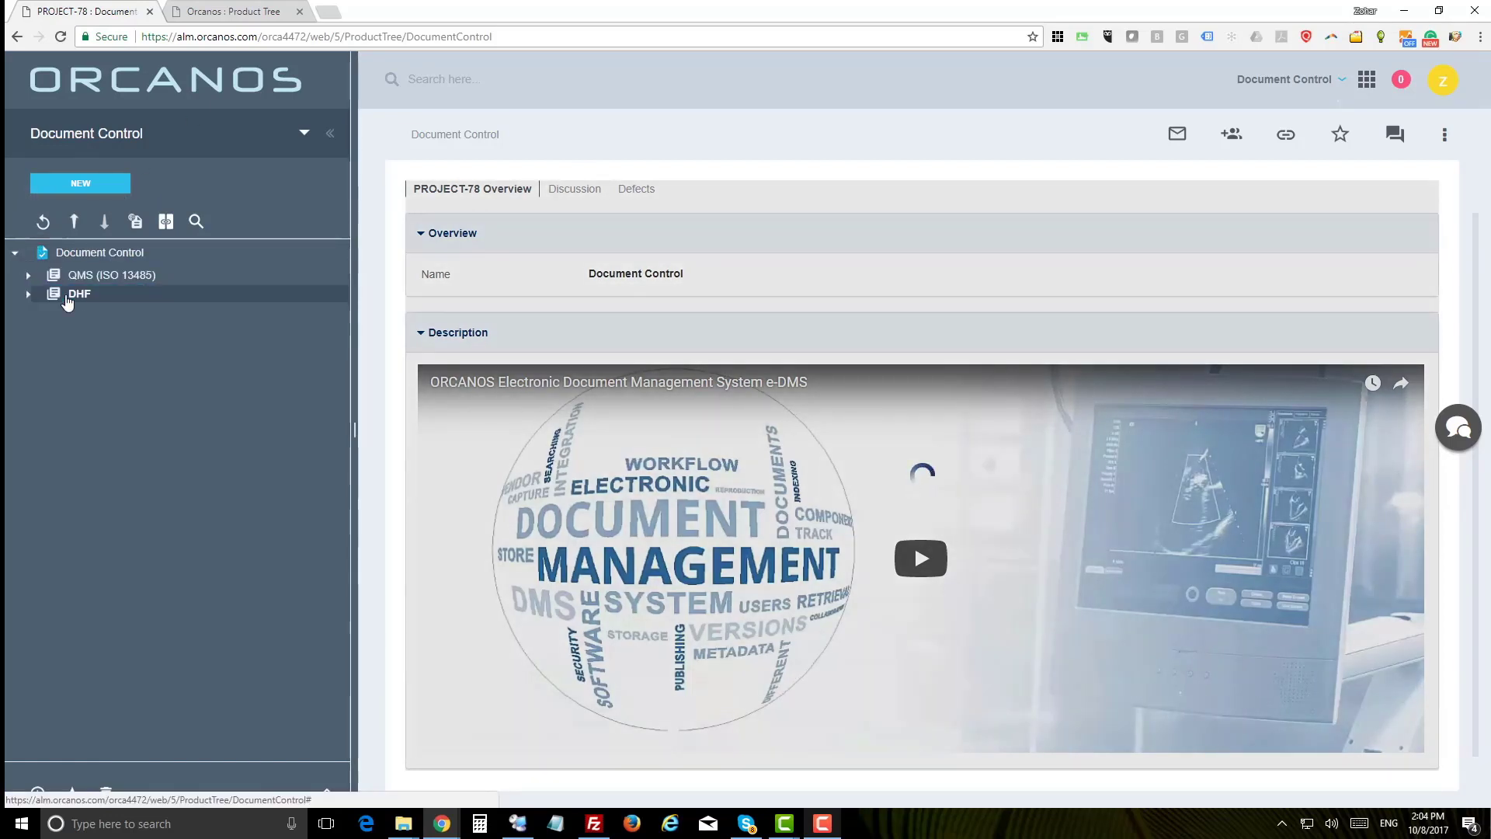
click(79, 292)
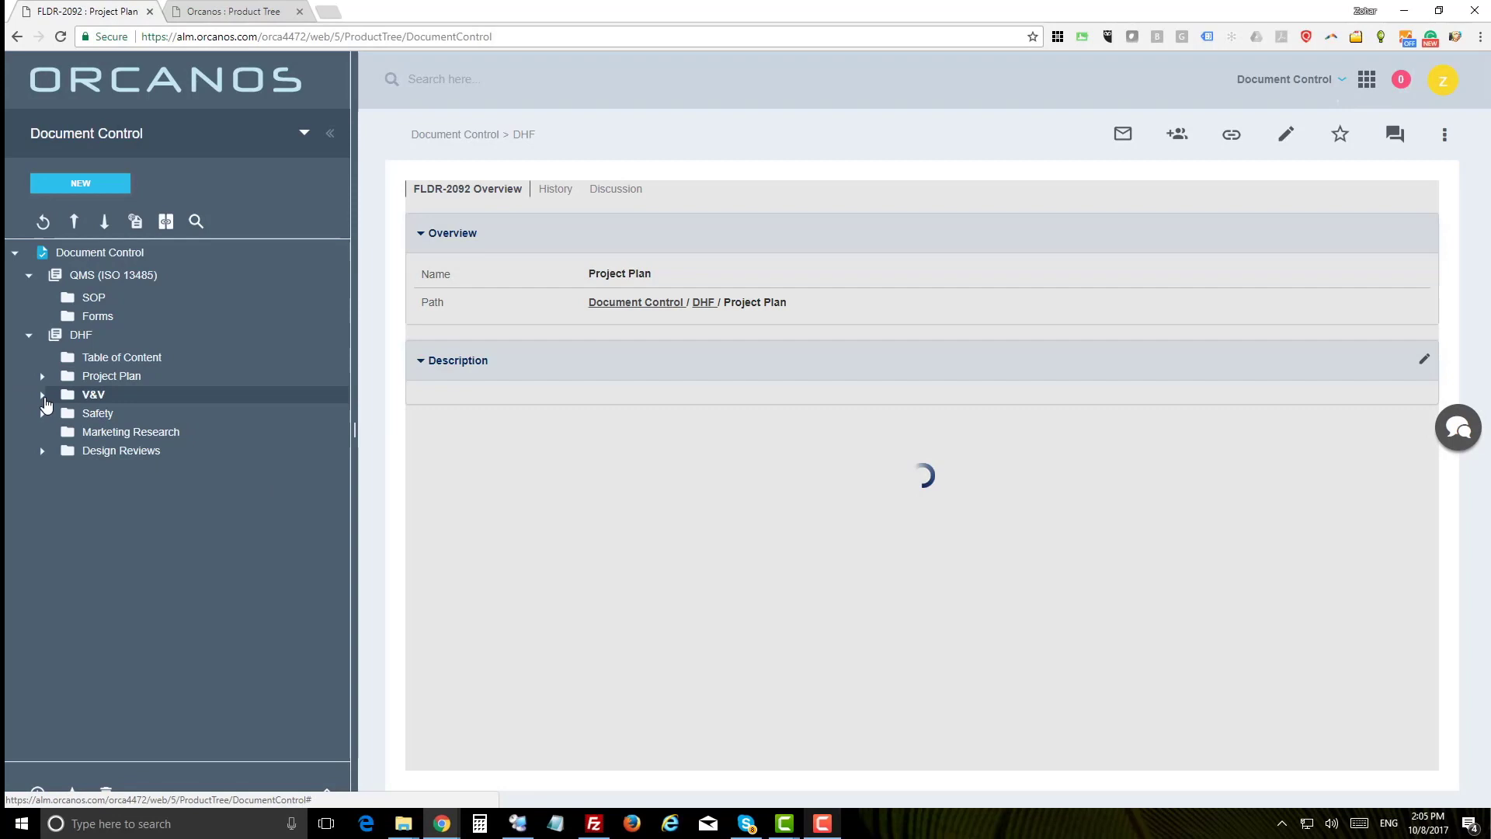
click(42, 395)
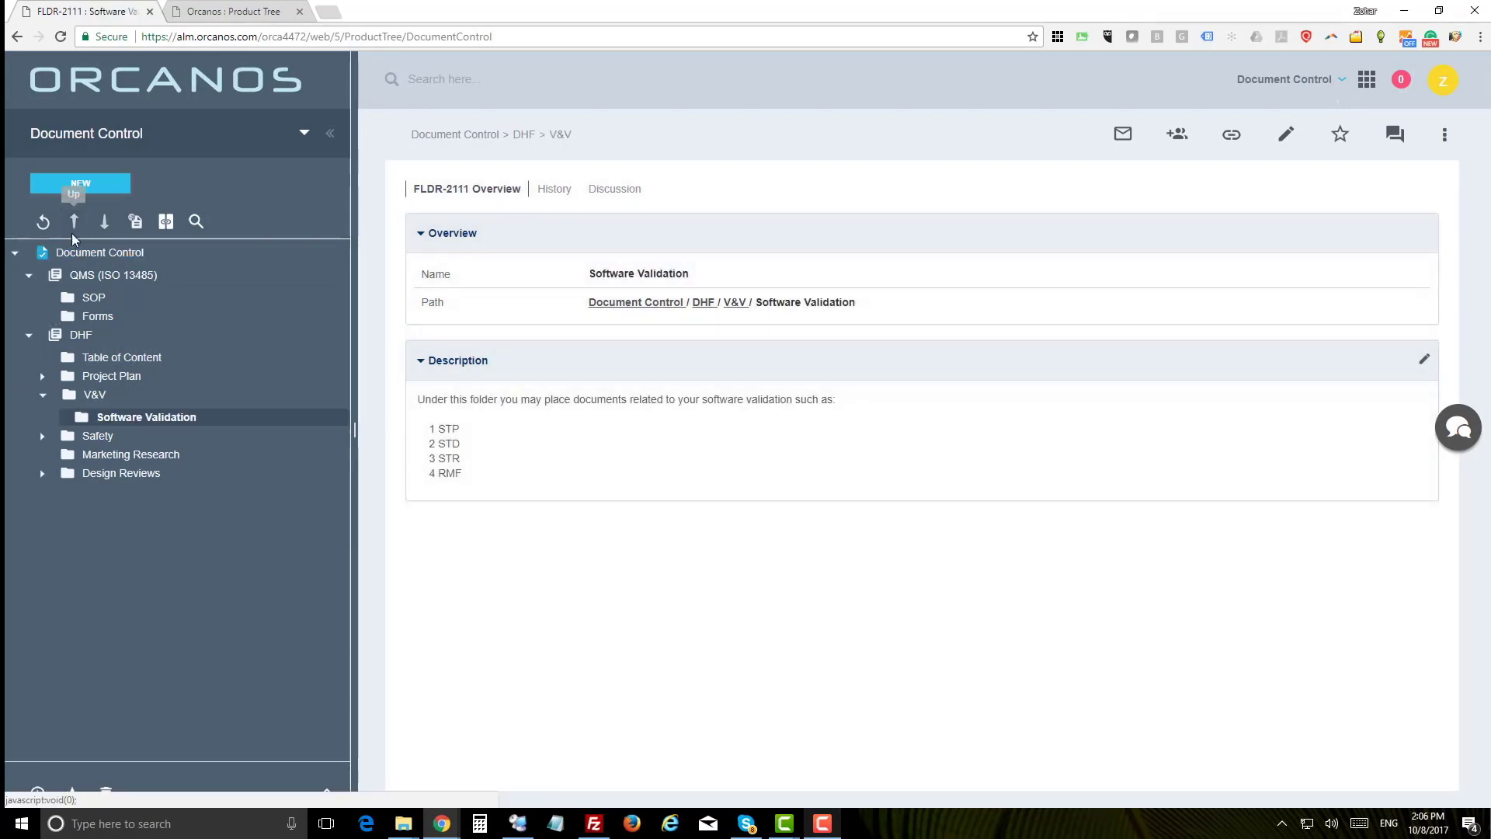
mouse_move(80, 183)
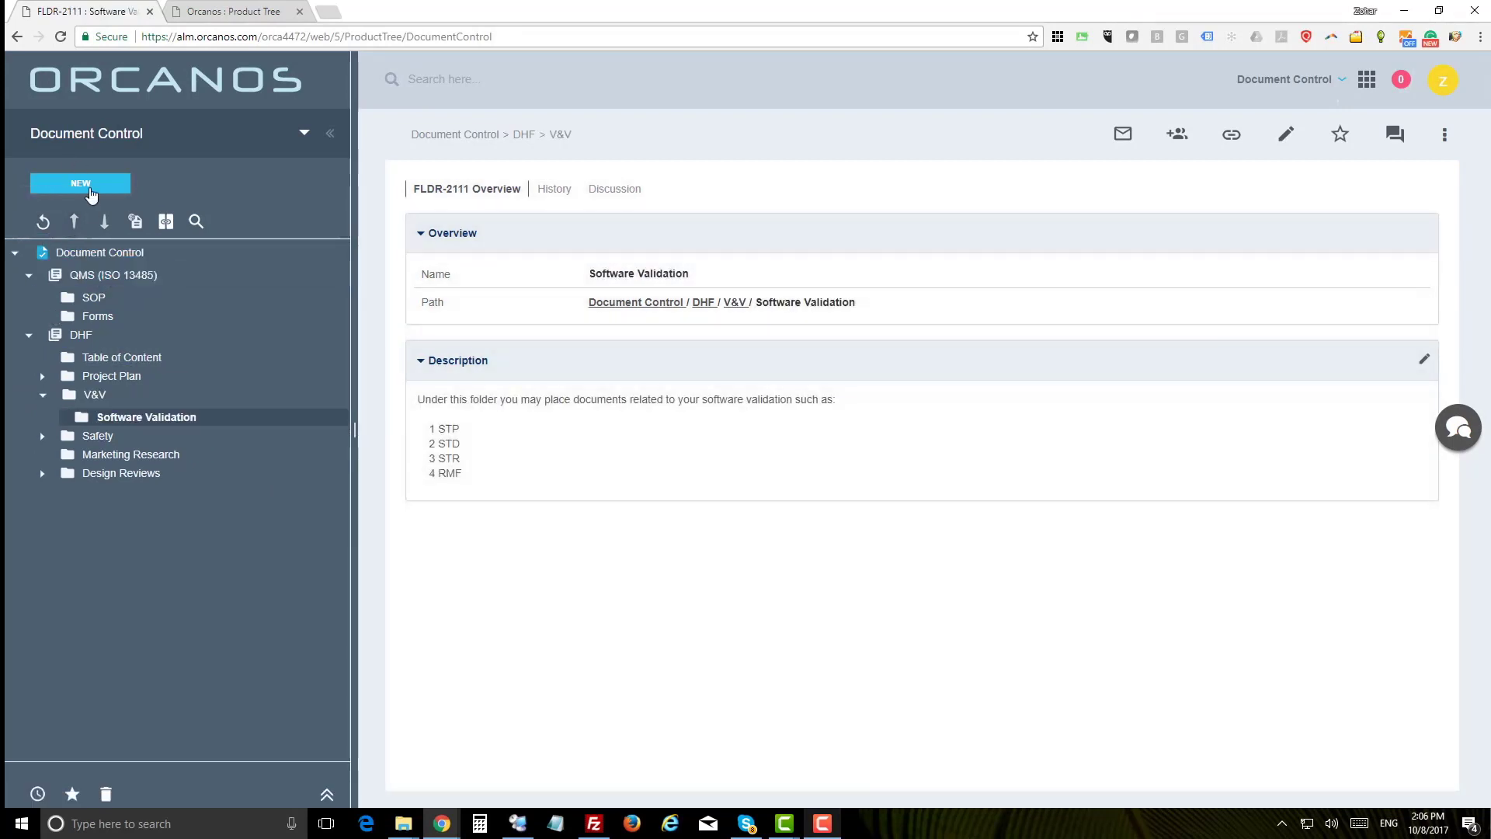
Add a DMS item named 'Software Test Results Document' under Software Validation.
click(79, 182)
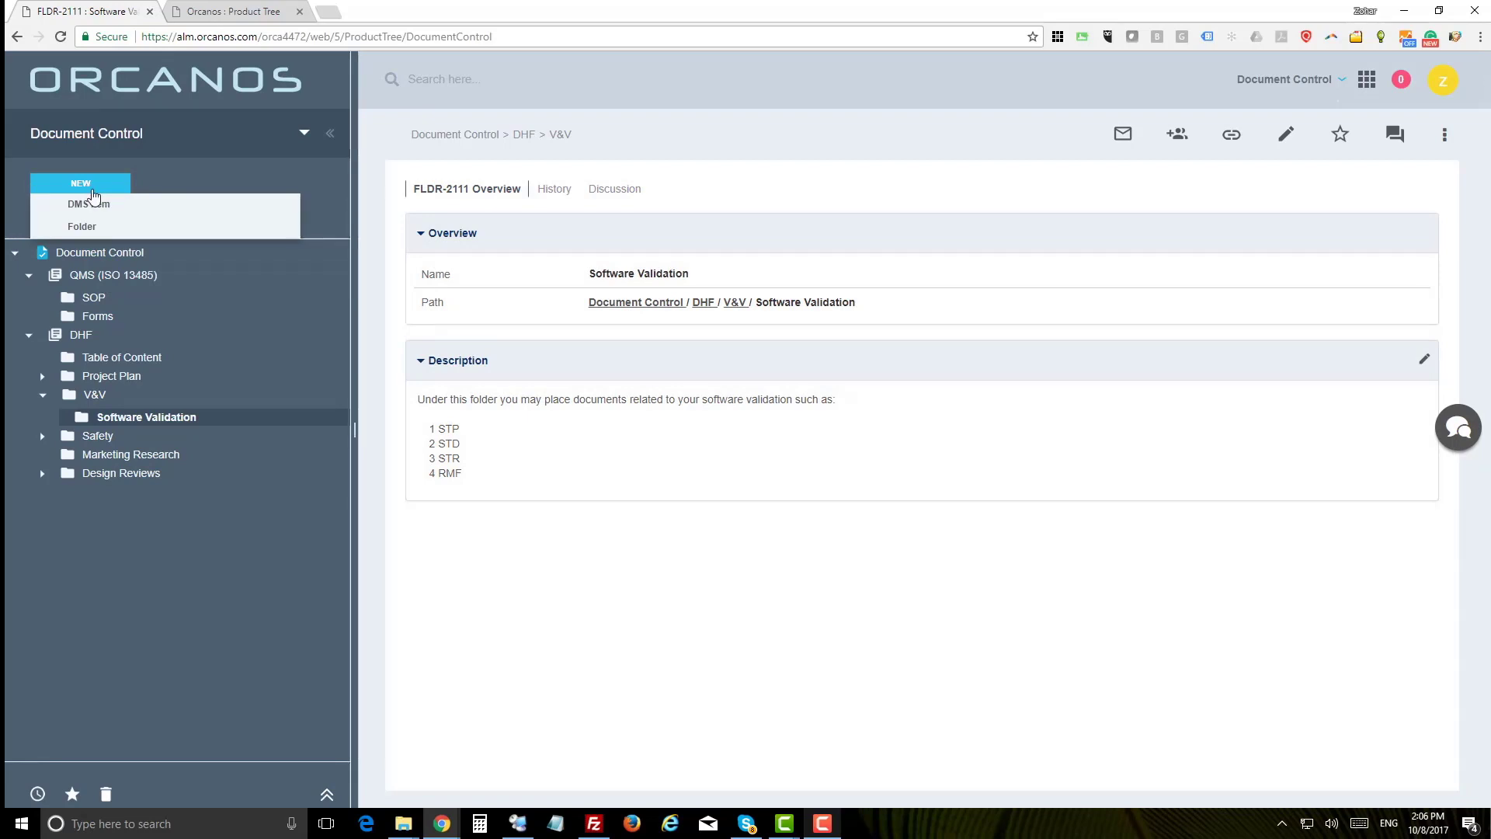
click(87, 204)
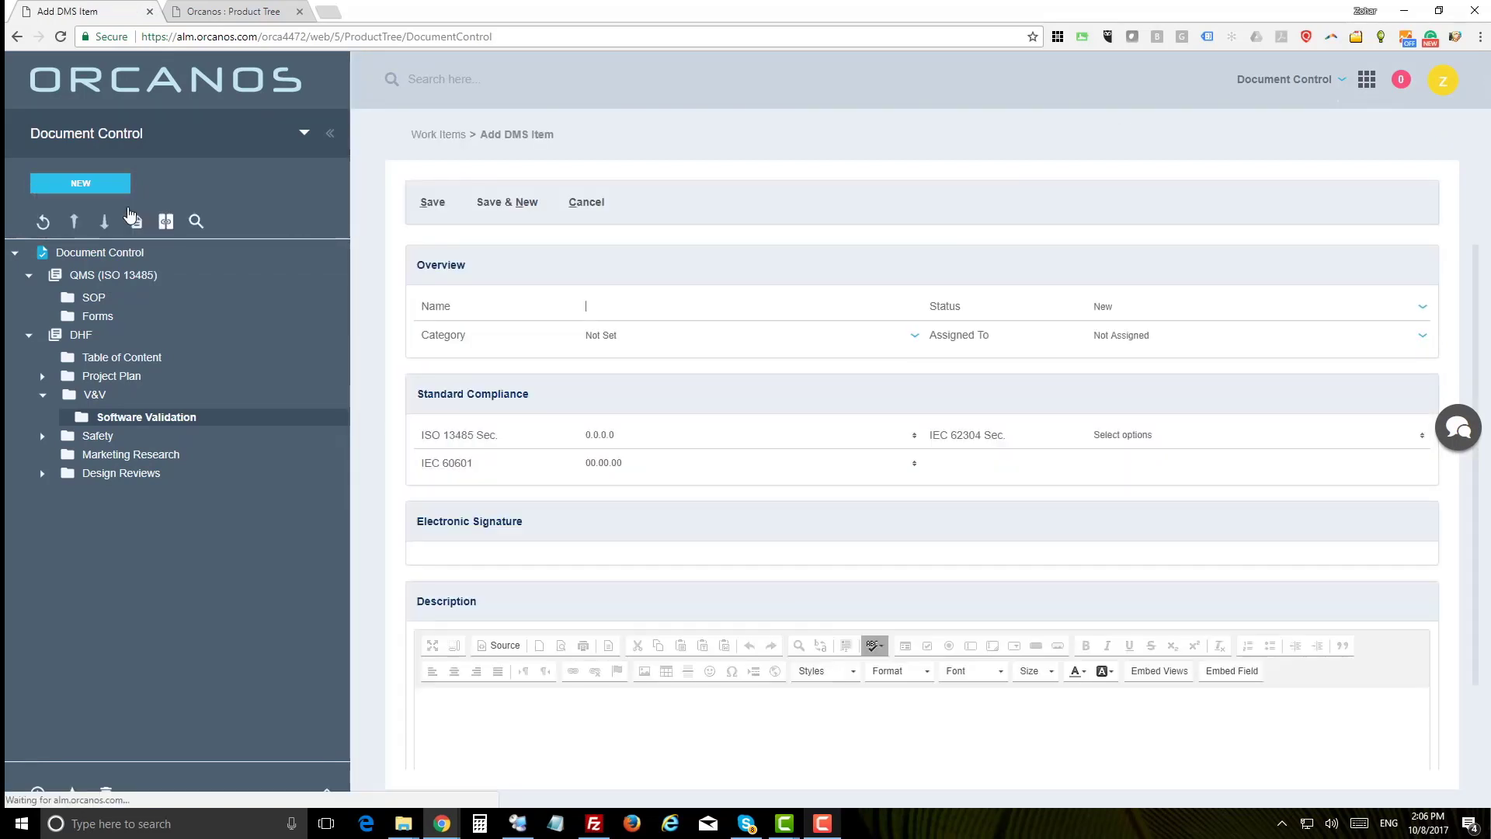
text(Software Test Results Document)
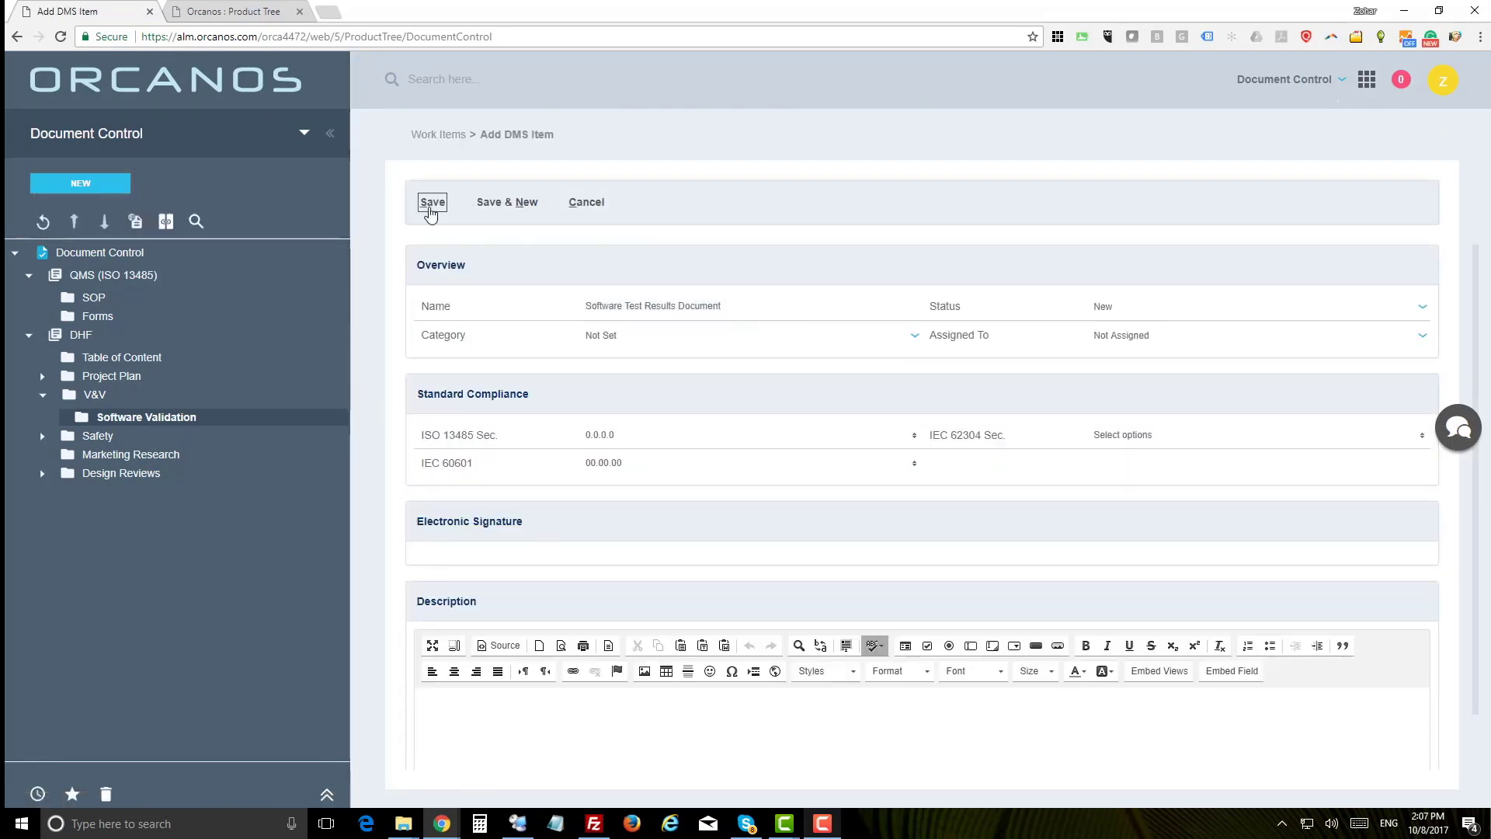
click(431, 202)
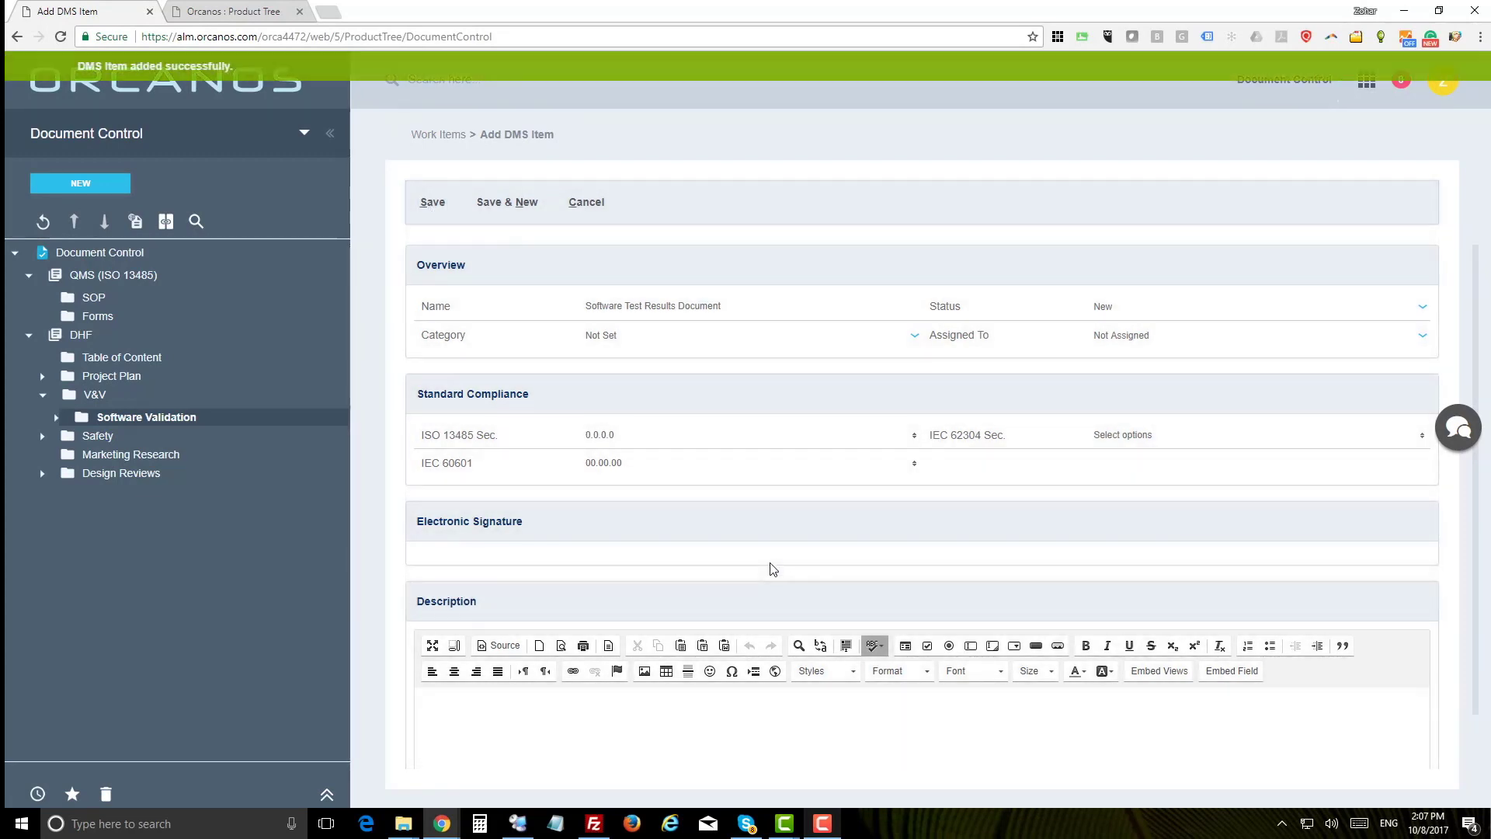
click(432, 202)
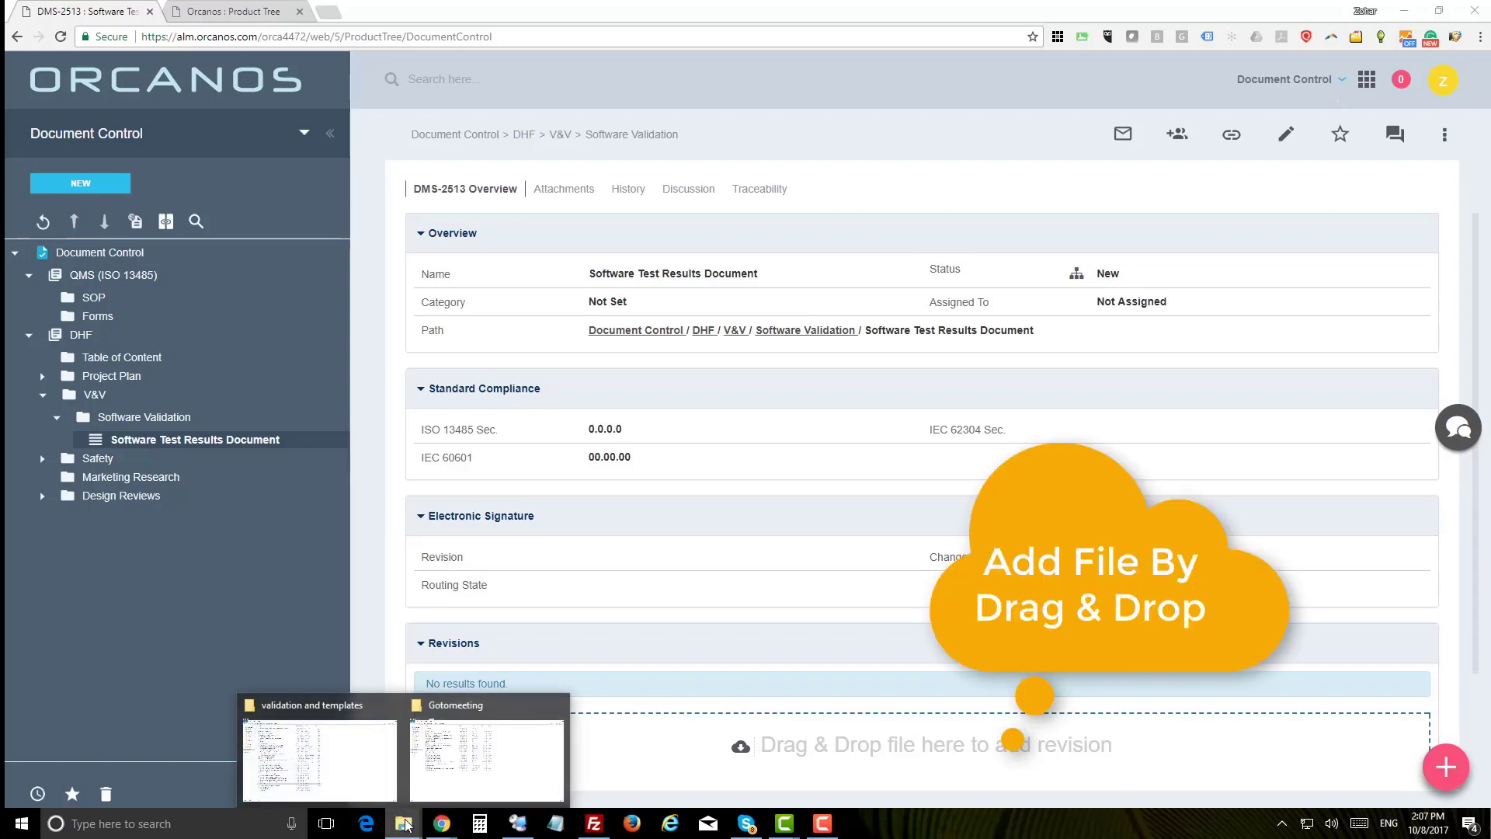
Bring up File Explorer at the validation and templates folder holding Software Test Results.docx.
click(319, 761)
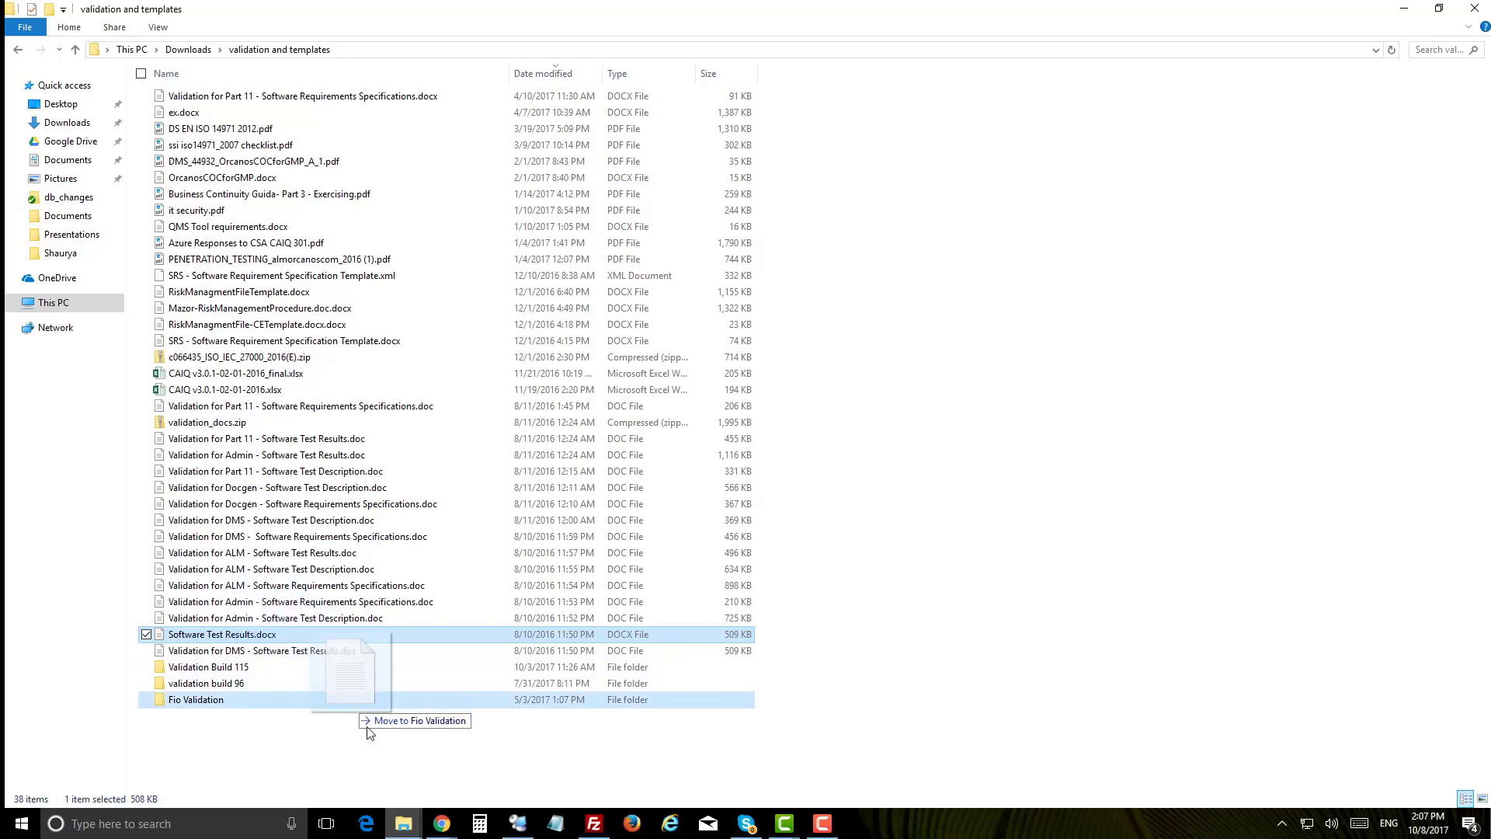
mouse_move(442, 822)
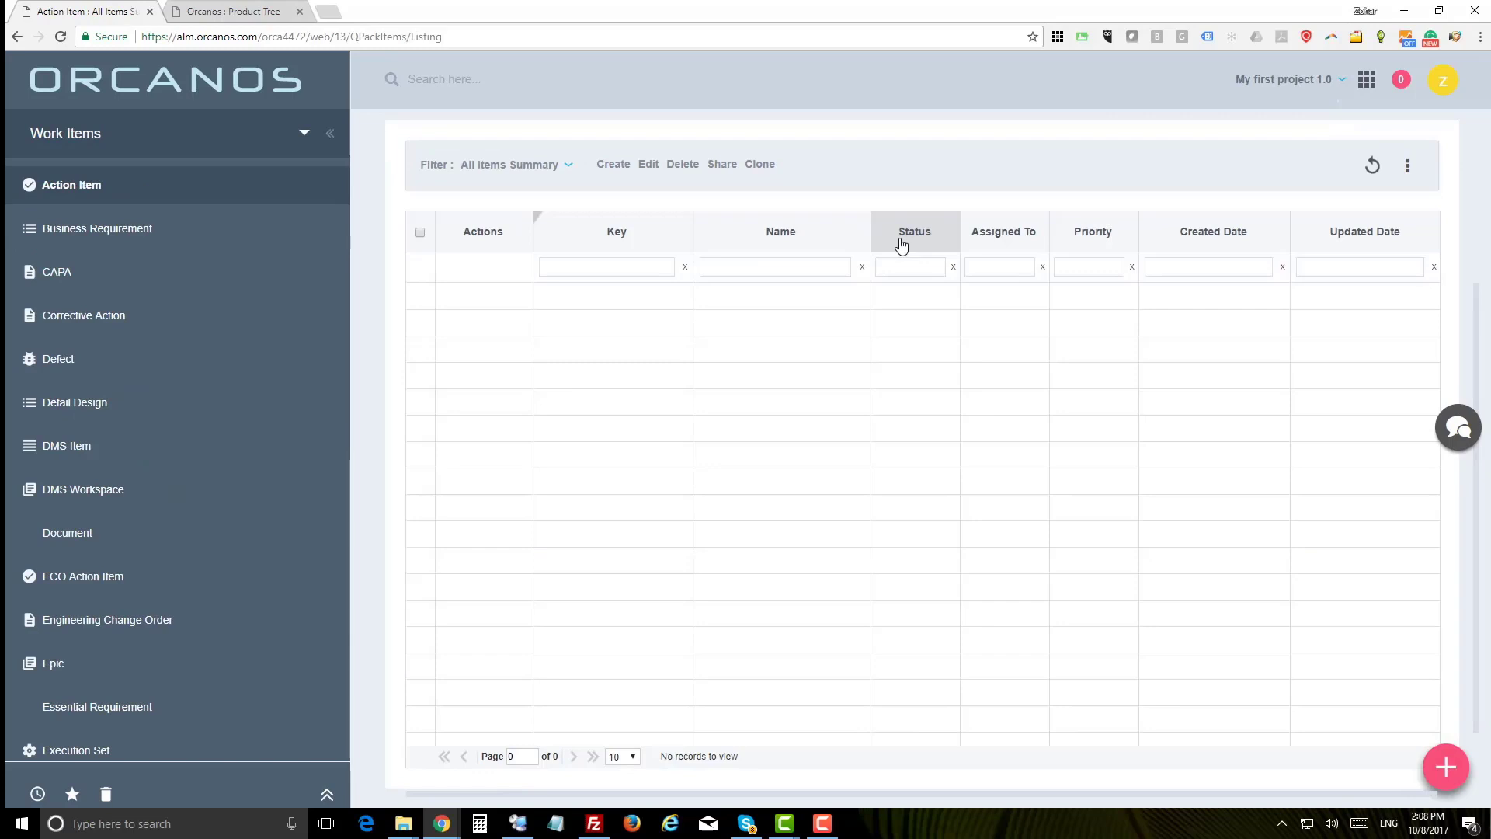
mouse_move(916, 202)
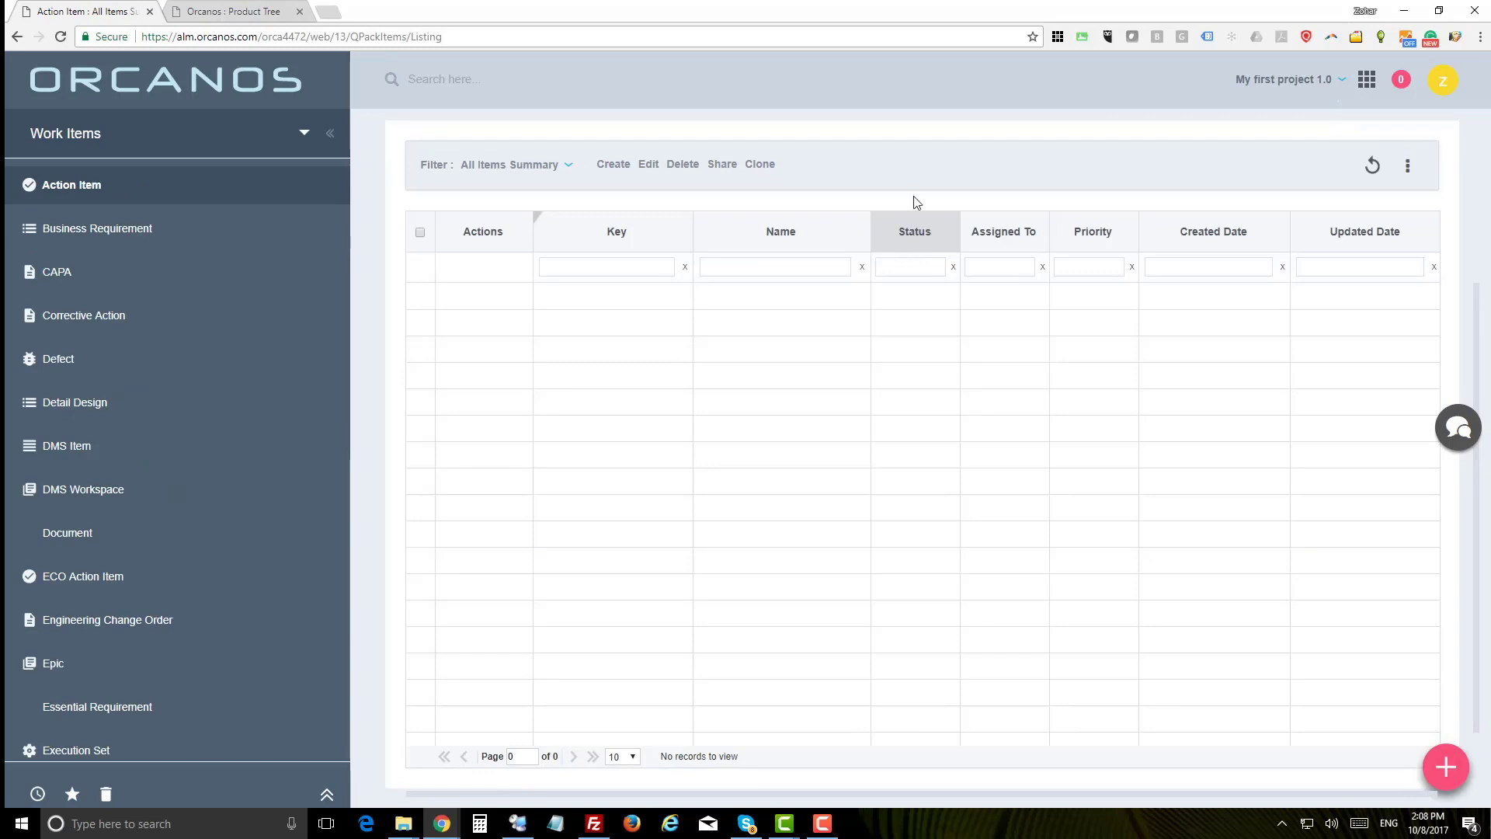
mouse_move(937, 141)
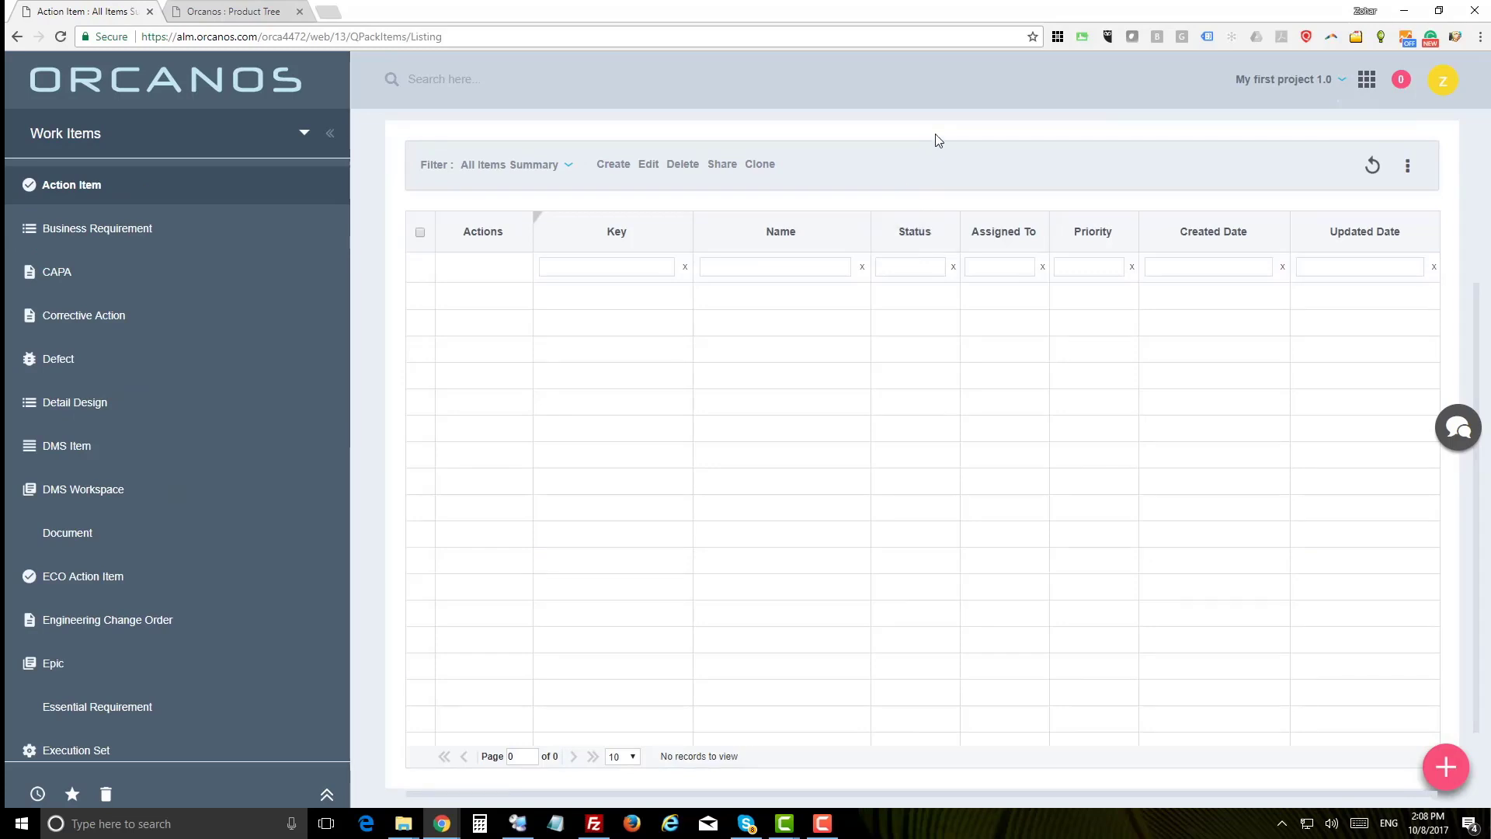
Open the Software Requirement list showing SR-2512 and SR-2380.
scroll(down, 3)
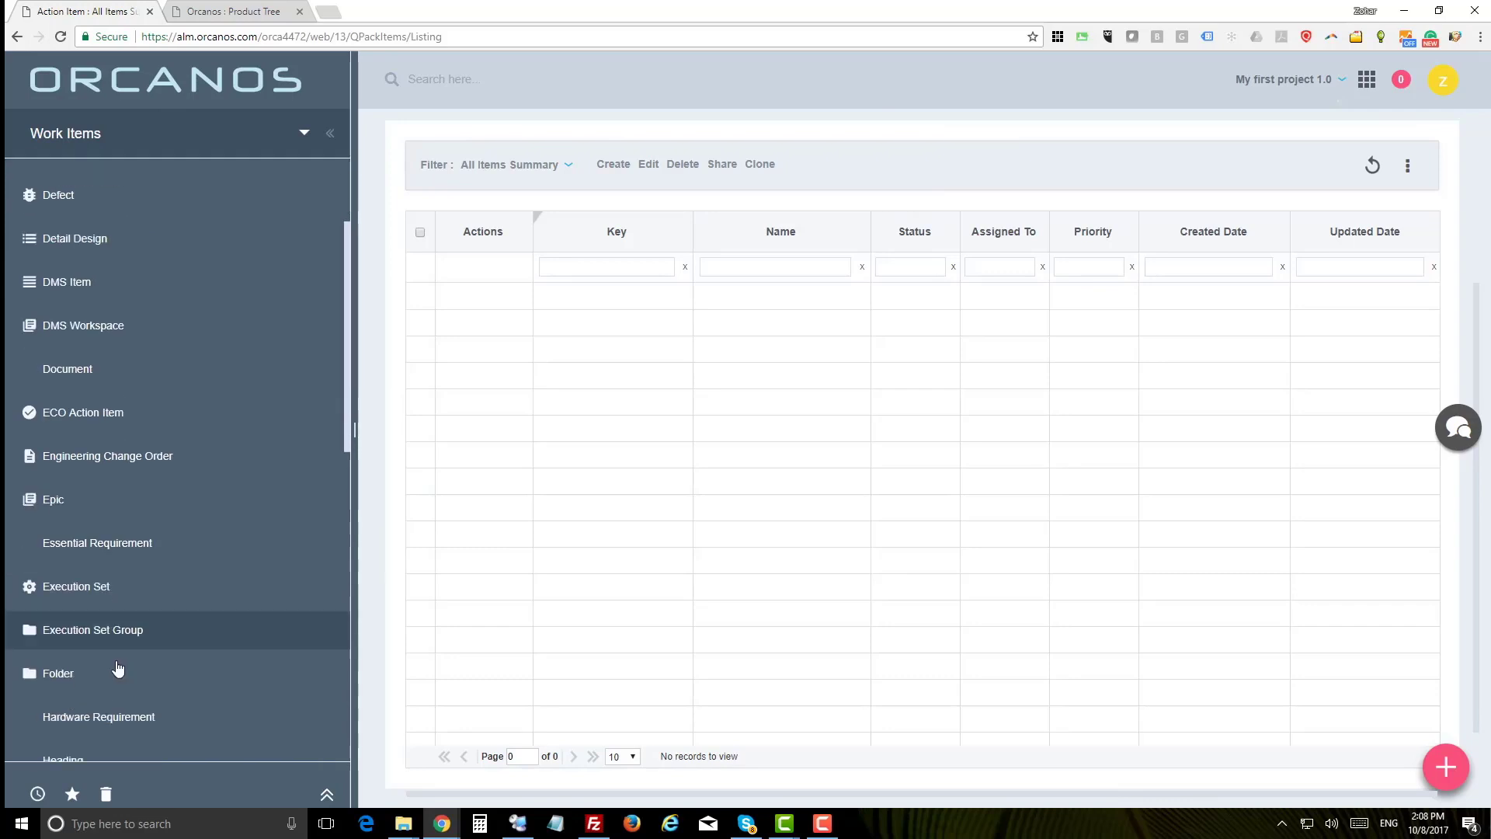
click(100, 254)
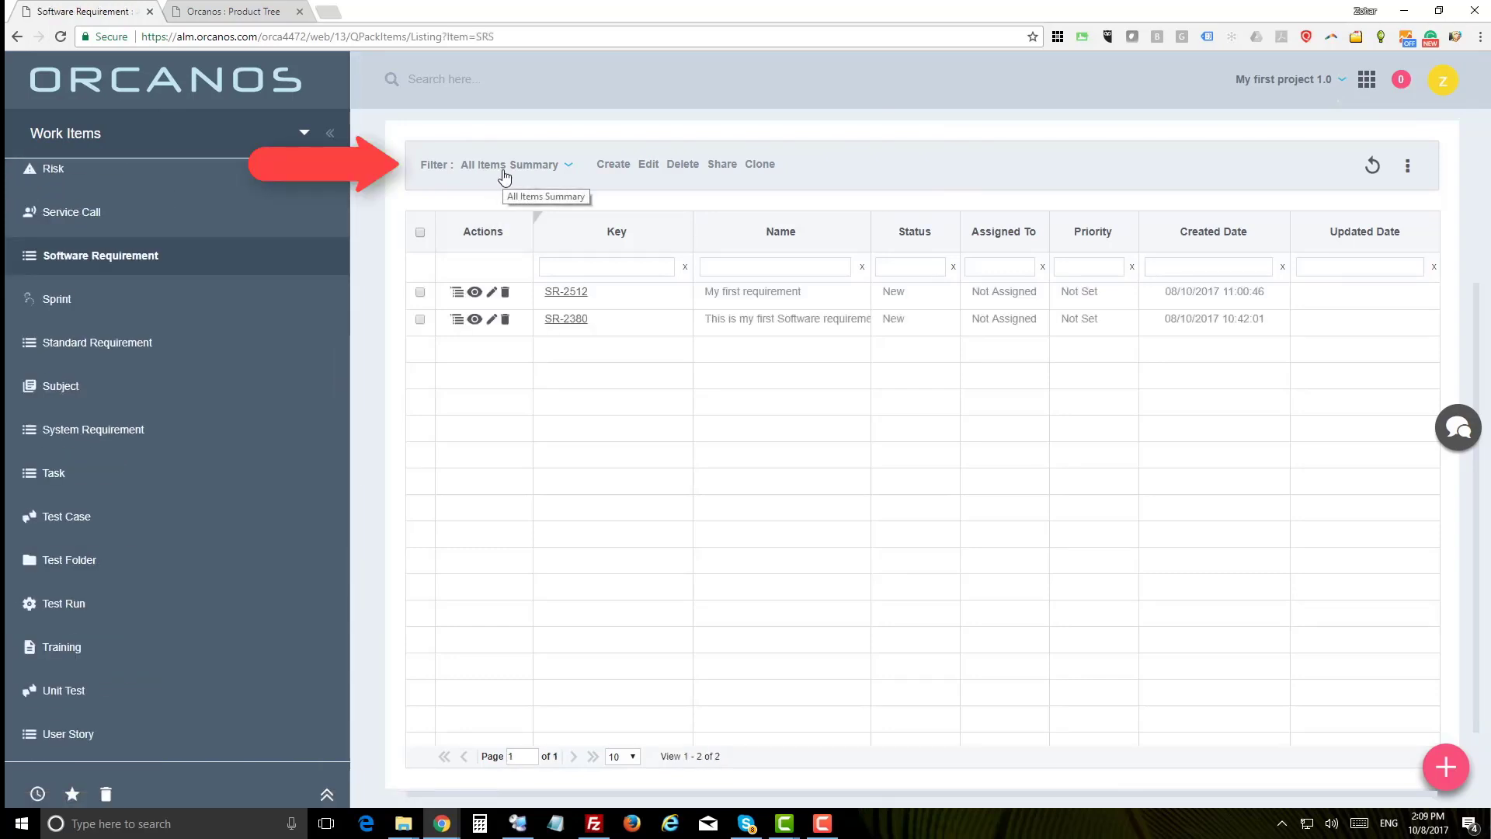
mouse_move(751, 318)
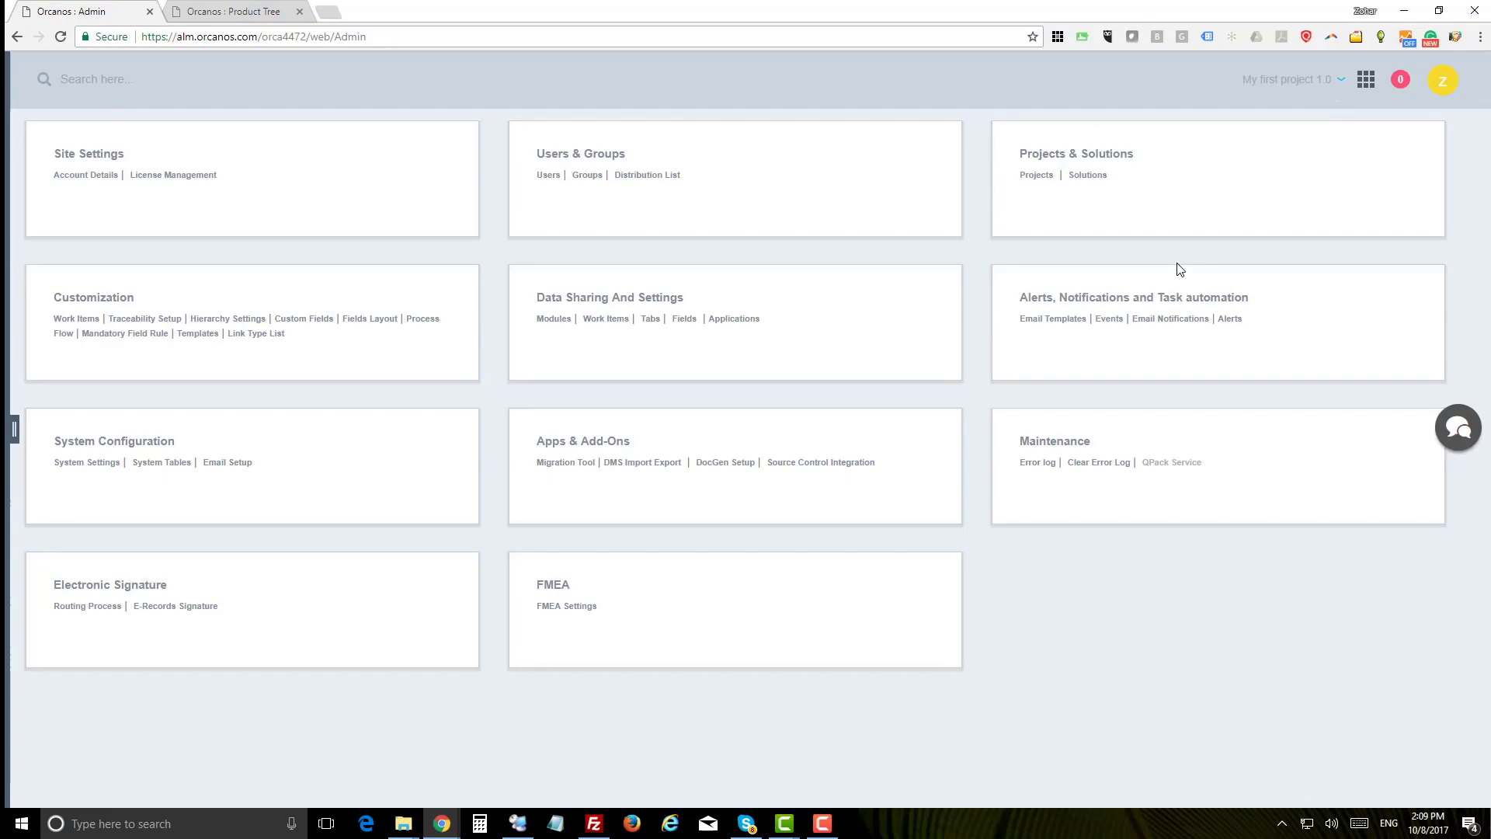
mouse_move(549, 175)
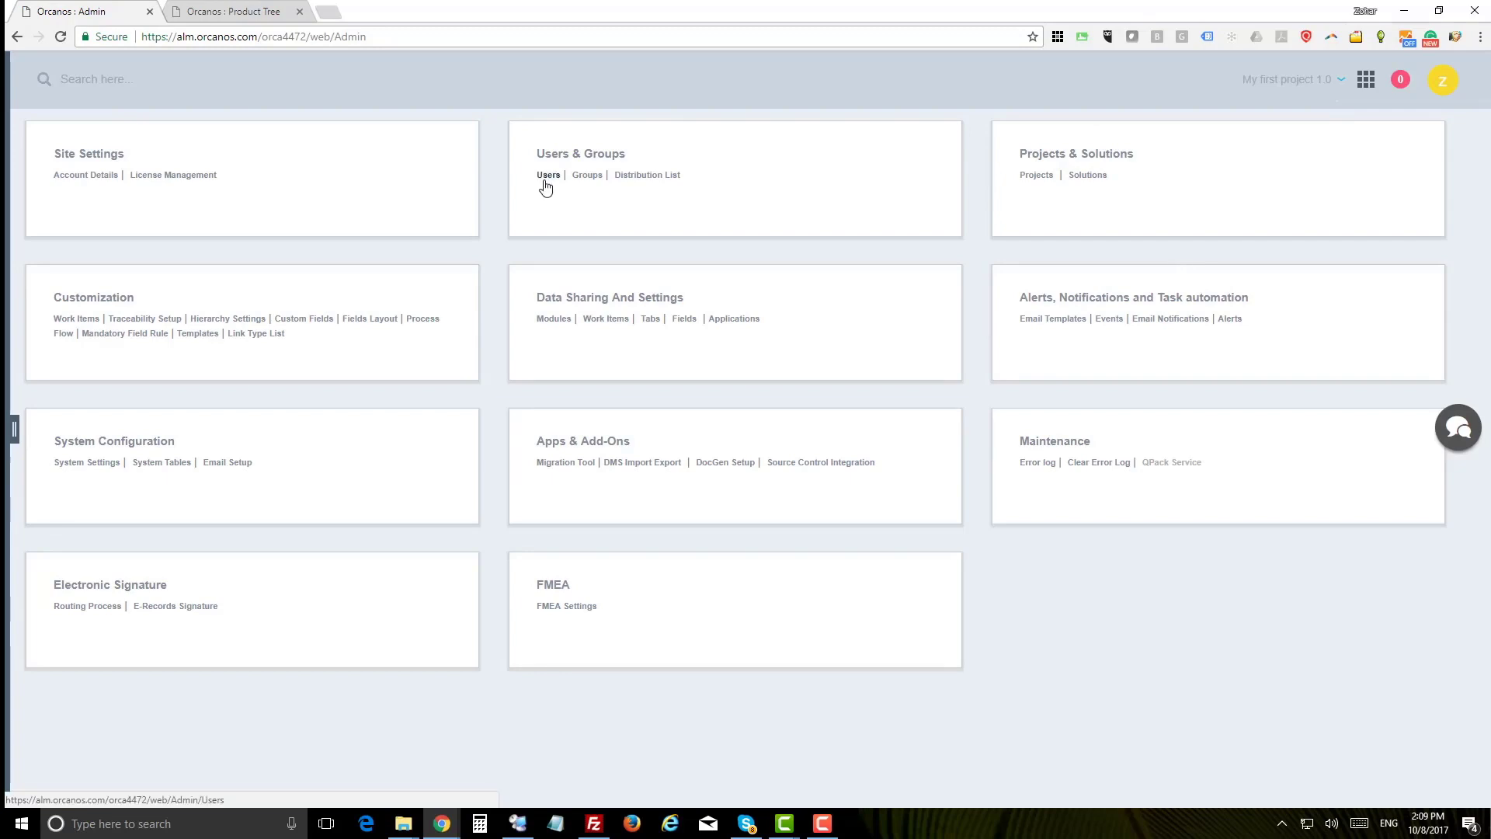
Go through Admin Users to the Groups page listing Administrator, Developer and Testers.
click(549, 174)
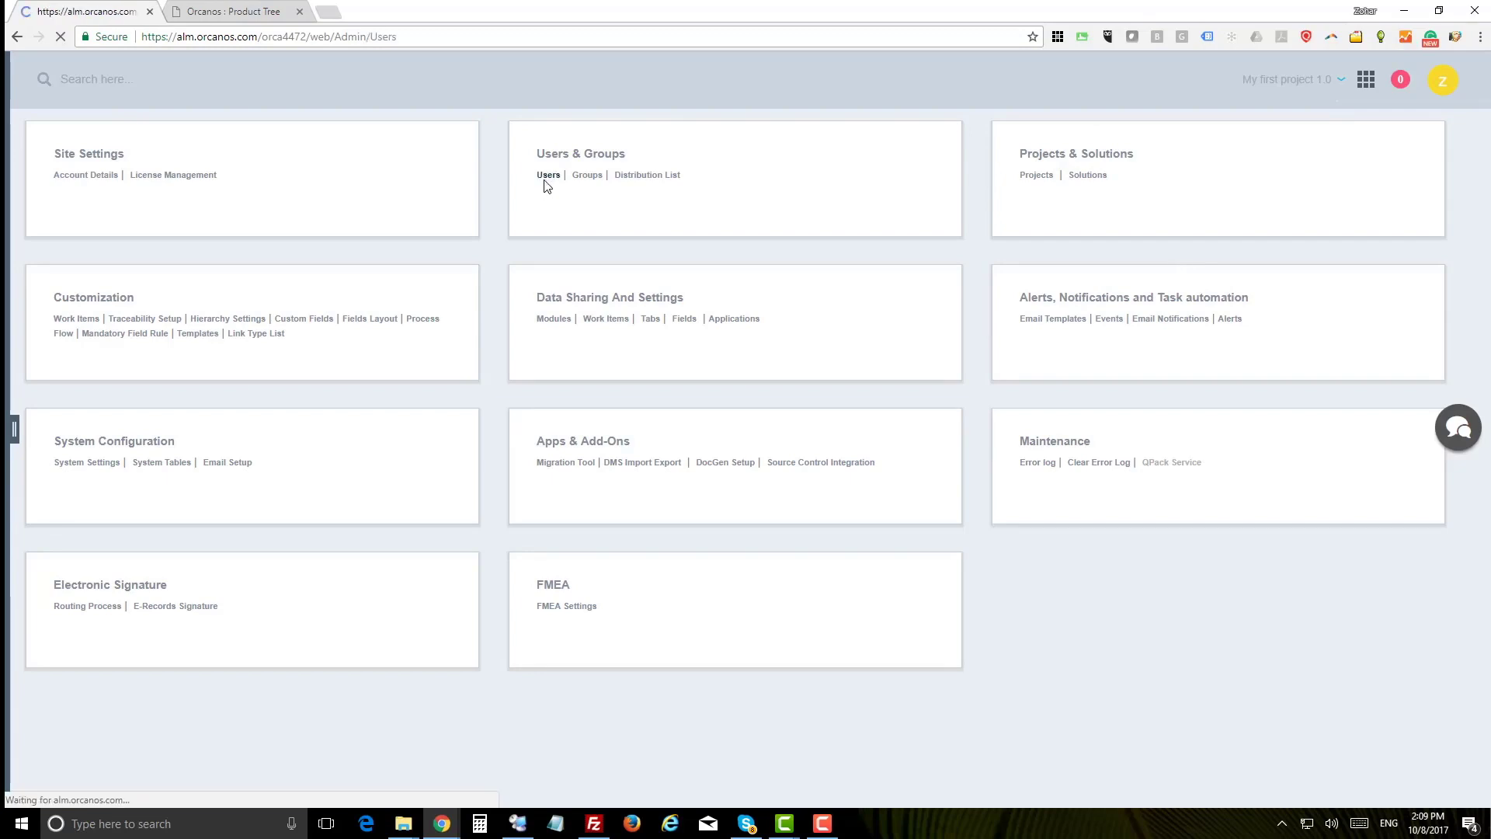
click(548, 174)
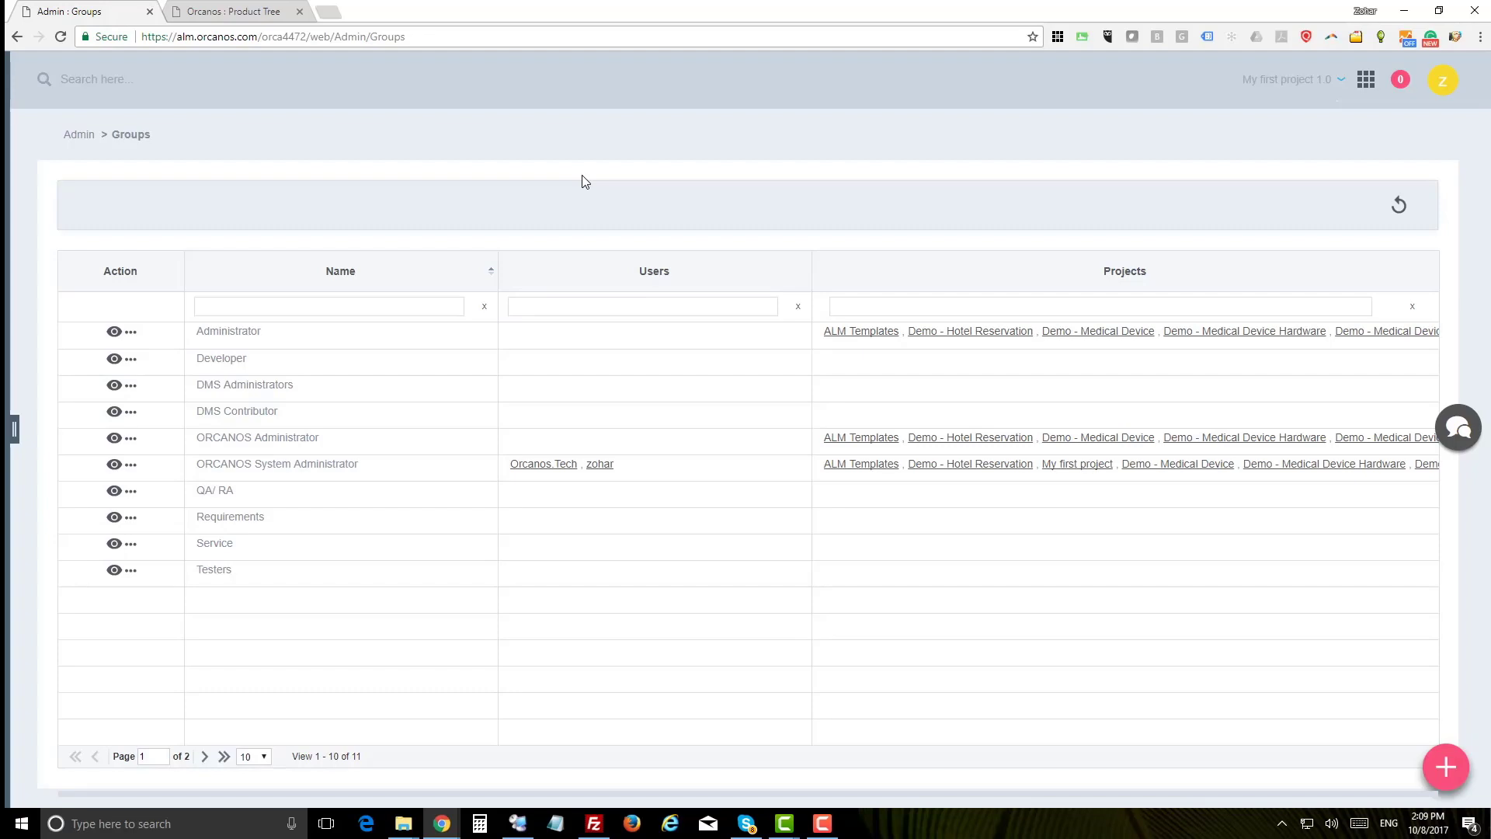
View the Admin Projects list, then return to the Admin overview.
click(77, 135)
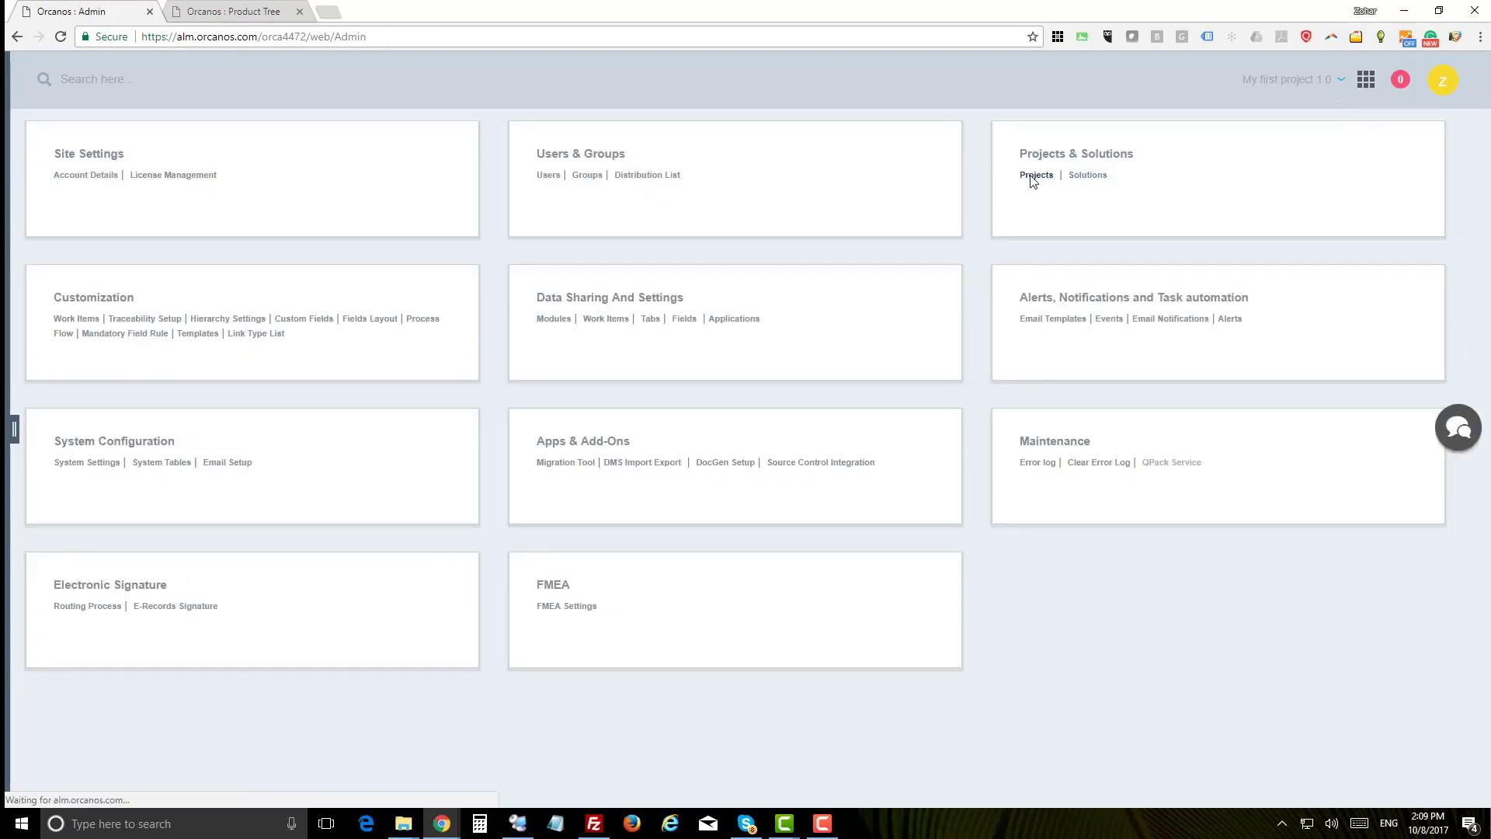
click(1035, 175)
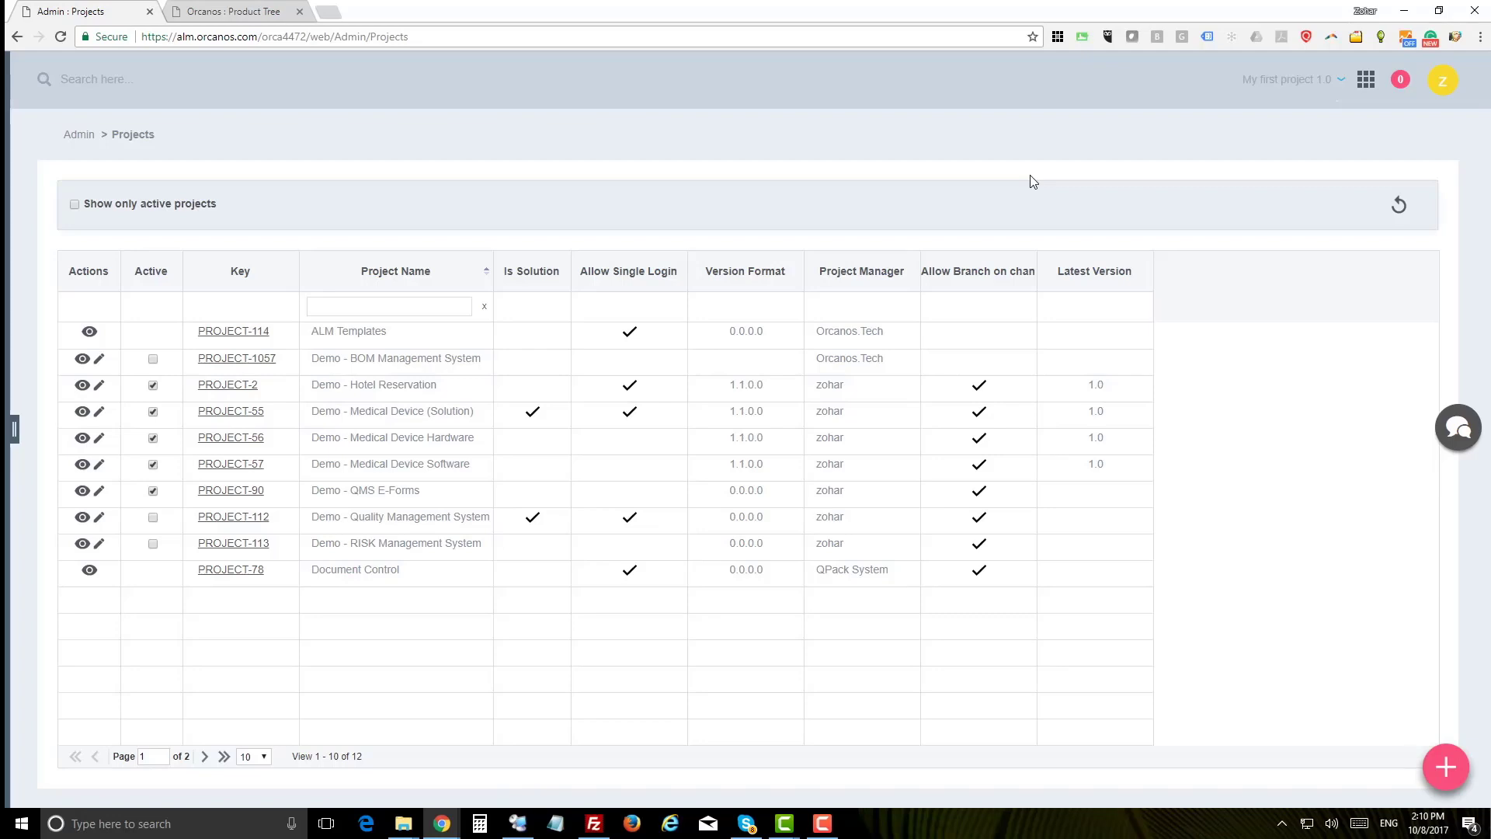
mouse_move(1250, 59)
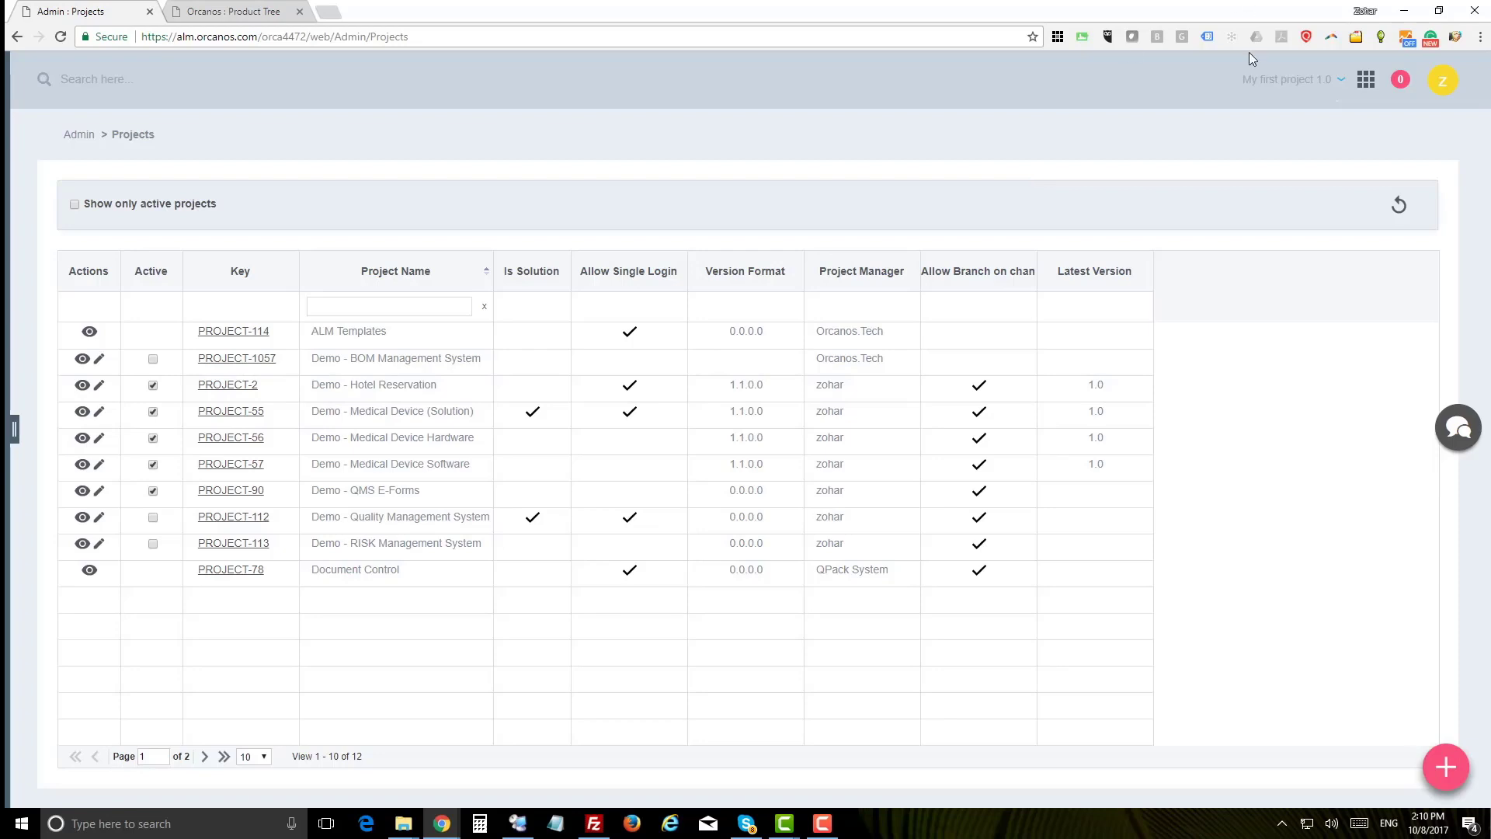
click(77, 135)
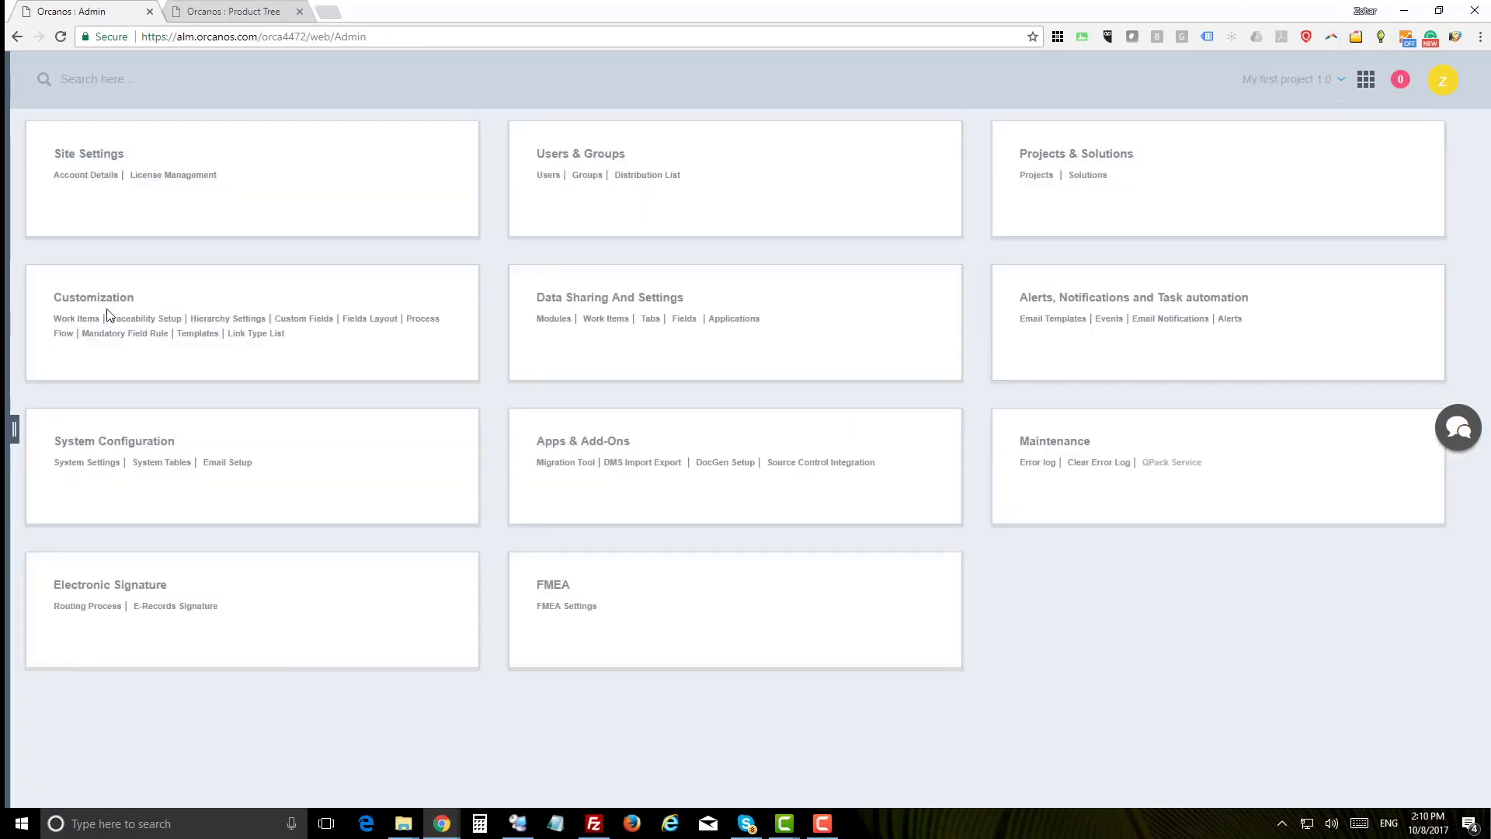
mouse_move(95, 351)
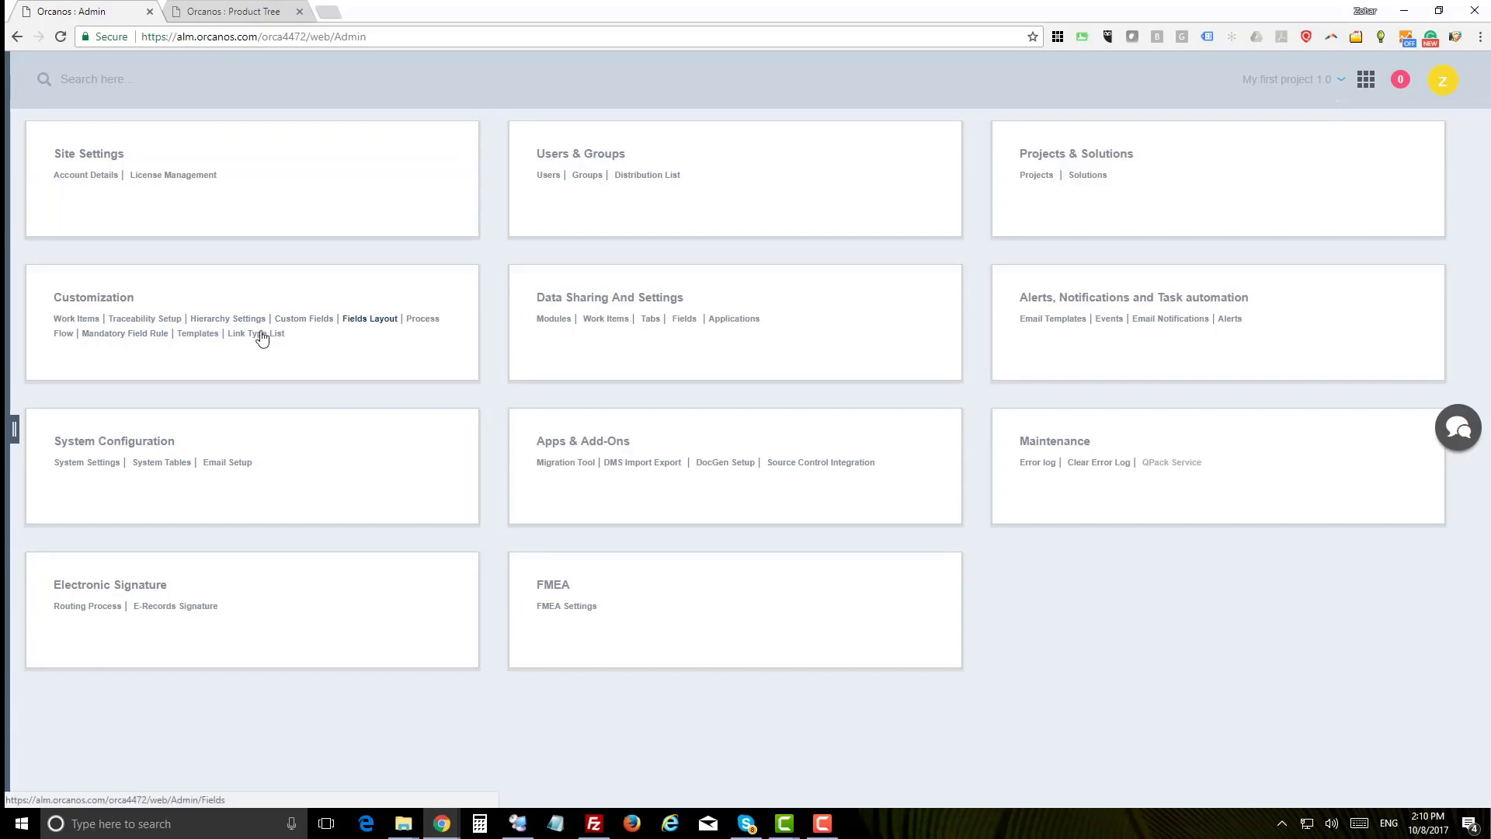
mouse_move(145, 318)
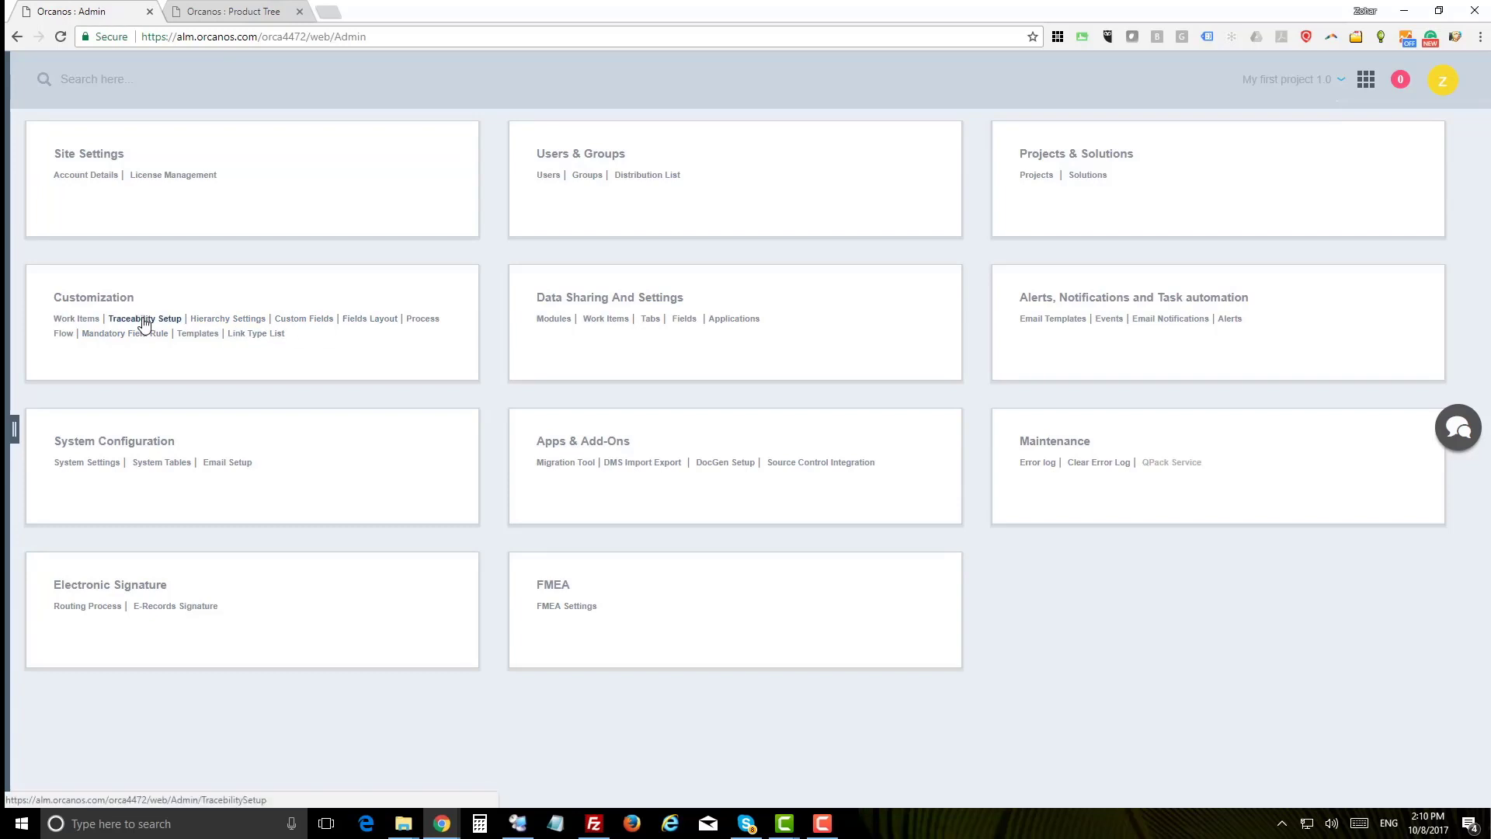
mouse_move(416, 322)
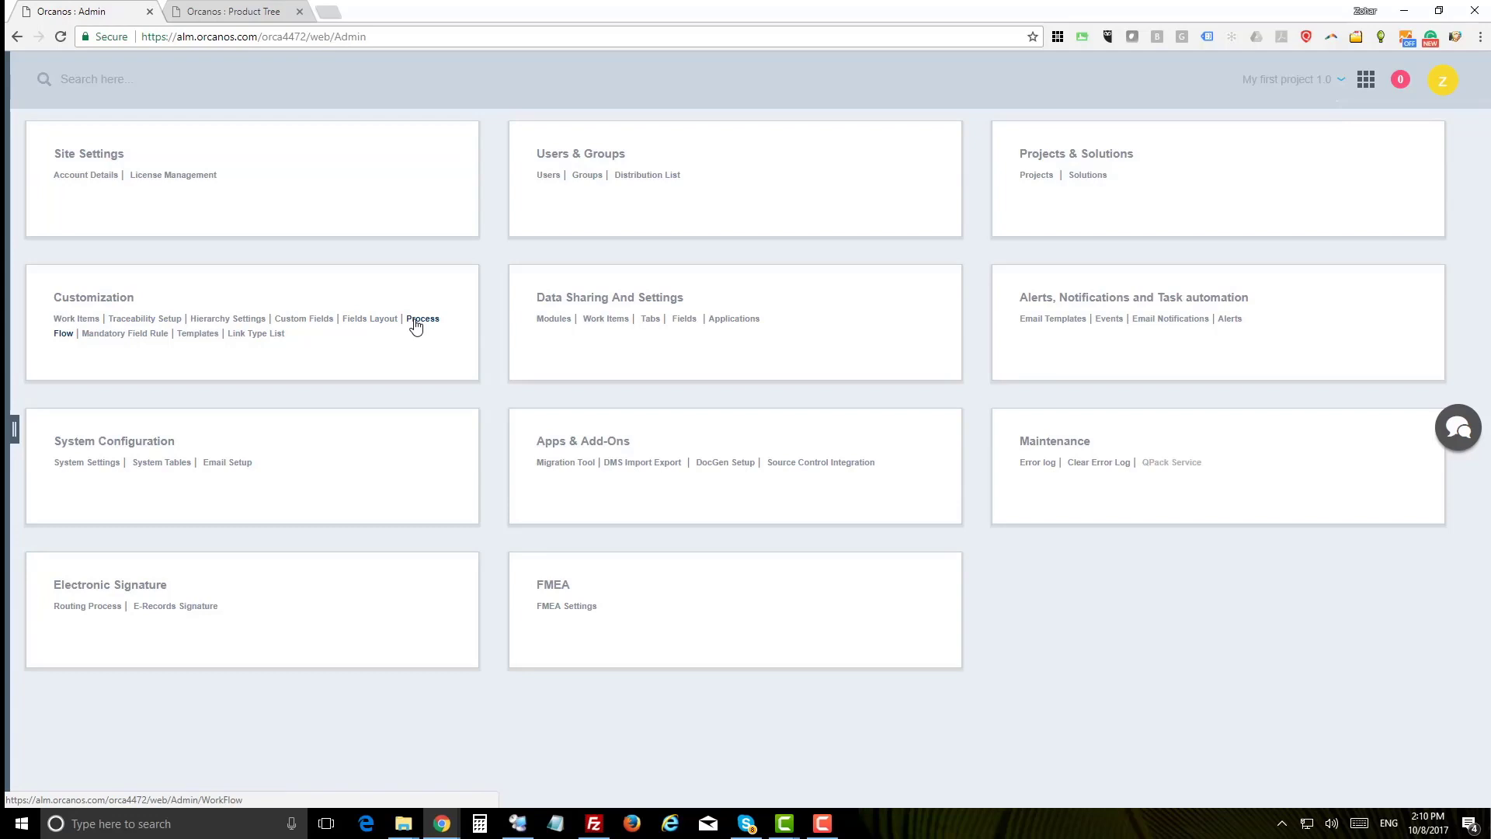
mouse_move(659, 300)
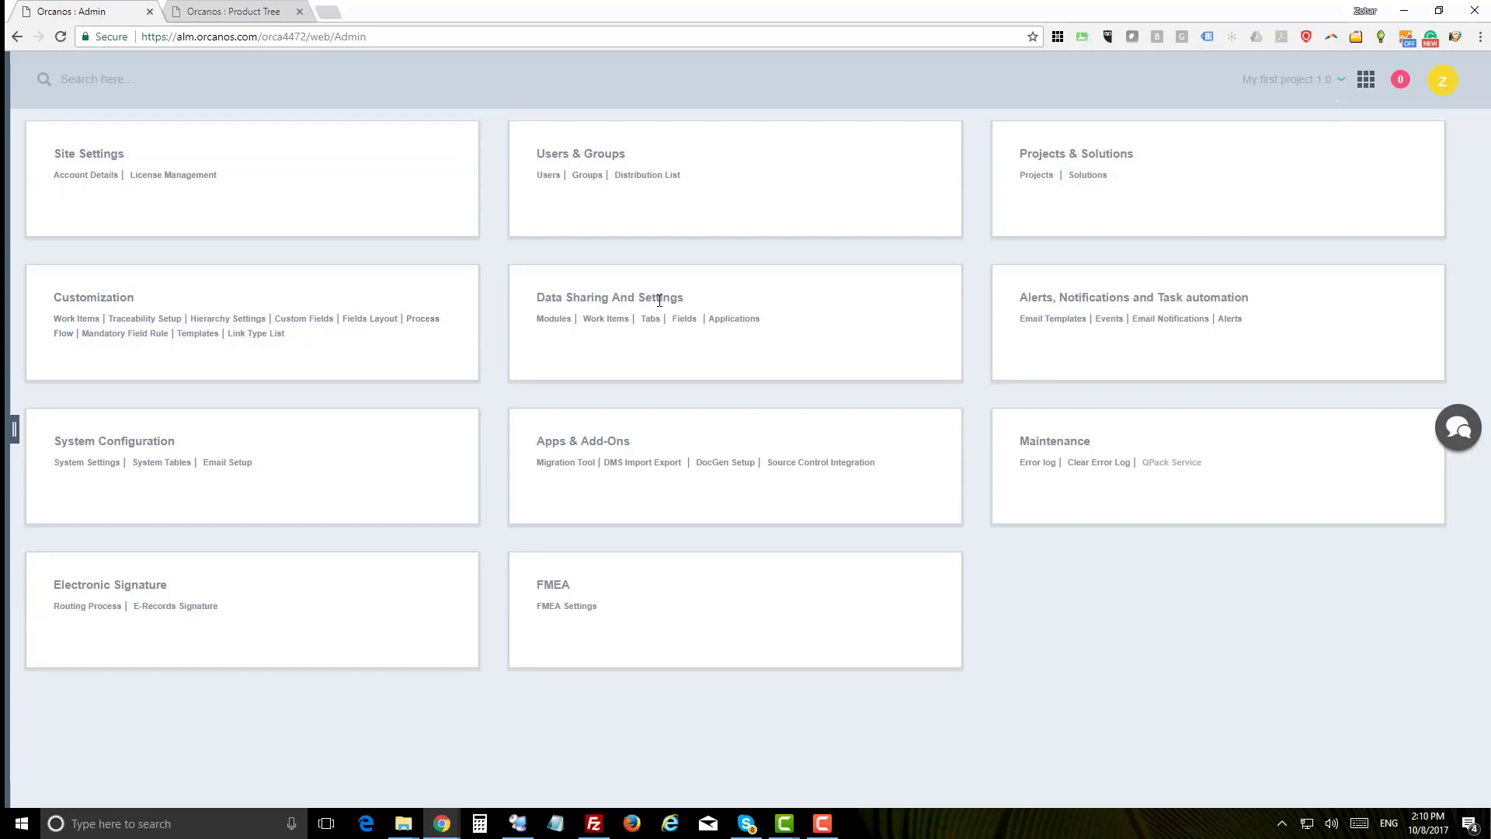
mouse_move(700, 289)
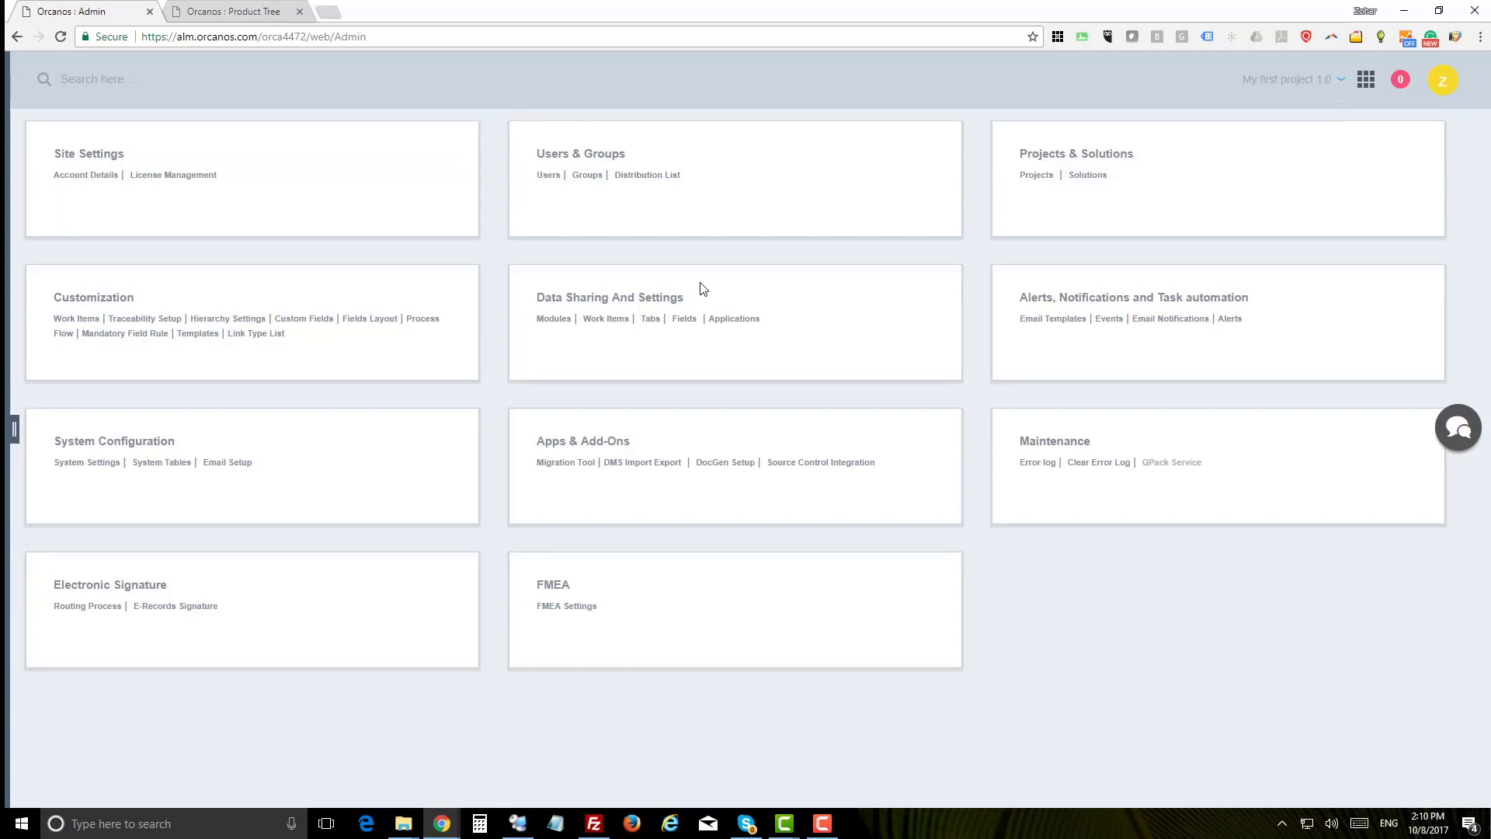
mouse_move(1118, 297)
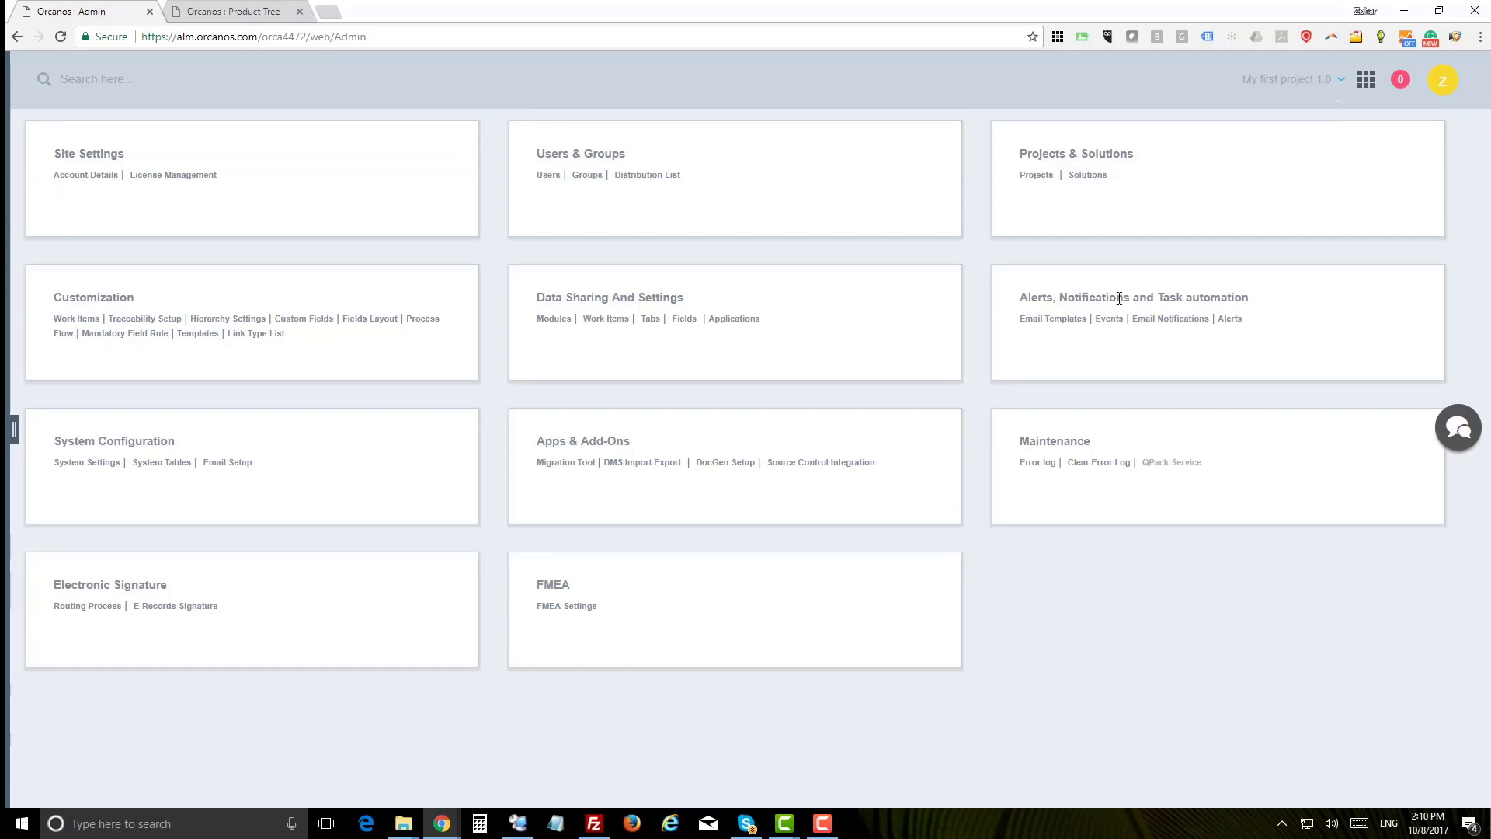
mouse_move(460, 420)
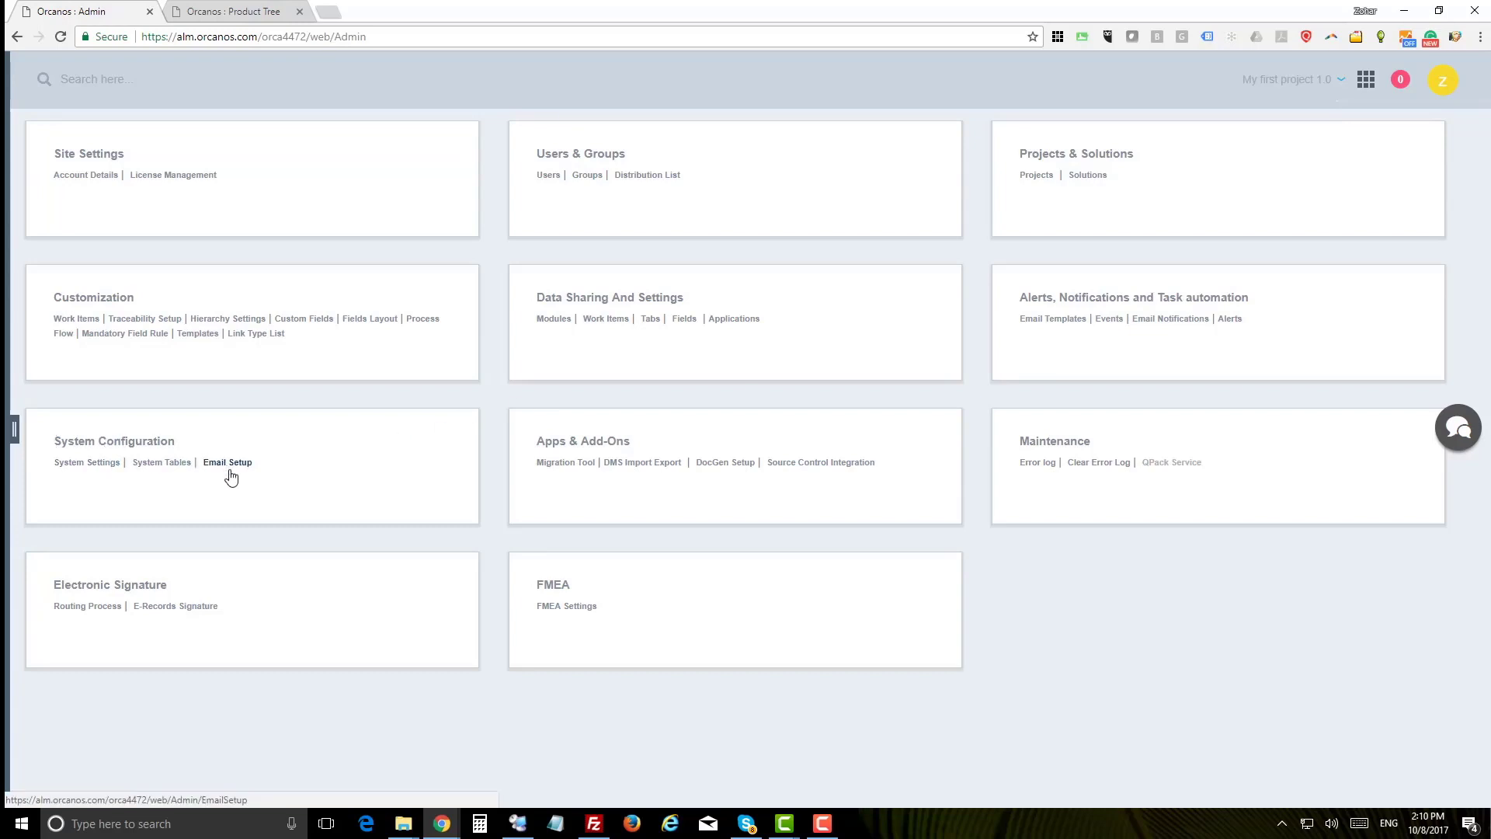
mouse_move(545, 443)
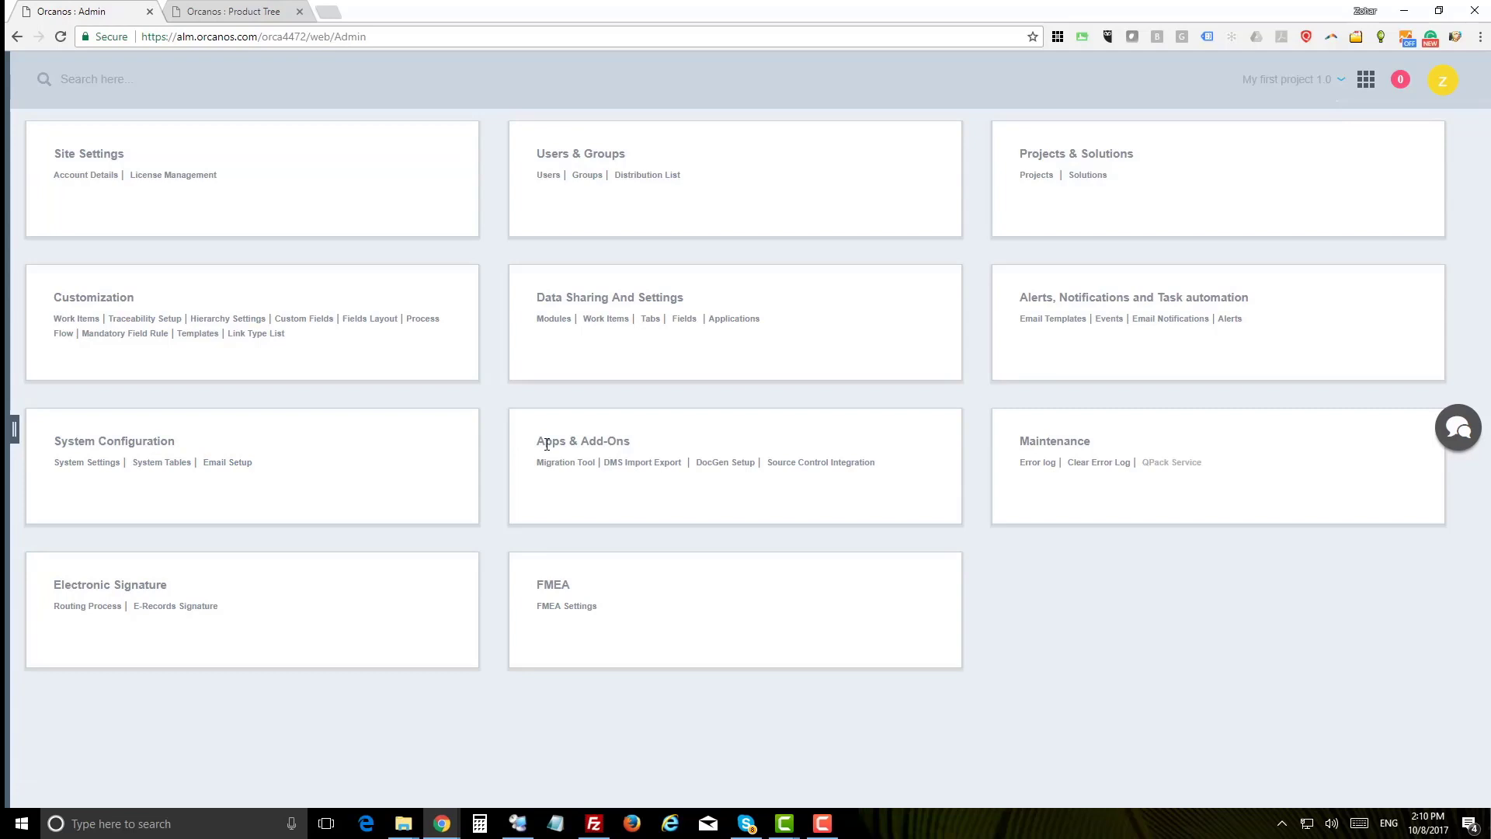
mouse_move(642, 462)
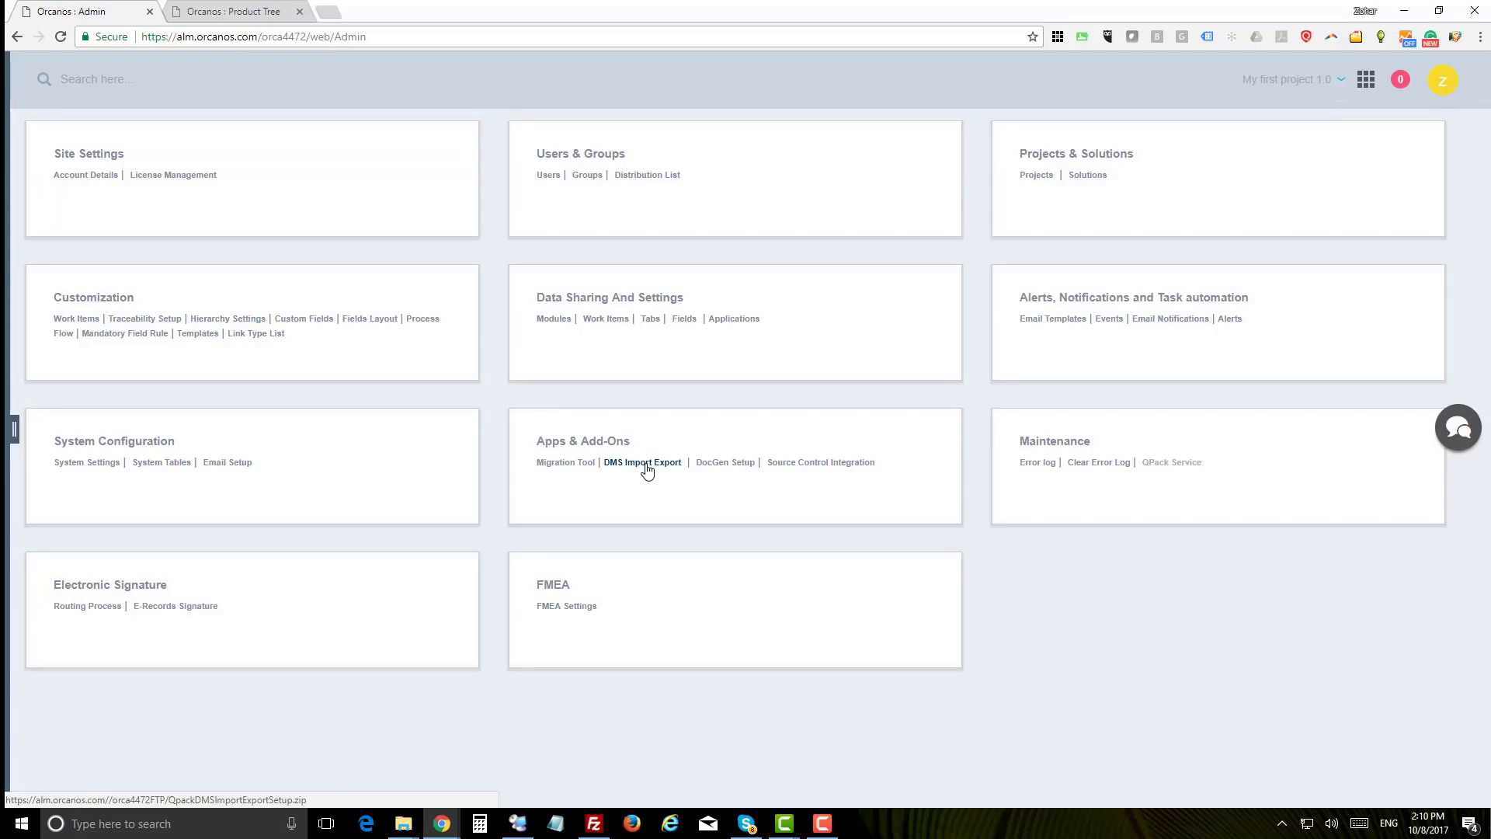
mouse_move(725, 462)
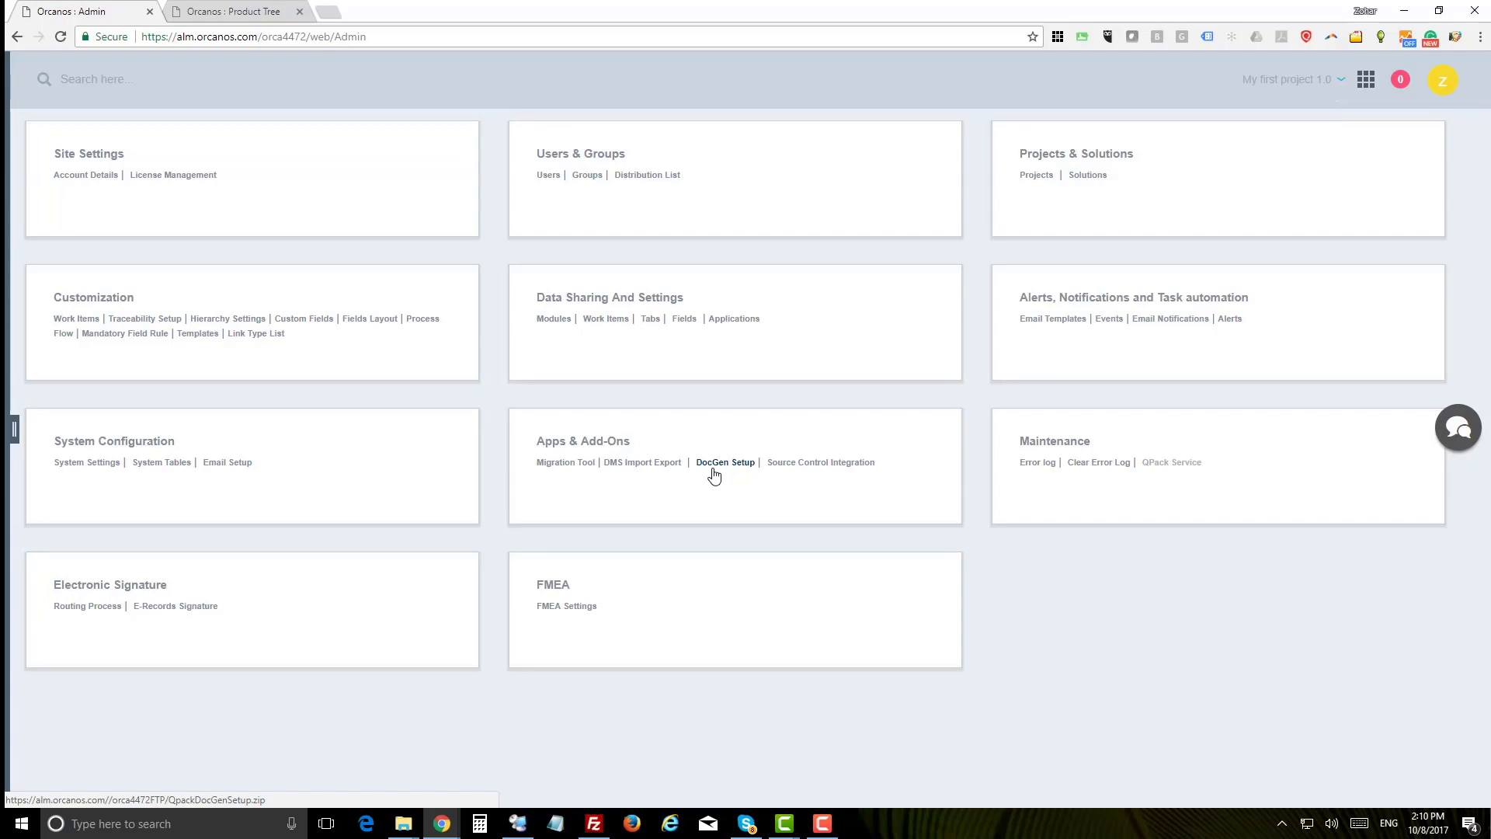
mouse_move(124, 588)
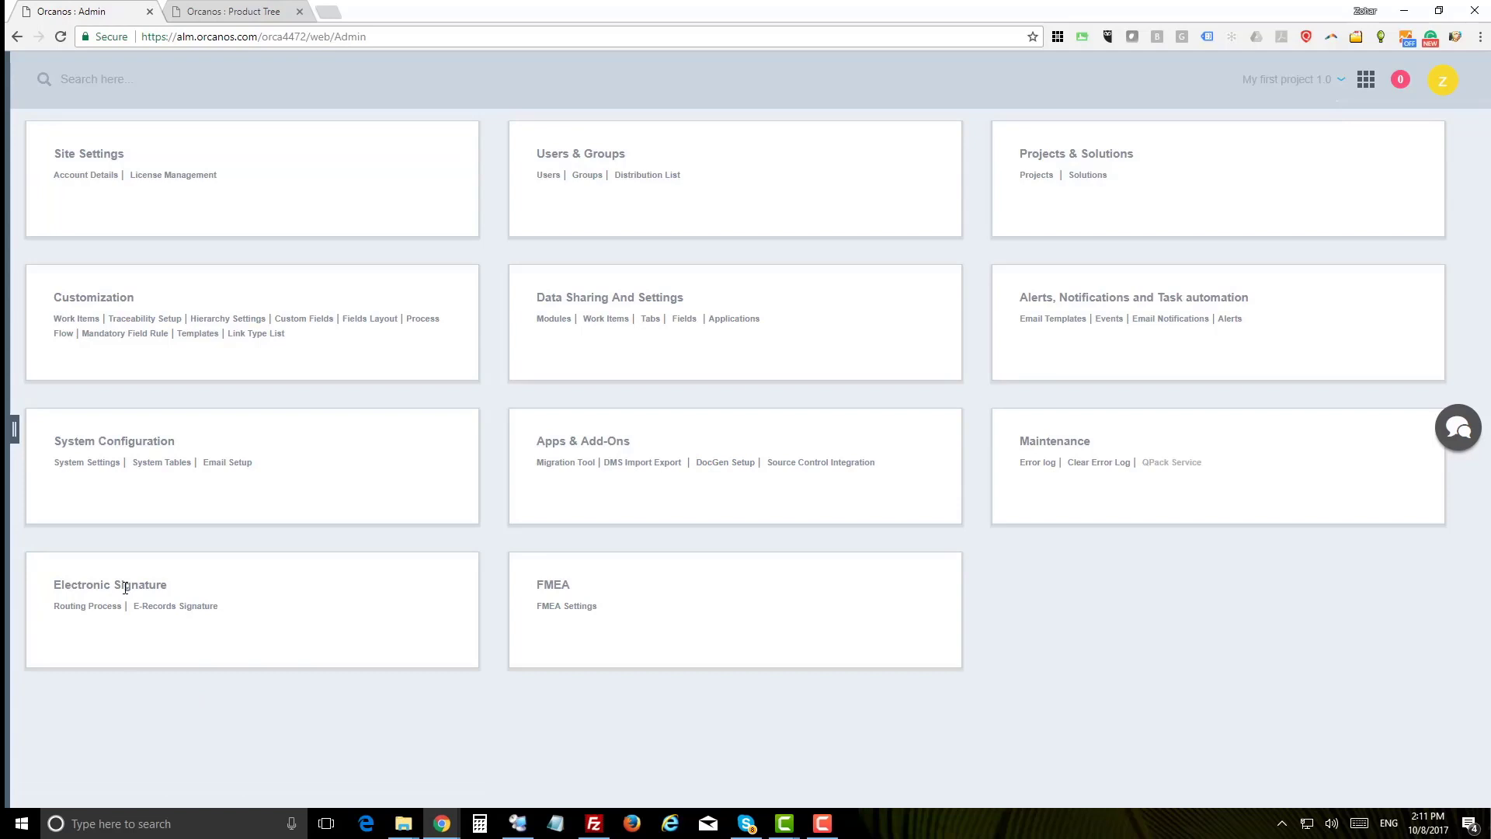
mouse_move(563, 590)
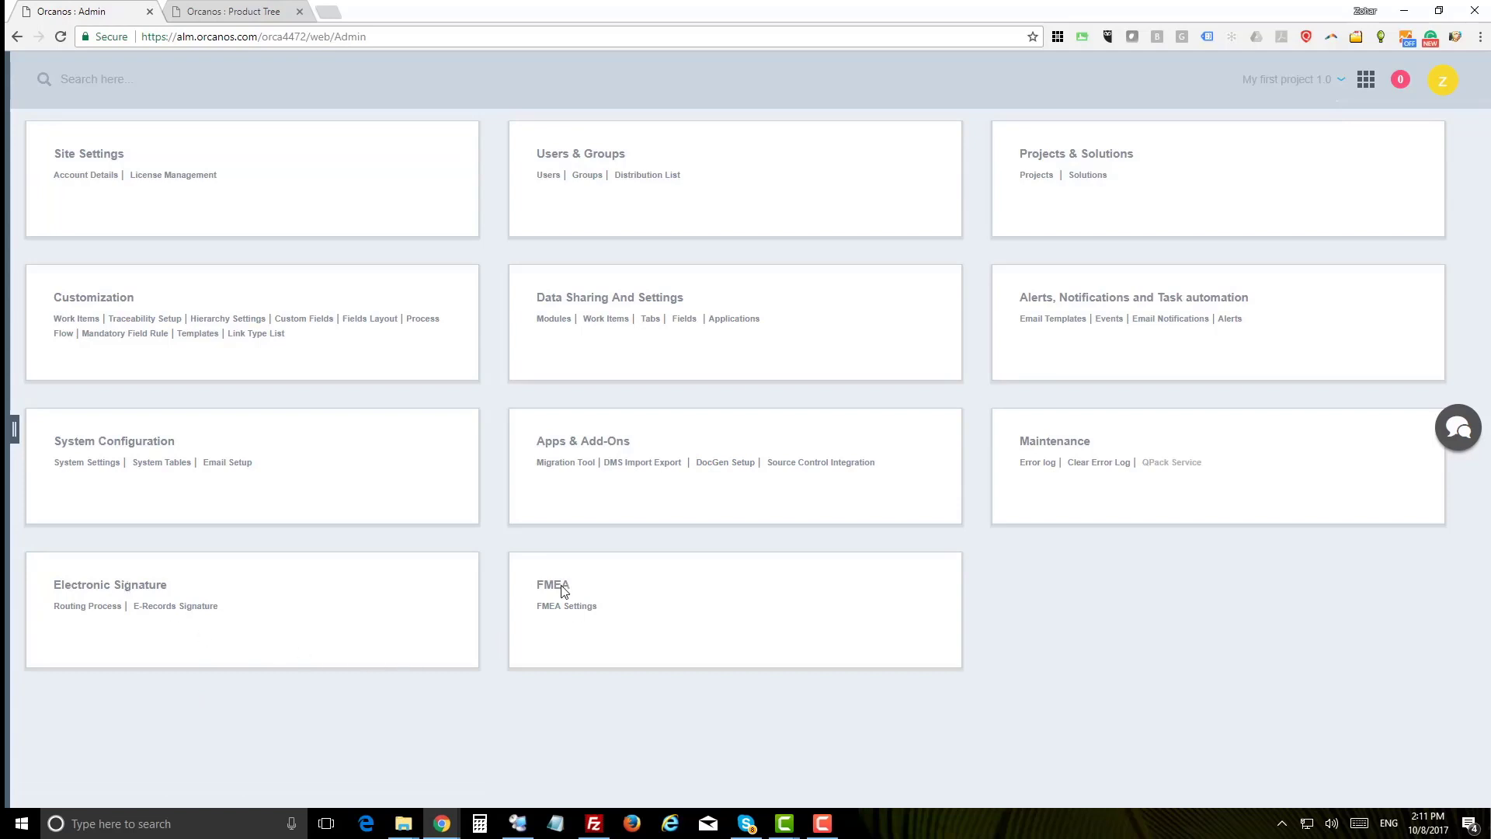
mouse_move(695, 664)
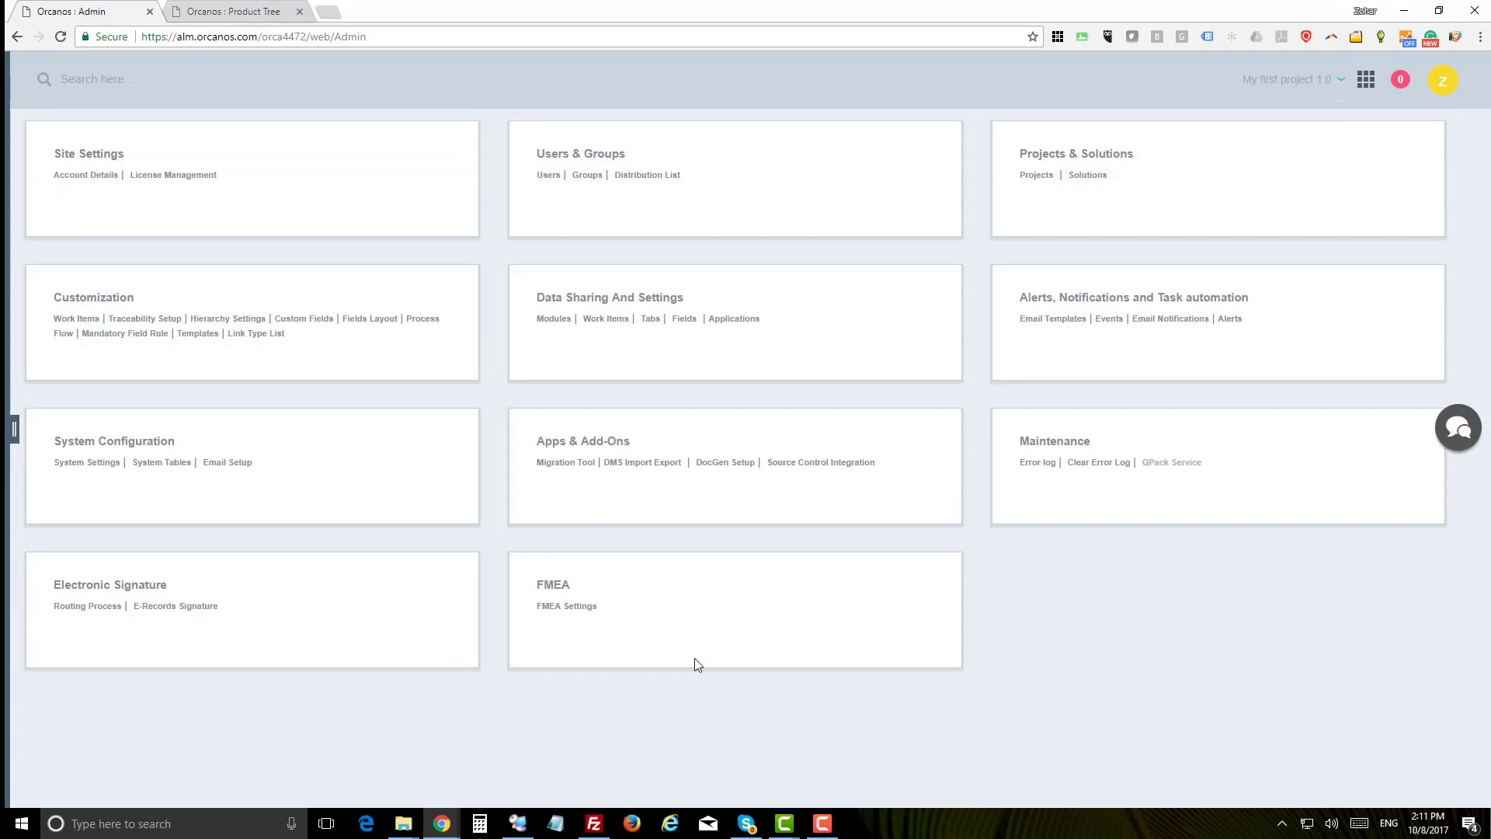